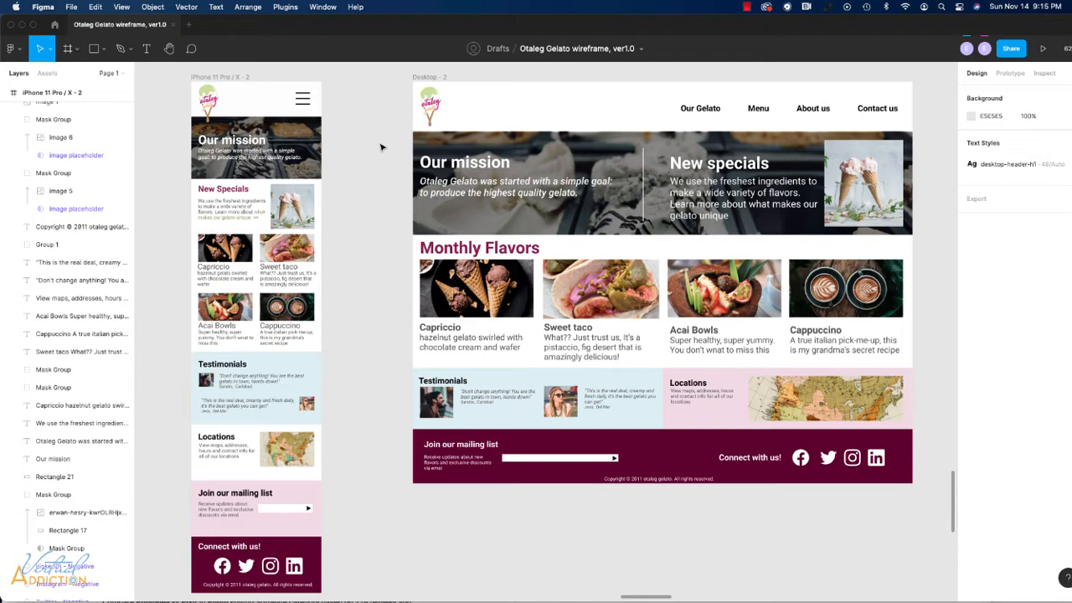
mouse_move(338, 198)
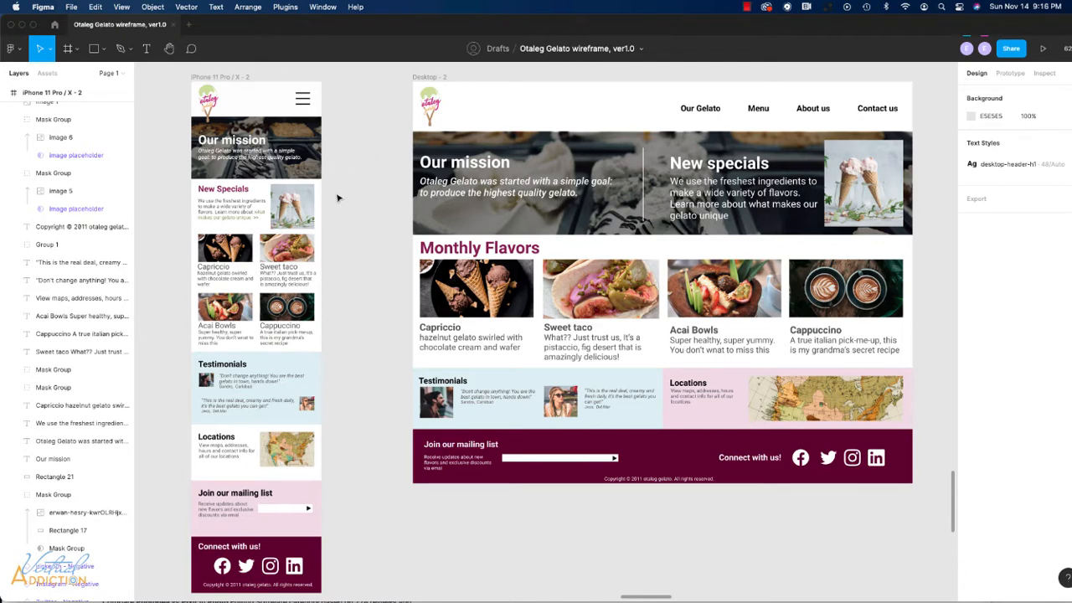
mouse_move(387, 268)
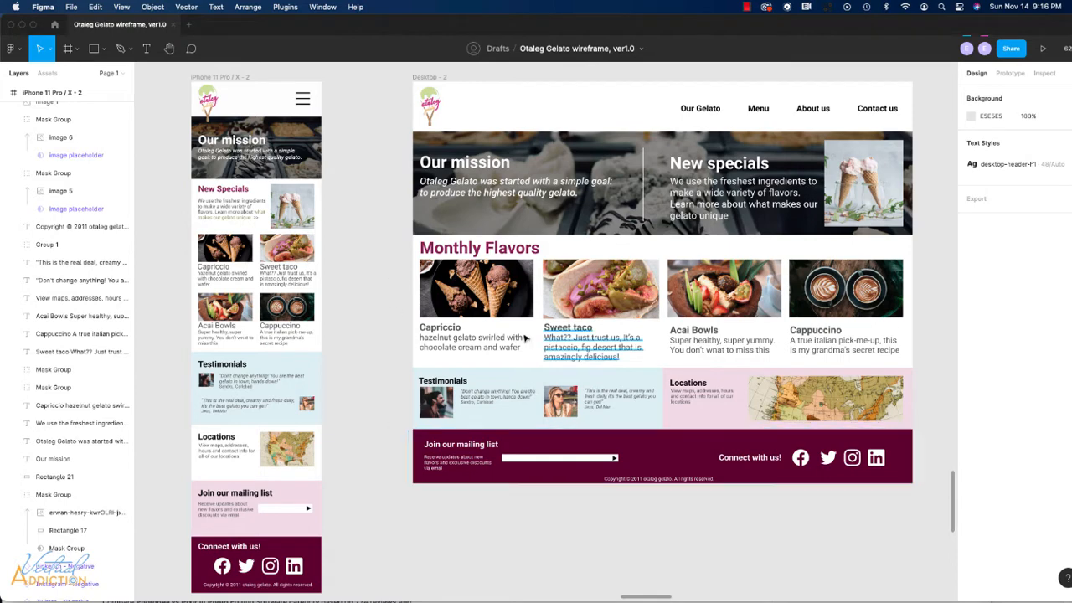
mouse_move(393, 339)
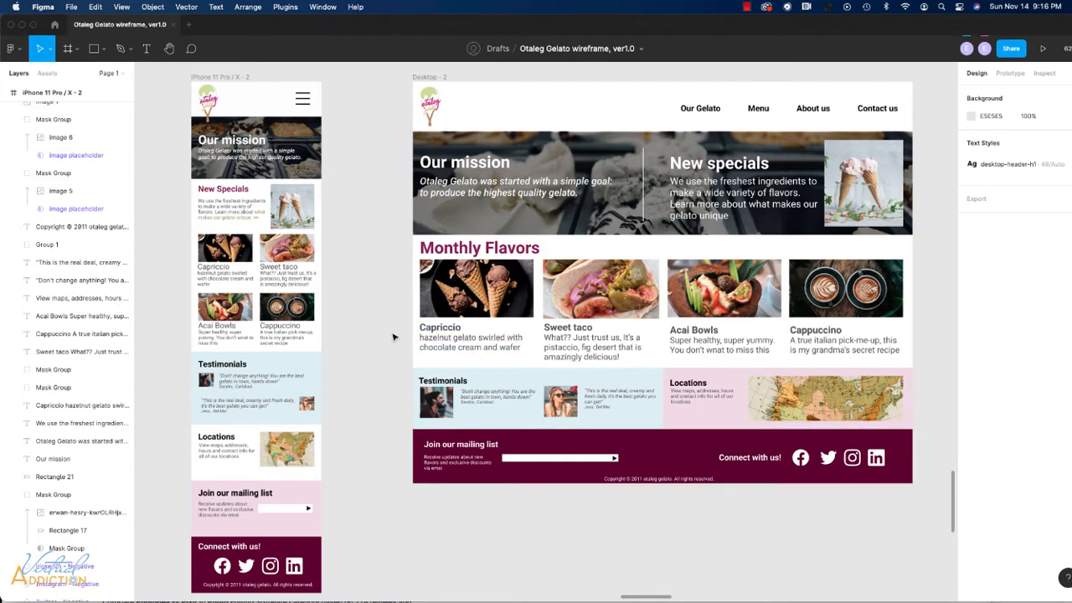
mouse_move(349, 365)
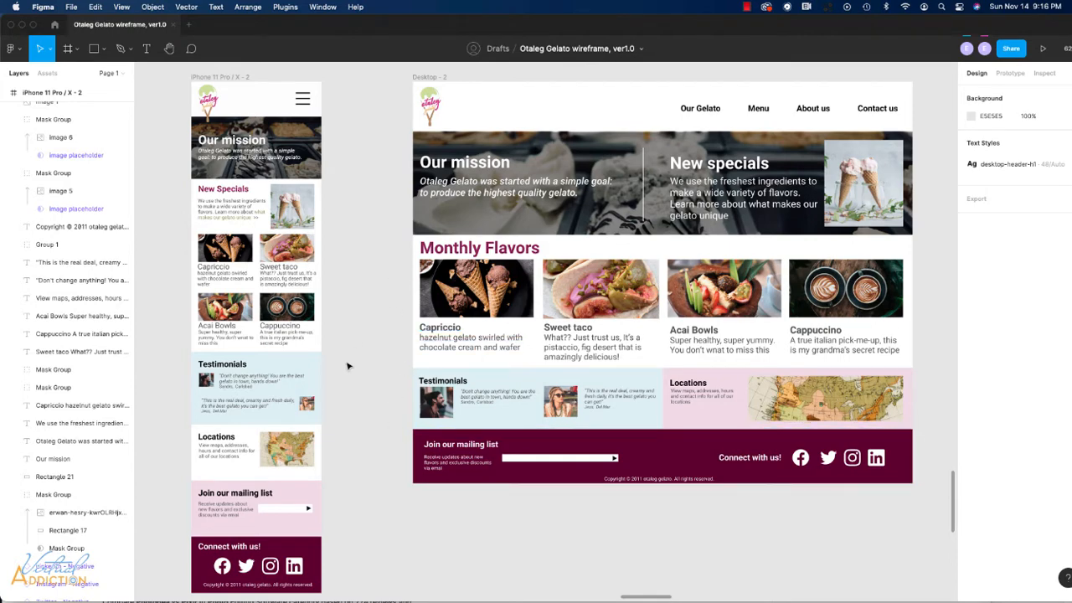
mouse_move(375, 218)
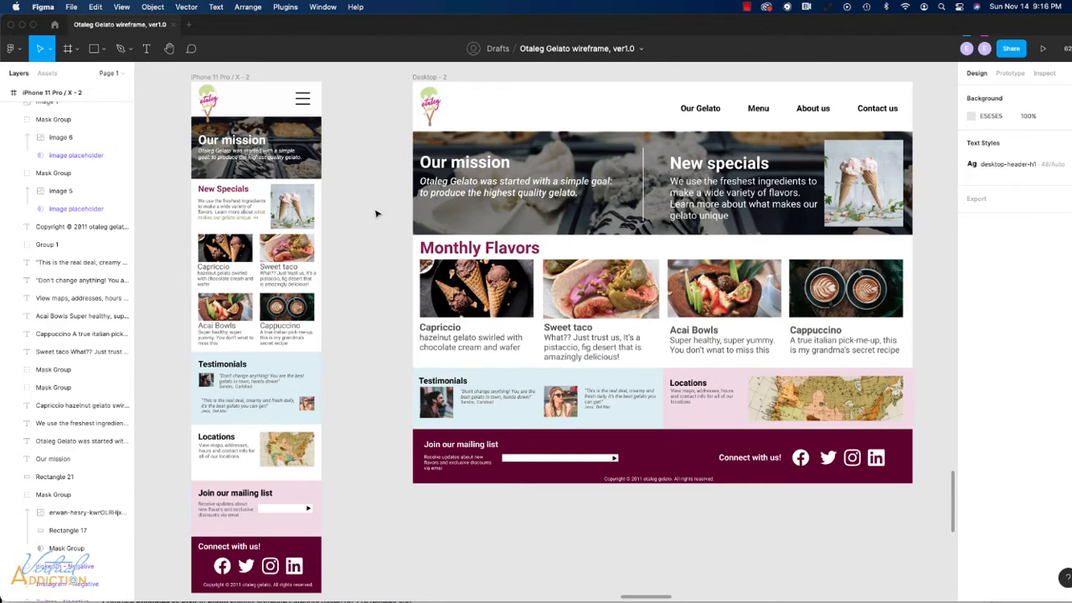
Inspect the desktop overlay, the mobile frame, and the mobile hero's overlay and Capriccio image group.
left_click(532, 141)
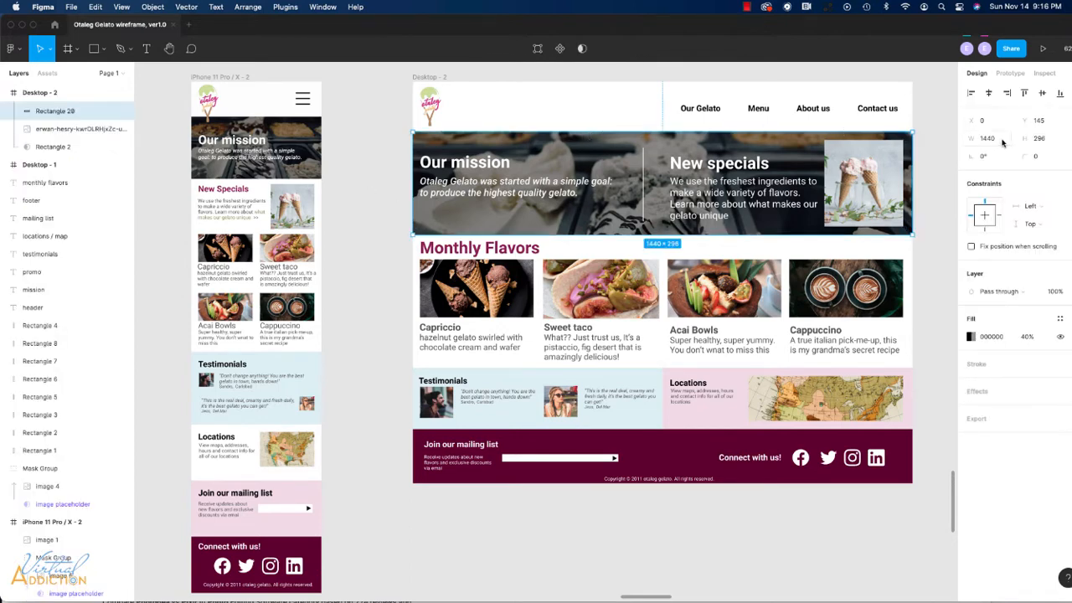
left_click(255, 149)
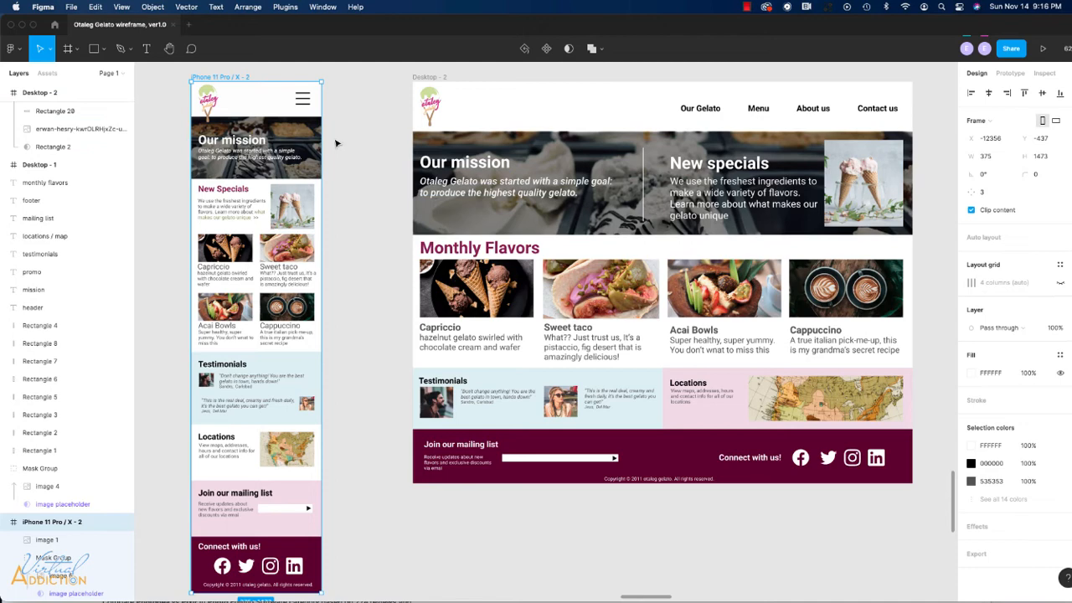
mouse_move(372, 154)
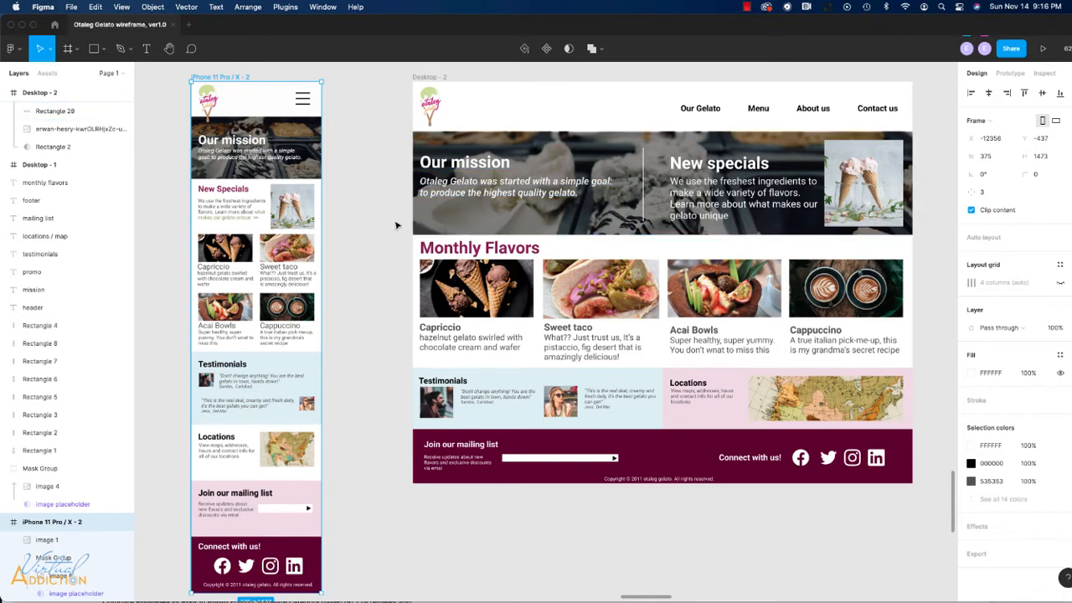
mouse_move(378, 154)
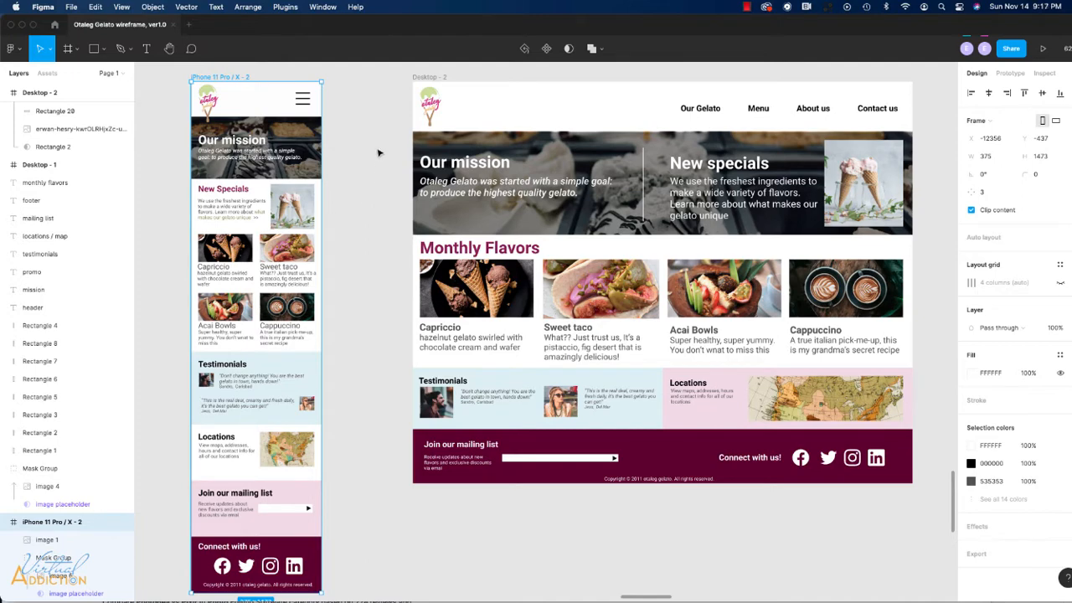
mouse_move(389, 187)
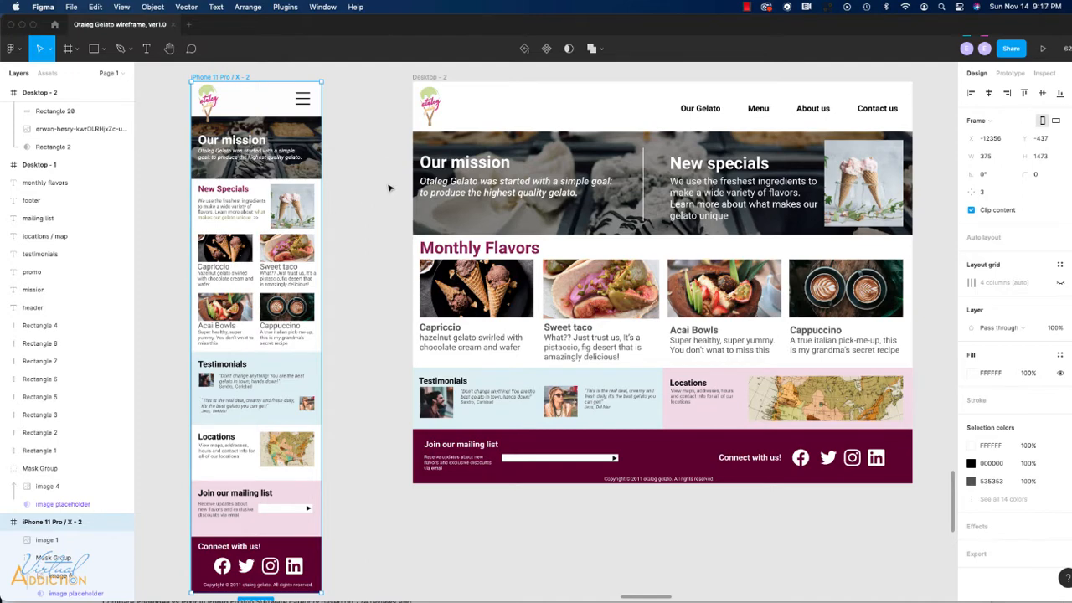
mouse_move(391, 181)
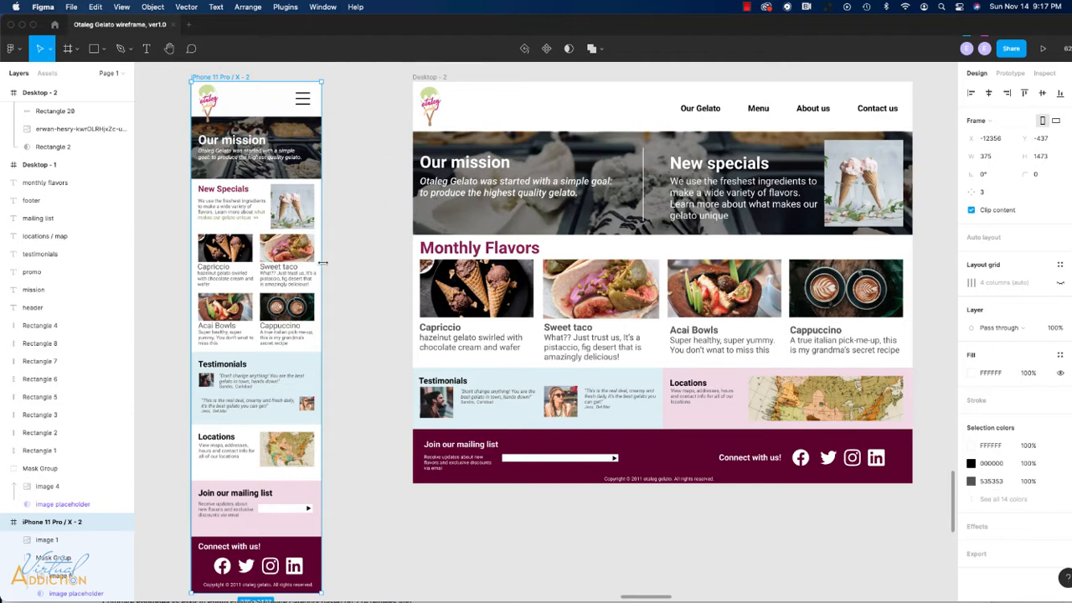
left_click(225, 248)
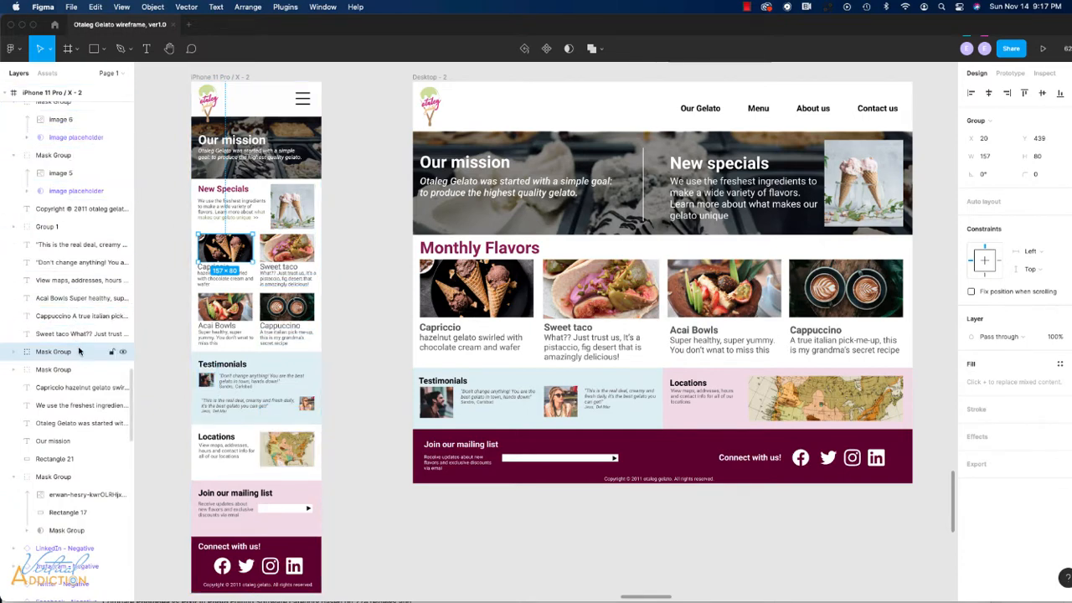
left_click(53, 351)
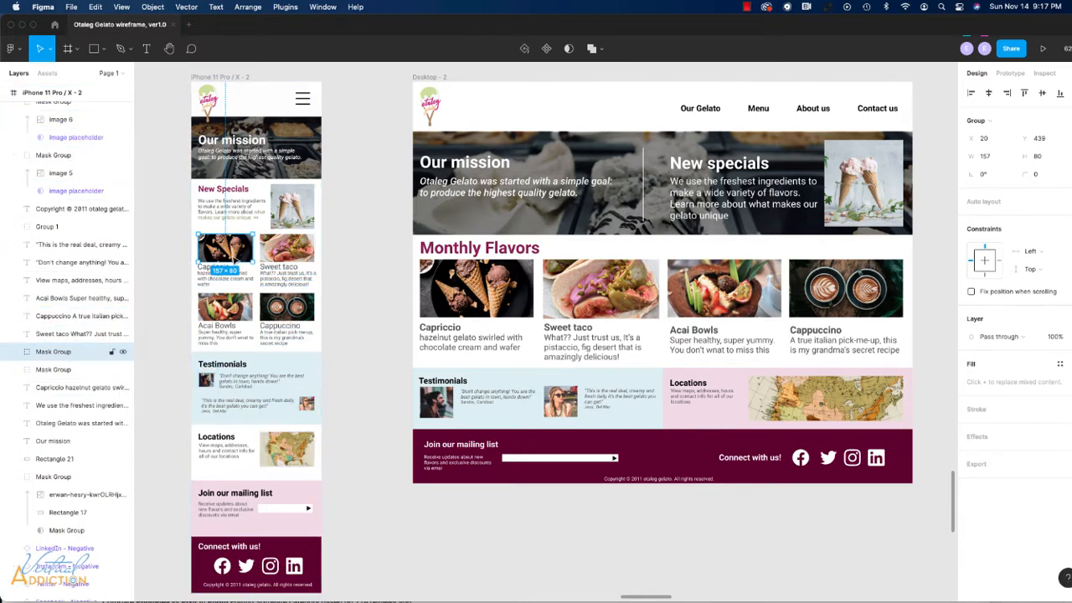
left_click(81, 386)
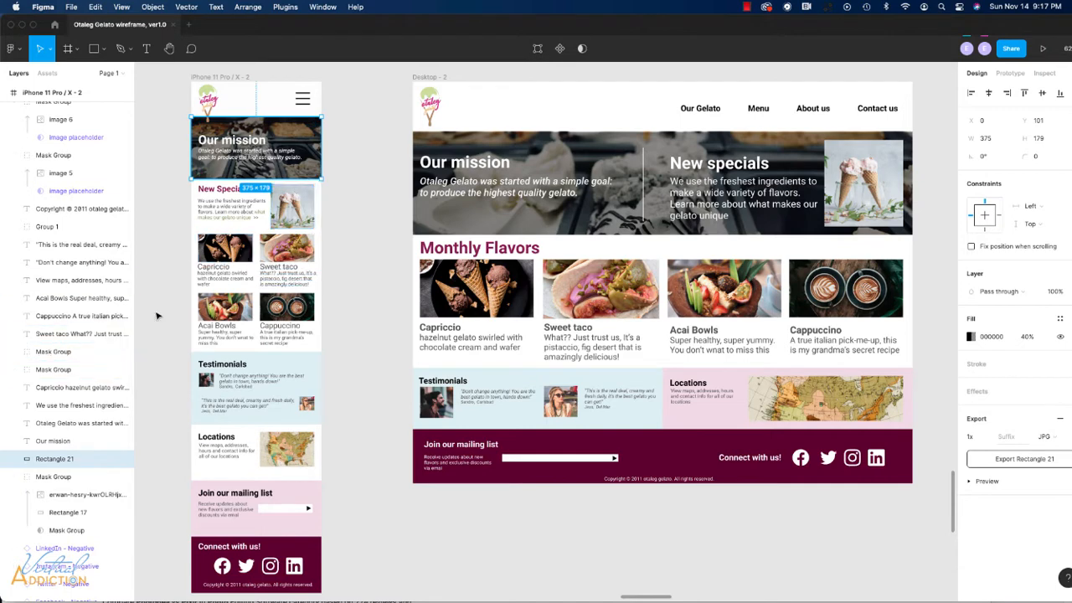
left_click(225, 271)
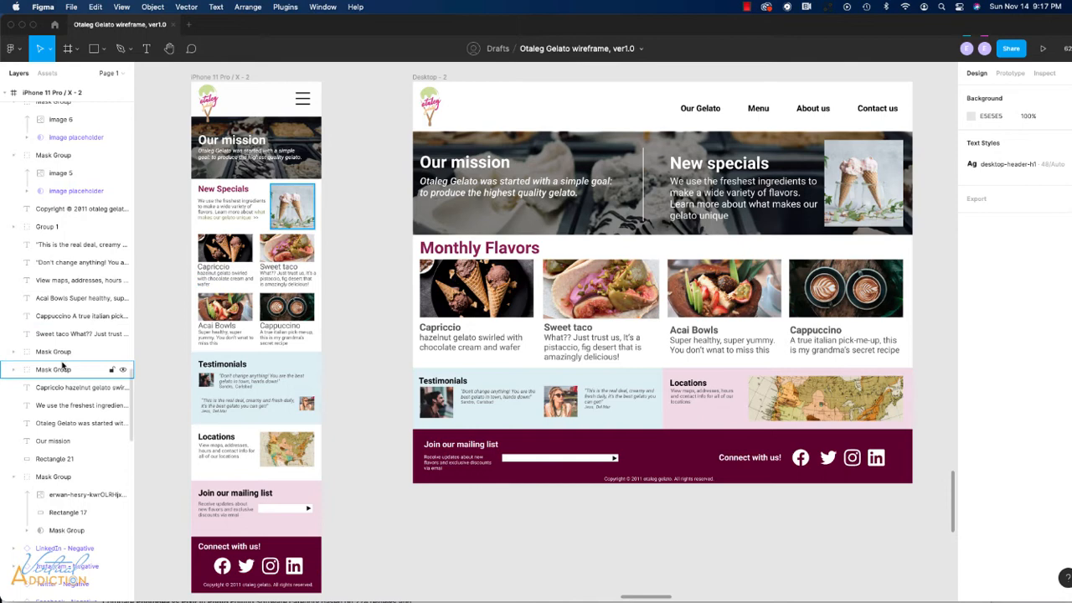
mouse_move(68, 365)
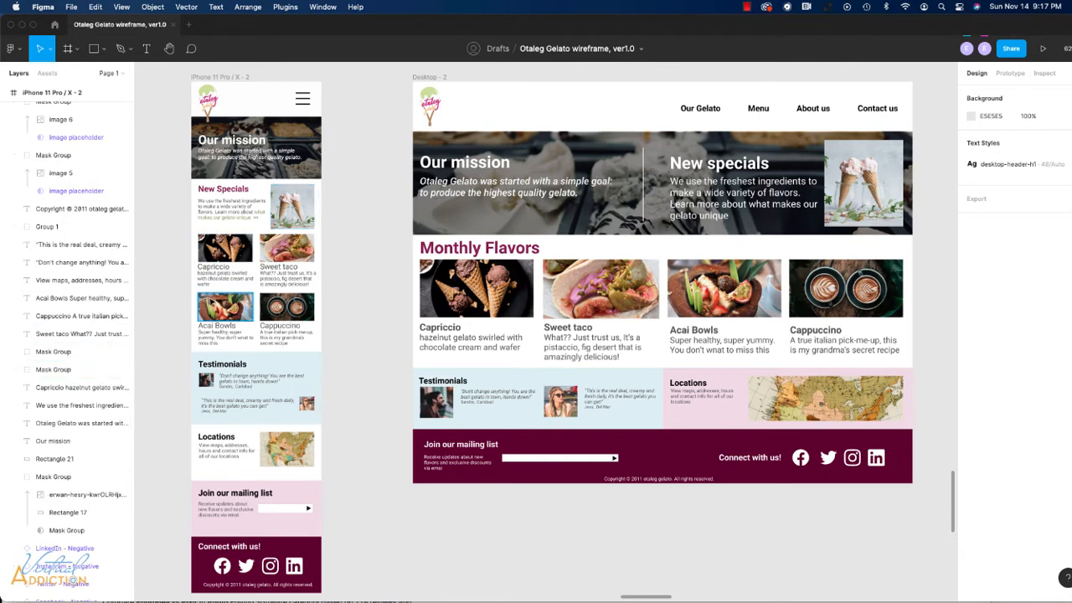
Rename the mobile Capriccio image group to 'capriccio' and begin renaming the desktop one.
left_click(225, 248)
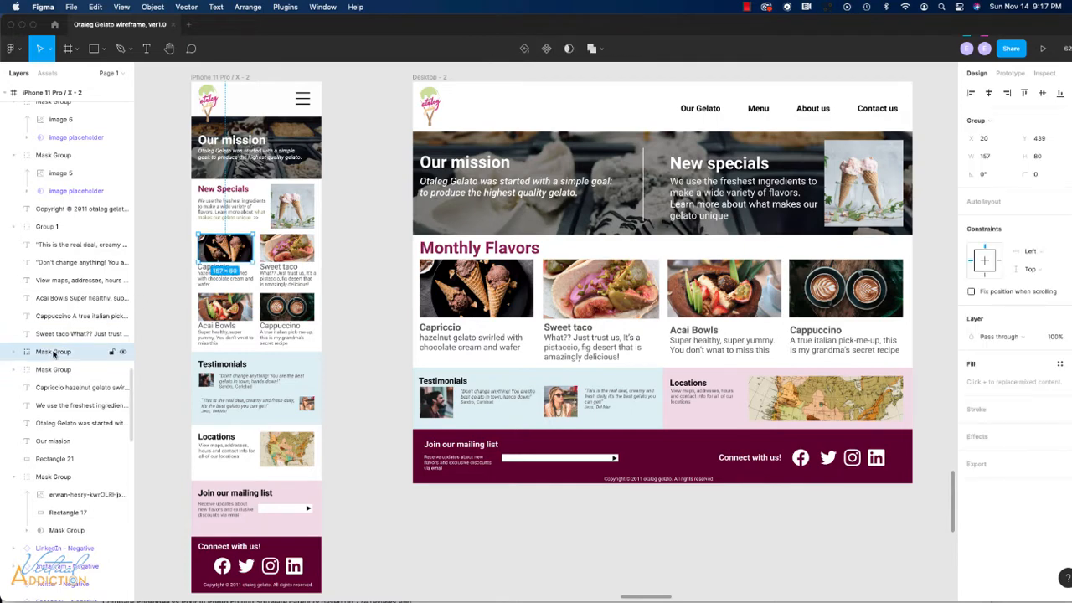
double_click(53, 352)
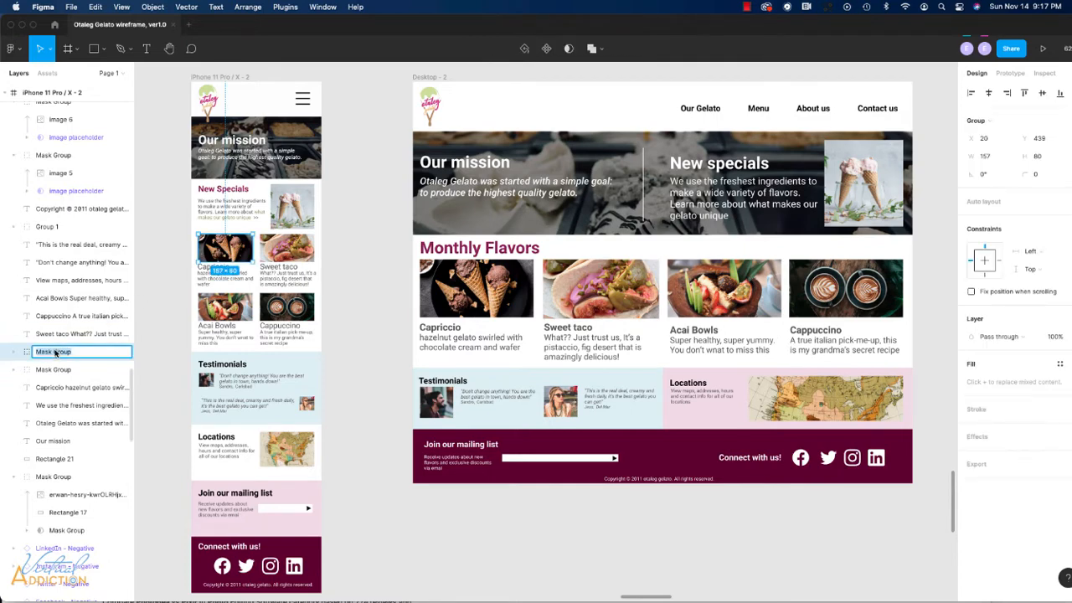
type("capriccio")
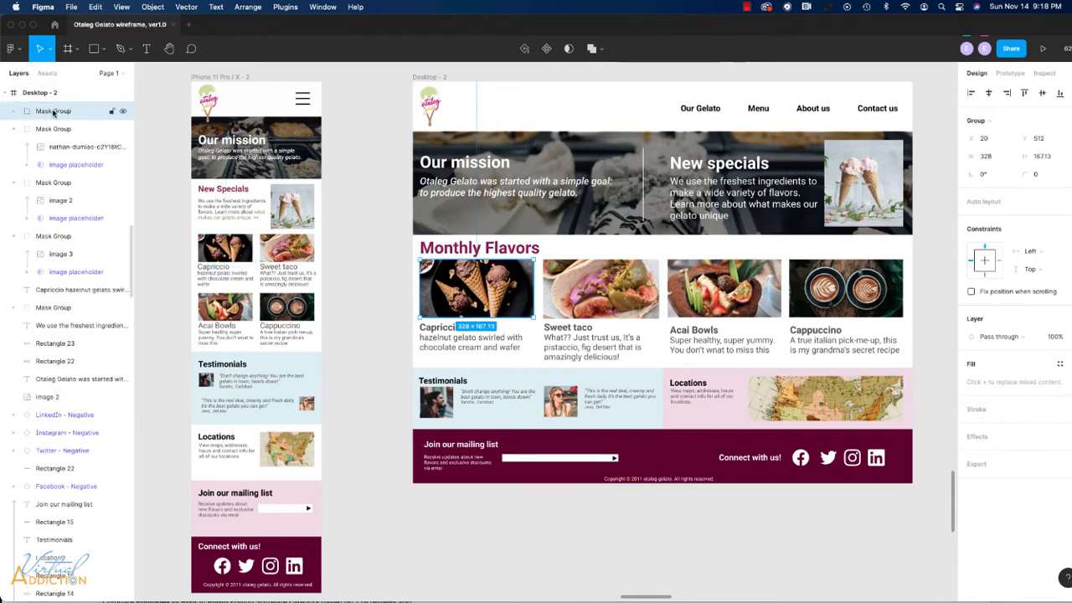
double_click(54, 110)
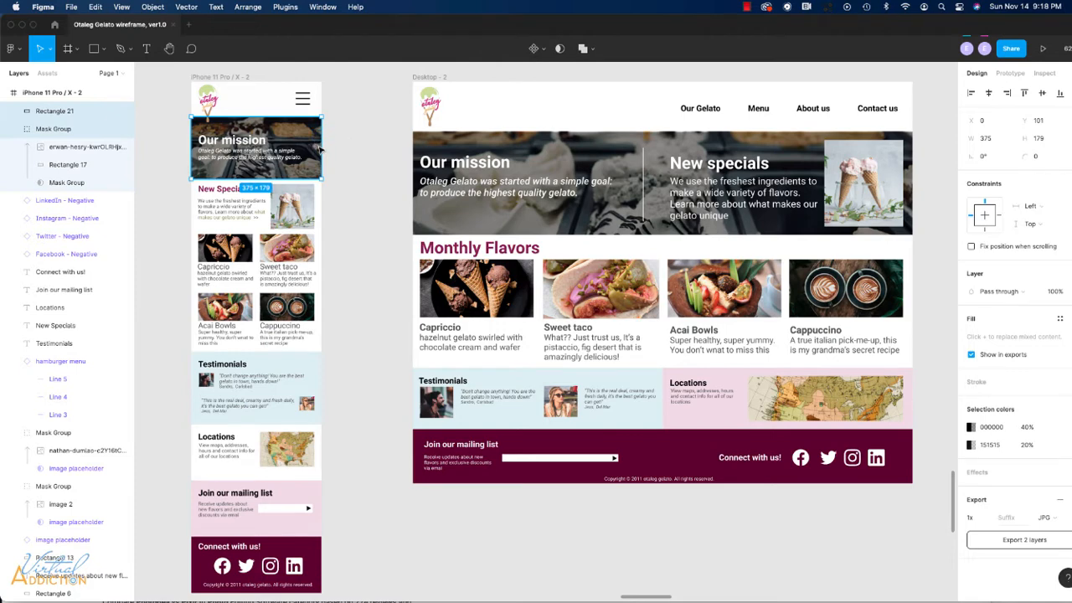
mouse_move(77, 124)
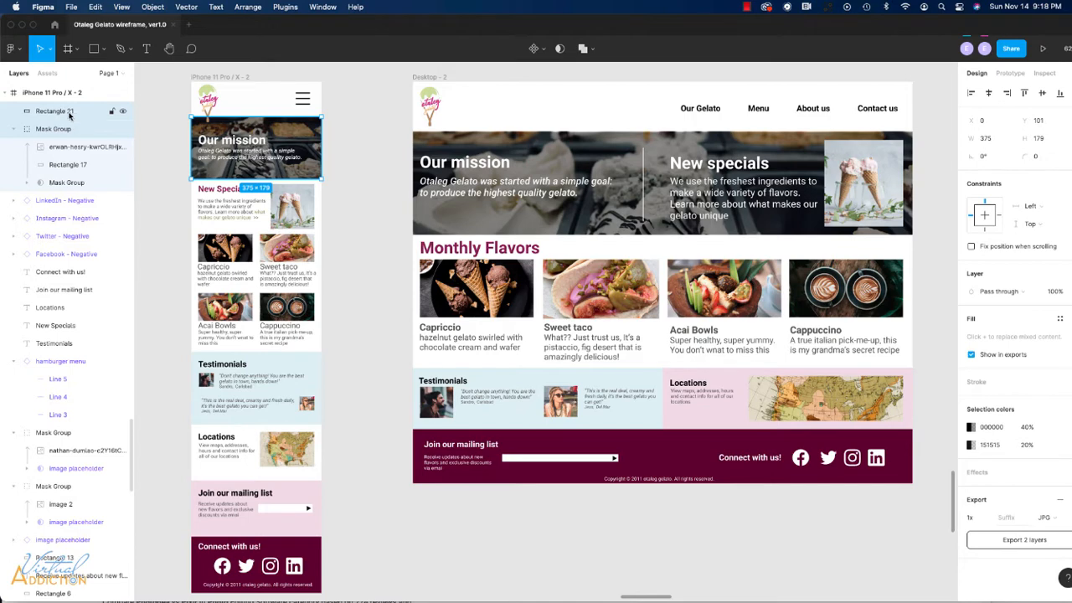
Group the mobile hero's dark overlay with its photo.
left_click(54, 92)
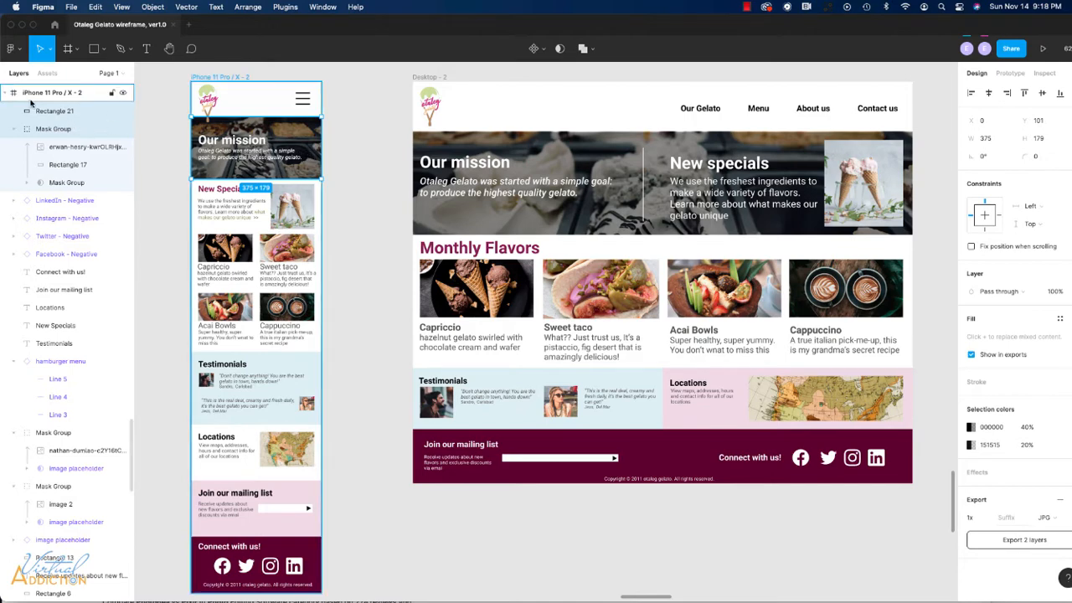
right_click(63, 92)
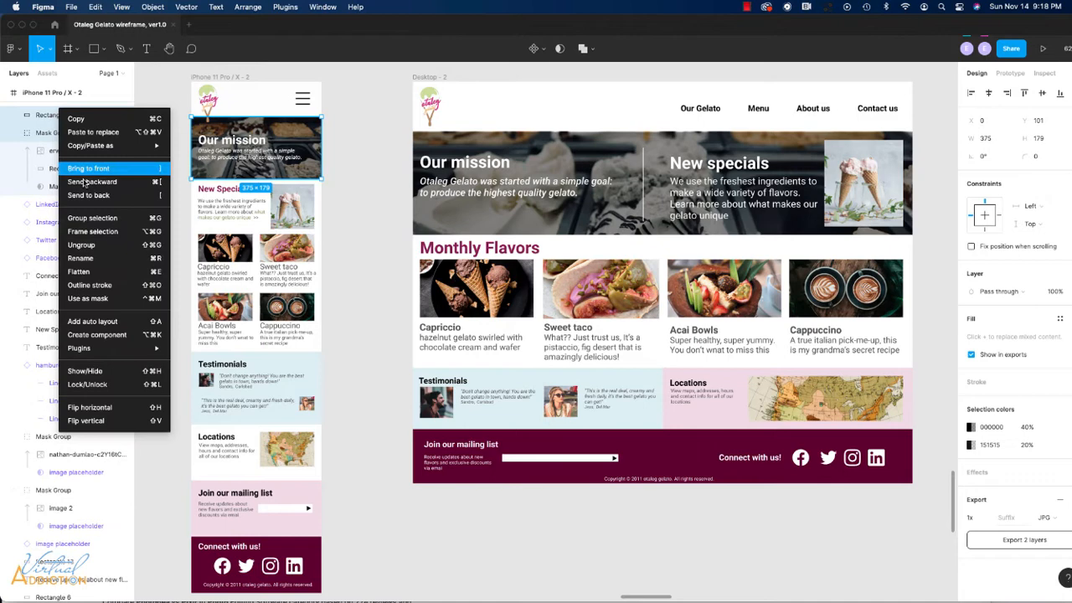
mouse_move(92, 218)
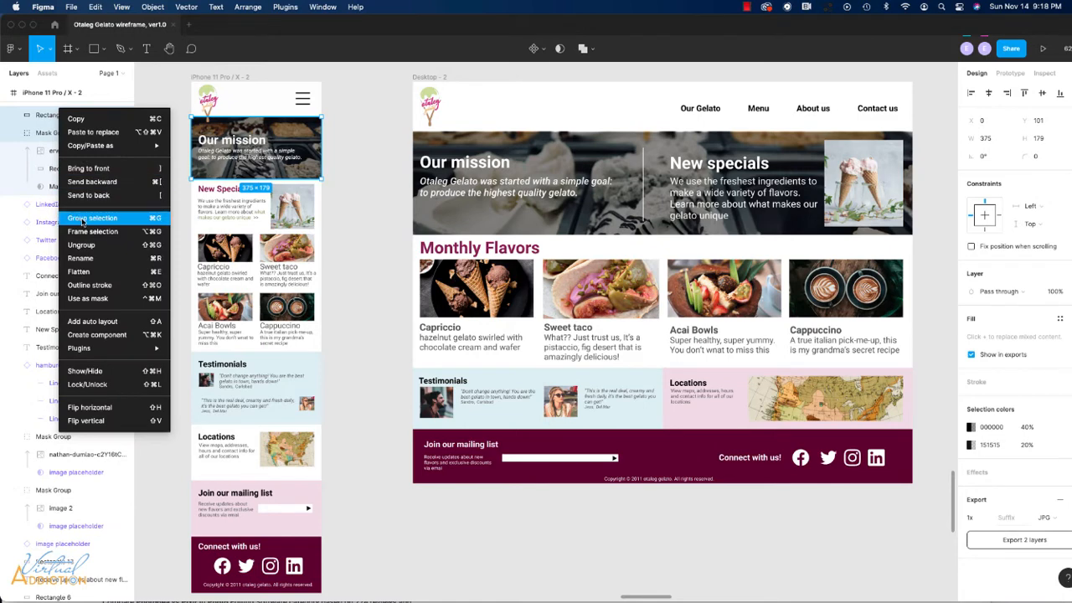
left_click(92, 218)
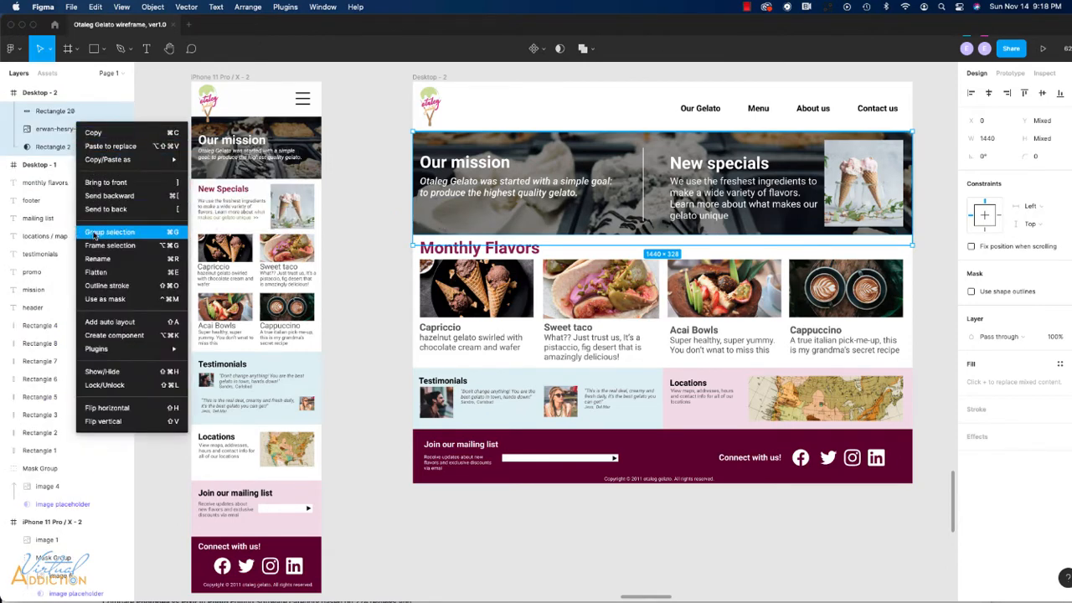
Group the desktop hero's overlay and photo and name the group 'lg-hero'.
left_click(111, 231)
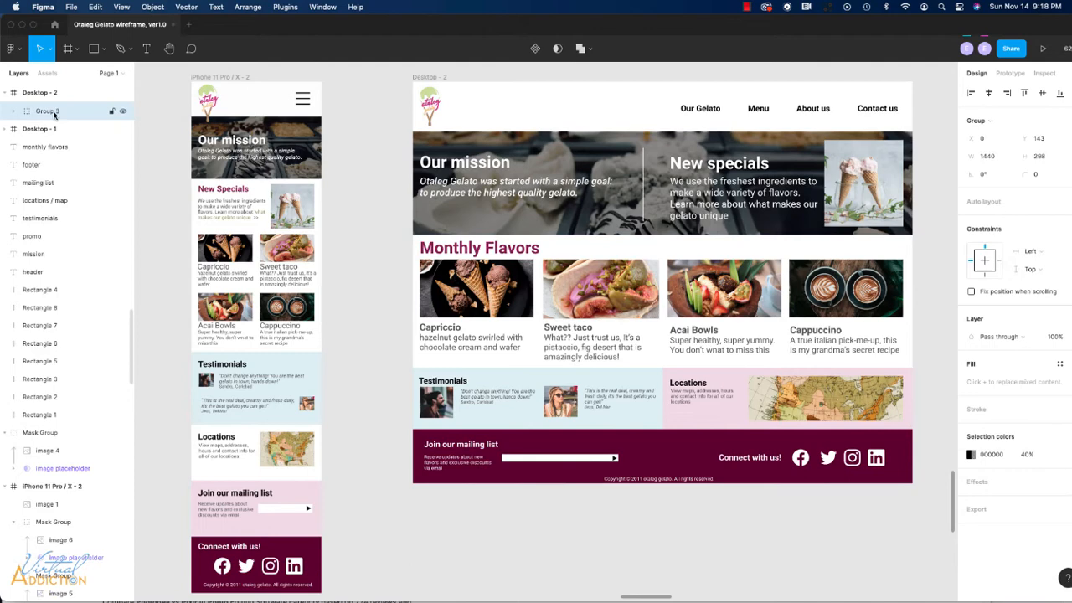
double_click(47, 110)
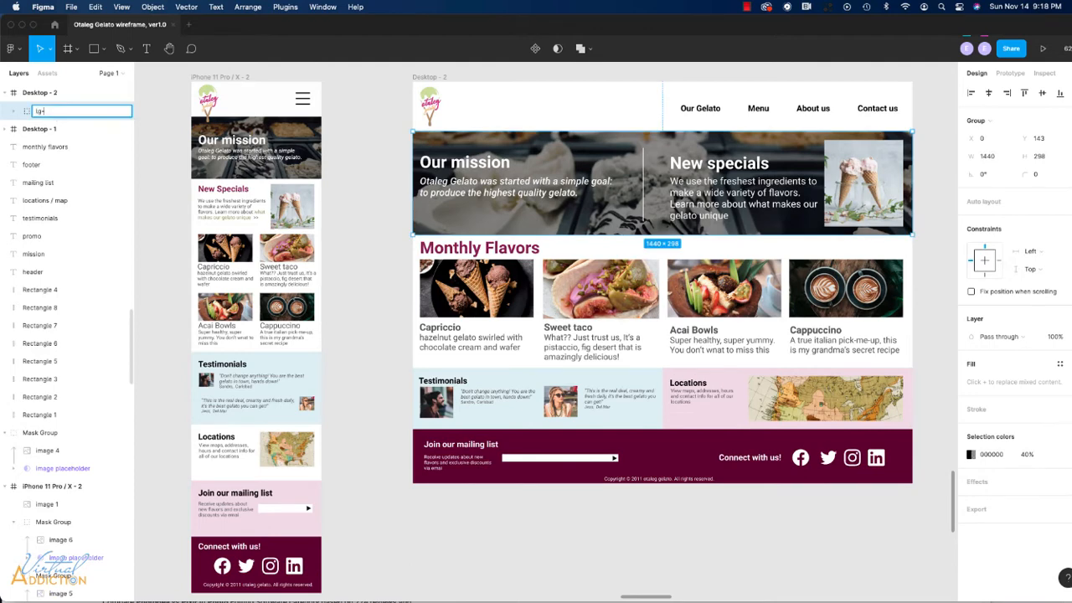
type("lg-hero")
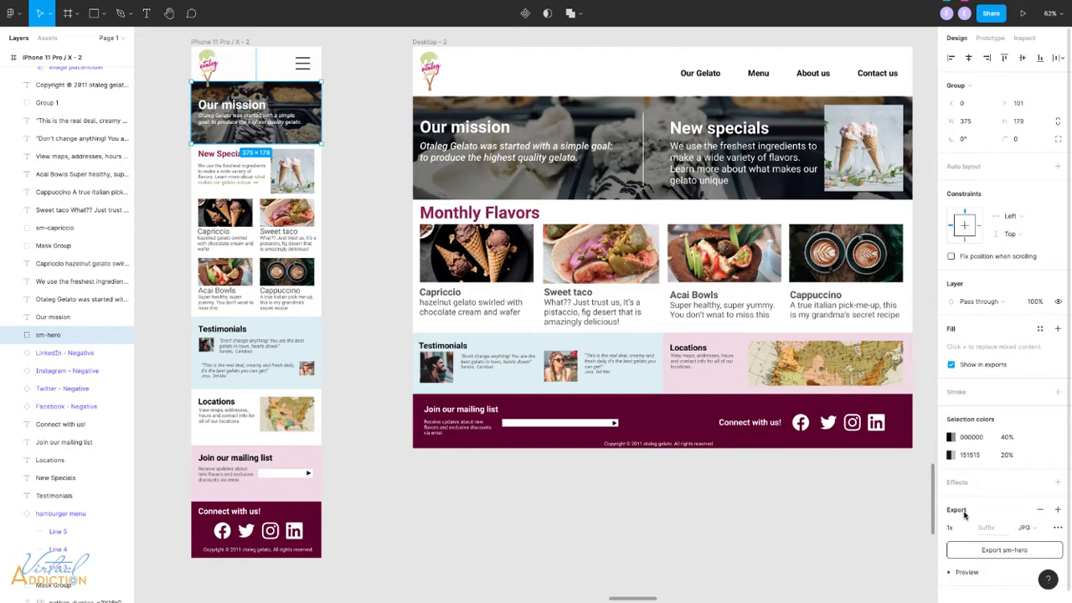
Replace the sm-hero group's export setting with a fresh JPG one and preview it.
left_click(1038, 509)
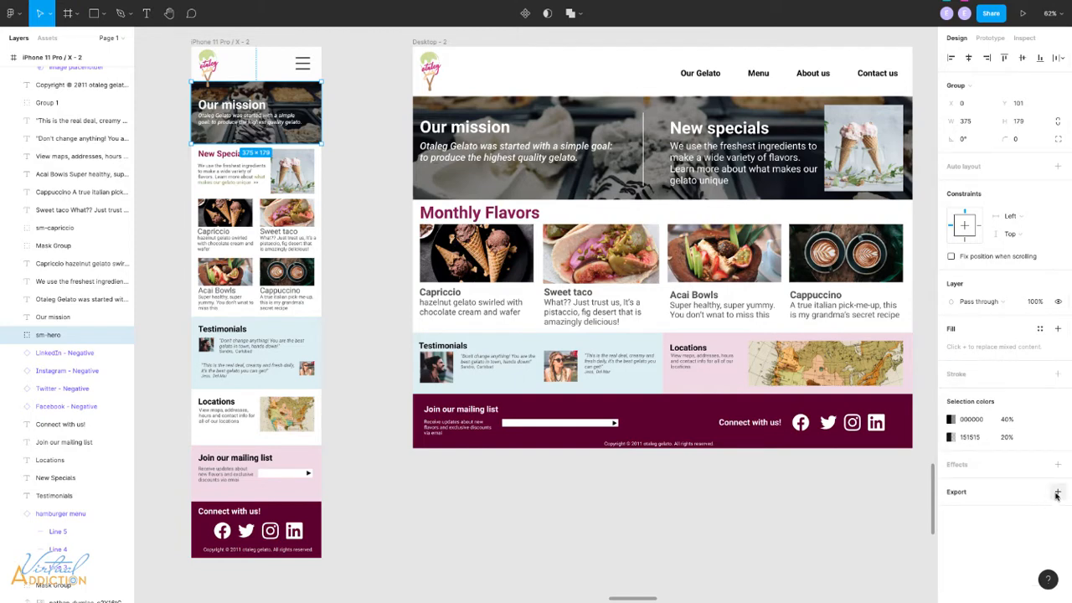
left_click(1059, 492)
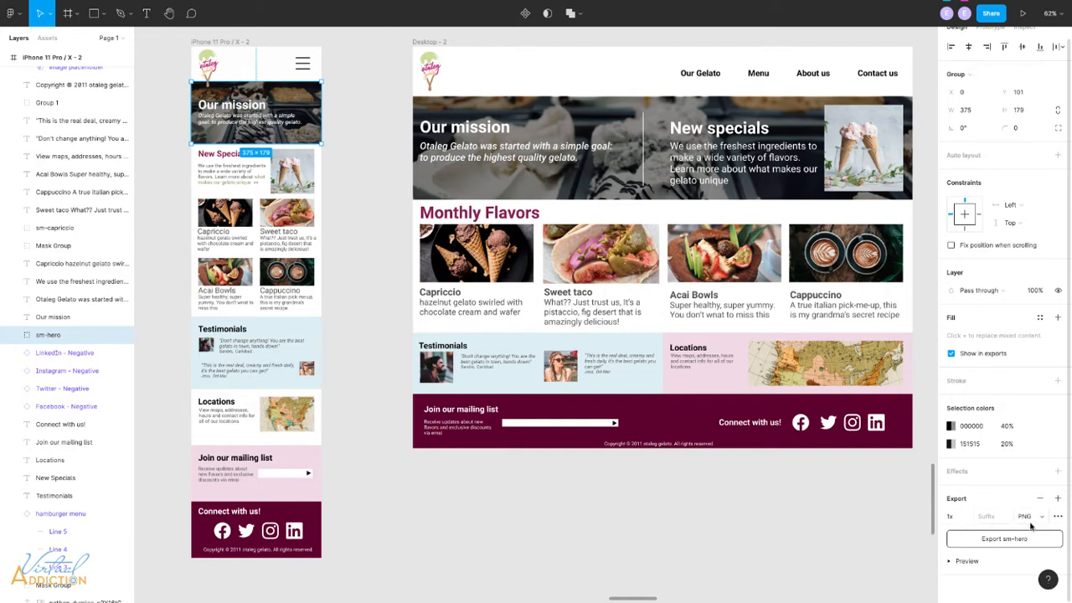
left_click(1030, 515)
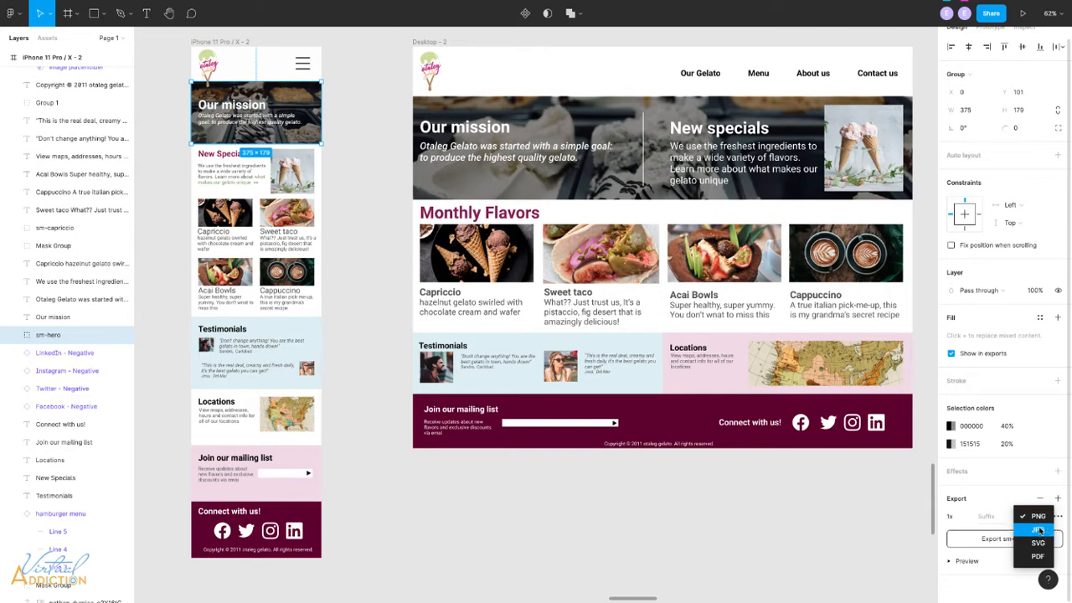
left_click(1037, 529)
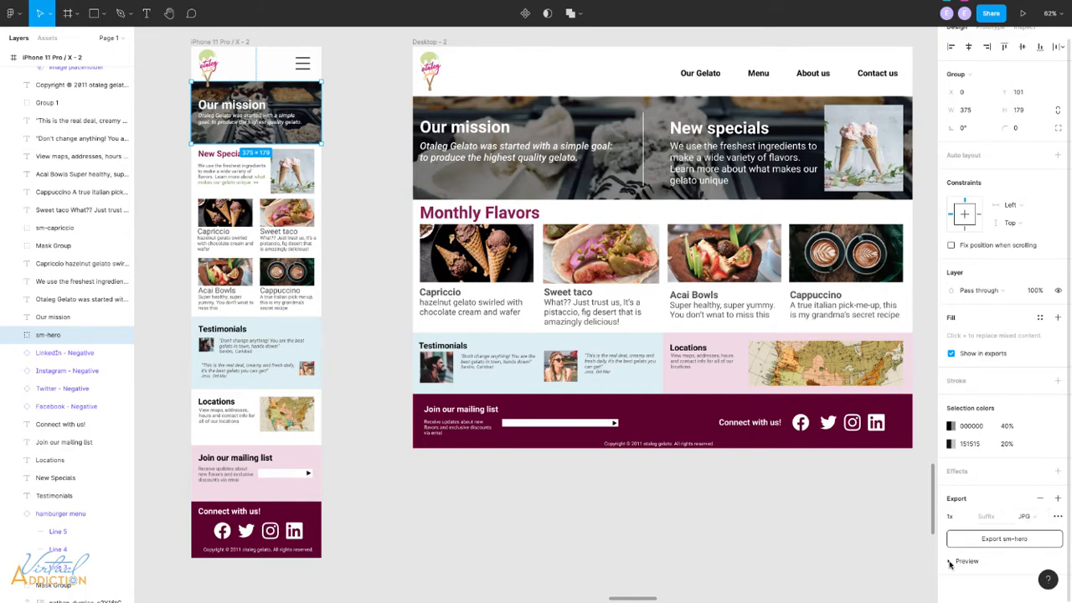
left_click(950, 561)
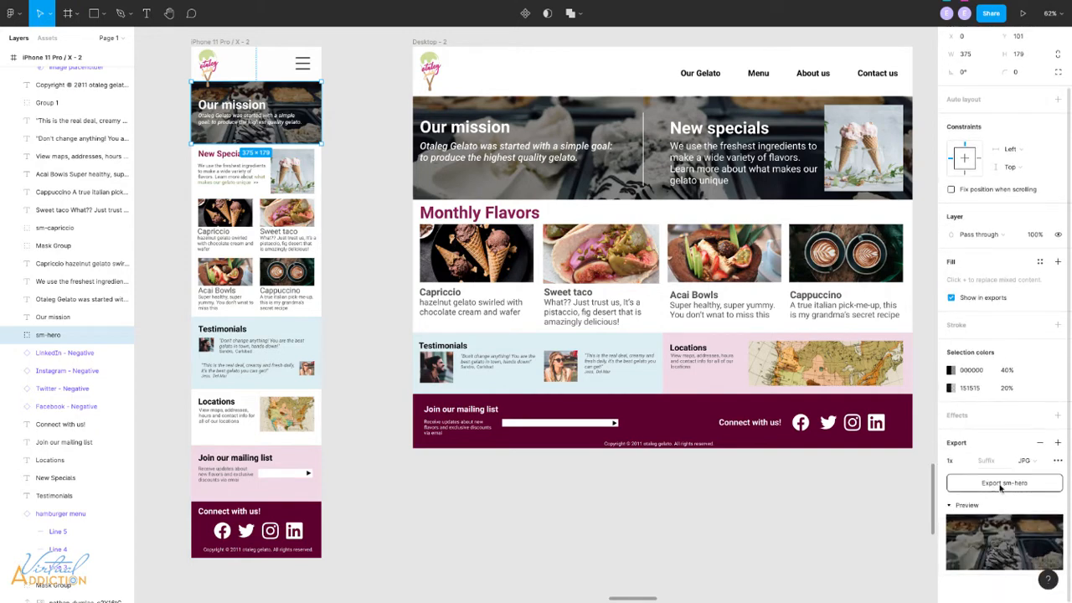
Export the mobile hero image and save it into the exported folder.
left_click(1003, 482)
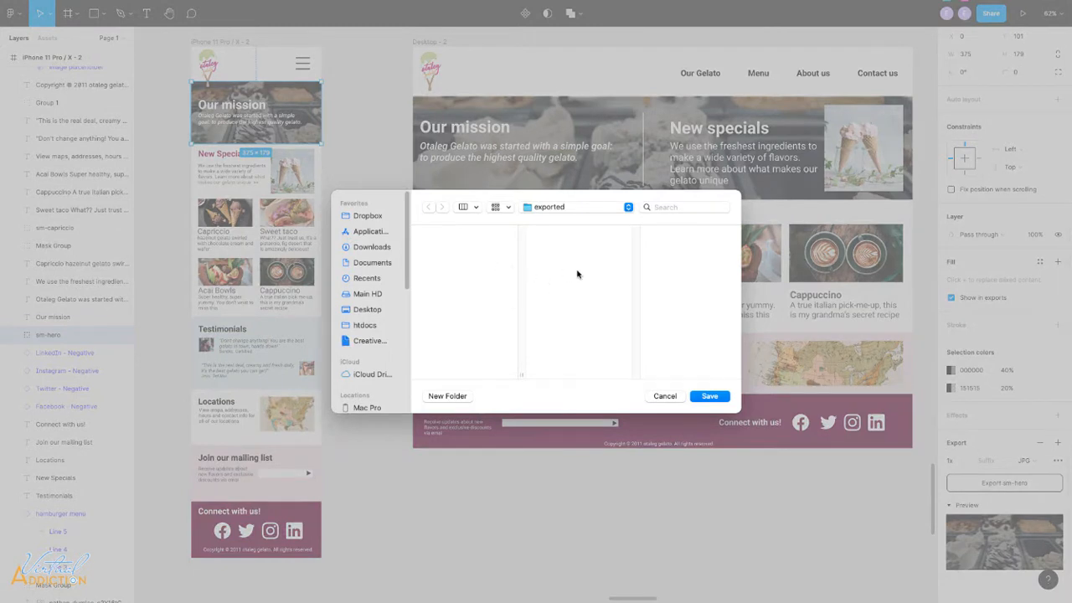
mouse_move(552, 215)
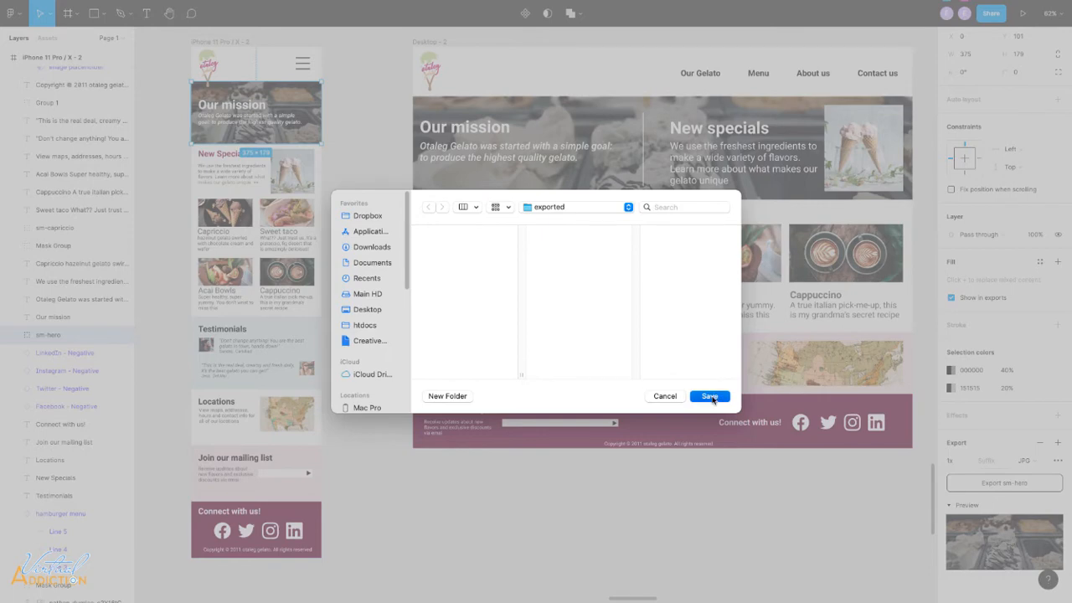
left_click(708, 395)
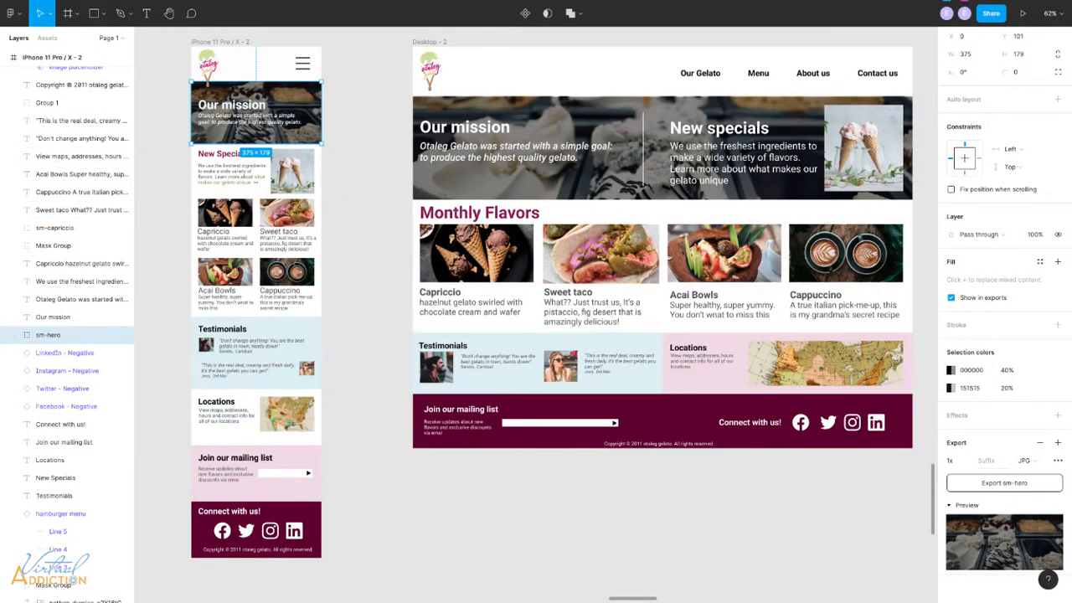
Give the lg-hero group a JPG export setting and export it as lg-hero.jpg to the exported folder.
left_click(661, 147)
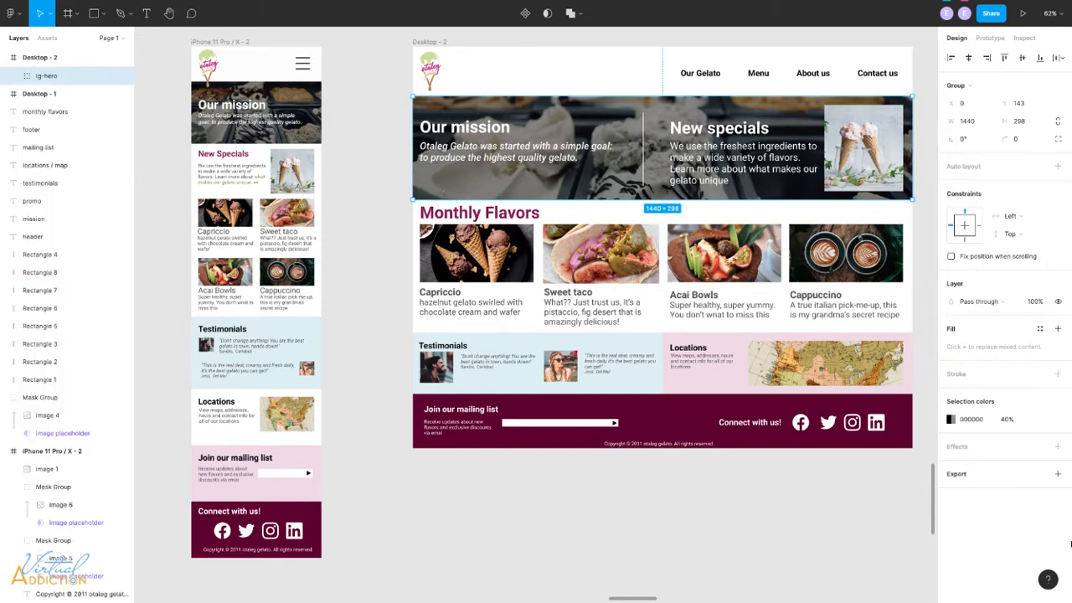
left_click(1058, 493)
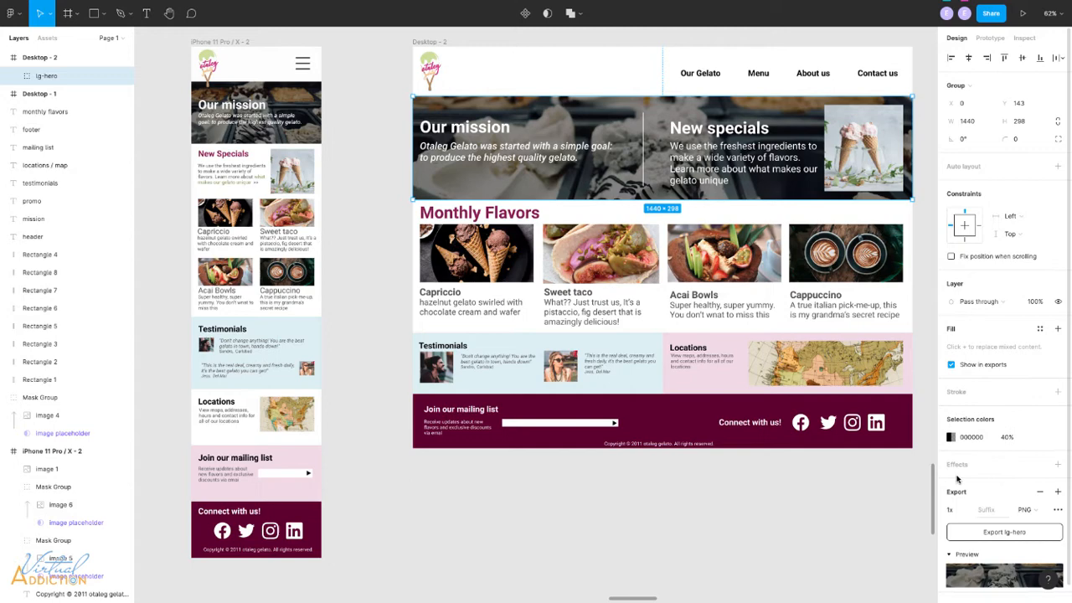
mouse_move(1024, 537)
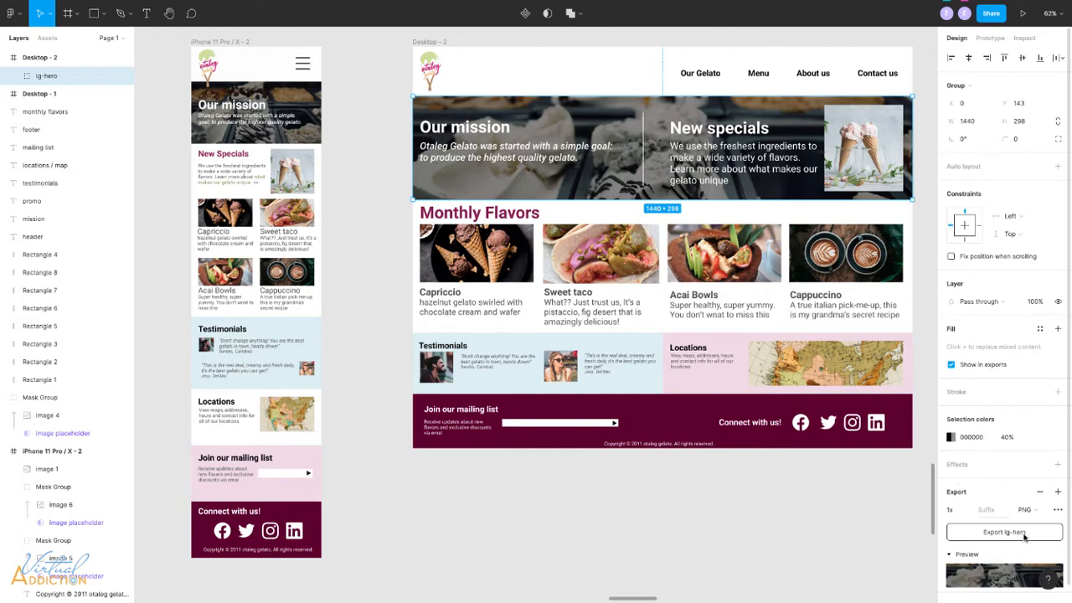
left_click(1028, 509)
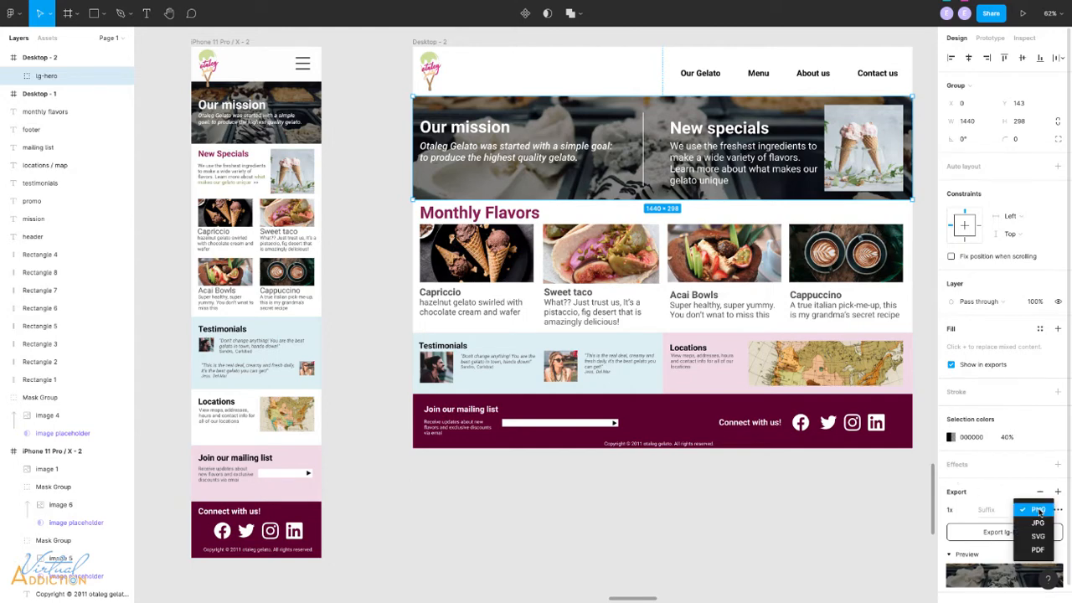
left_click(1038, 522)
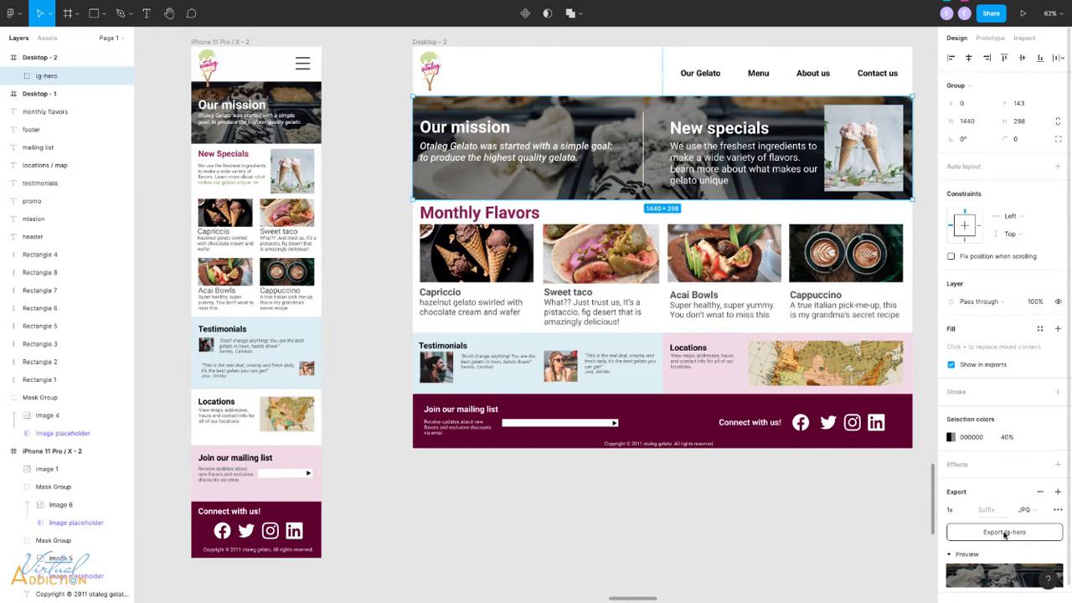
left_click(1004, 532)
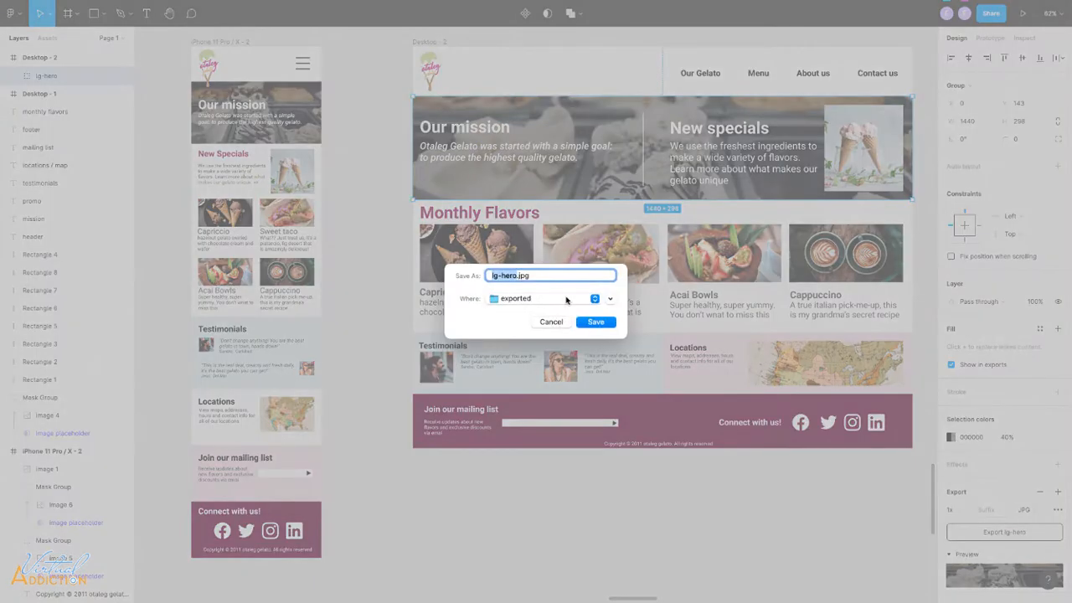
mouse_move(519, 310)
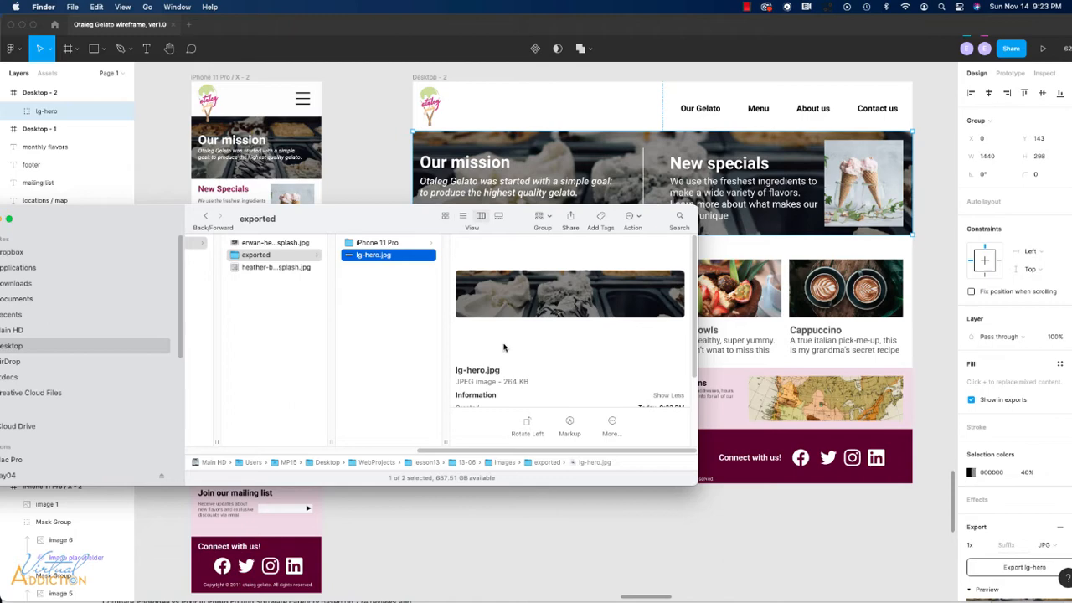
mouse_move(513, 378)
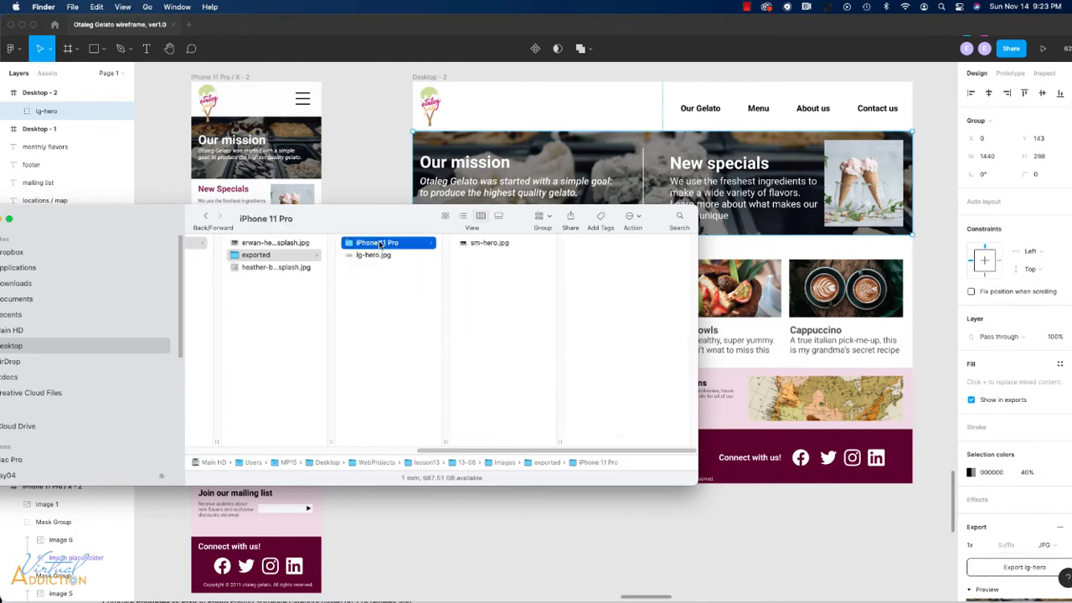
left_click(489, 242)
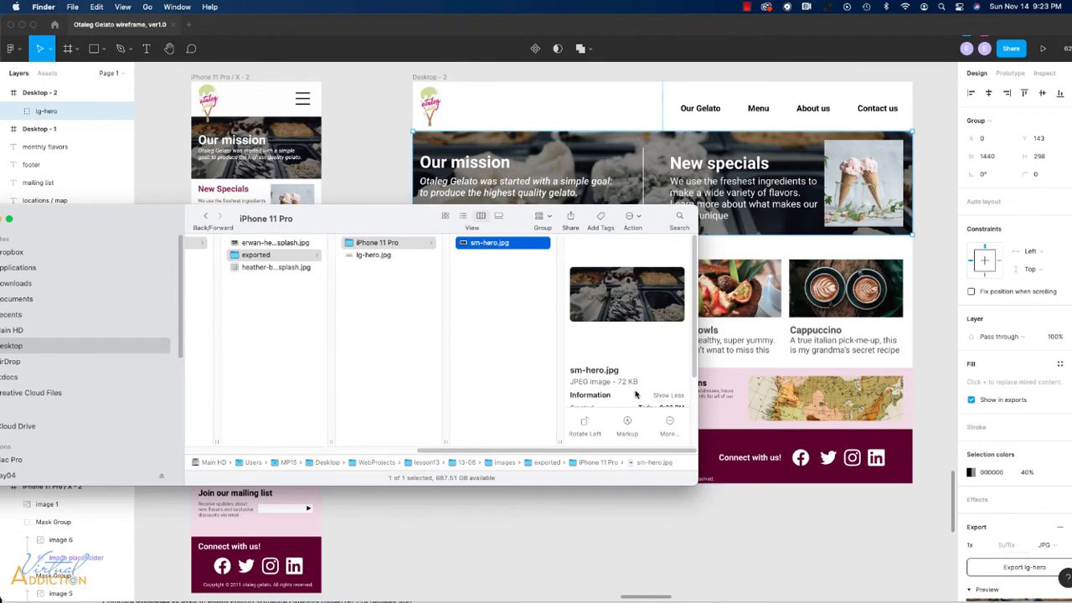
mouse_move(693, 484)
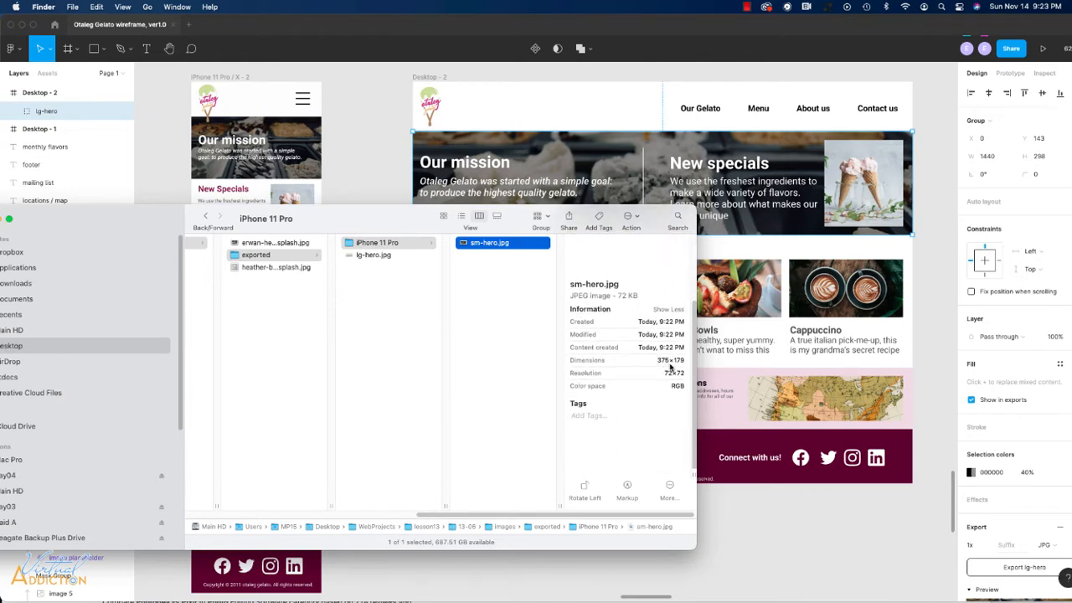
mouse_move(382, 260)
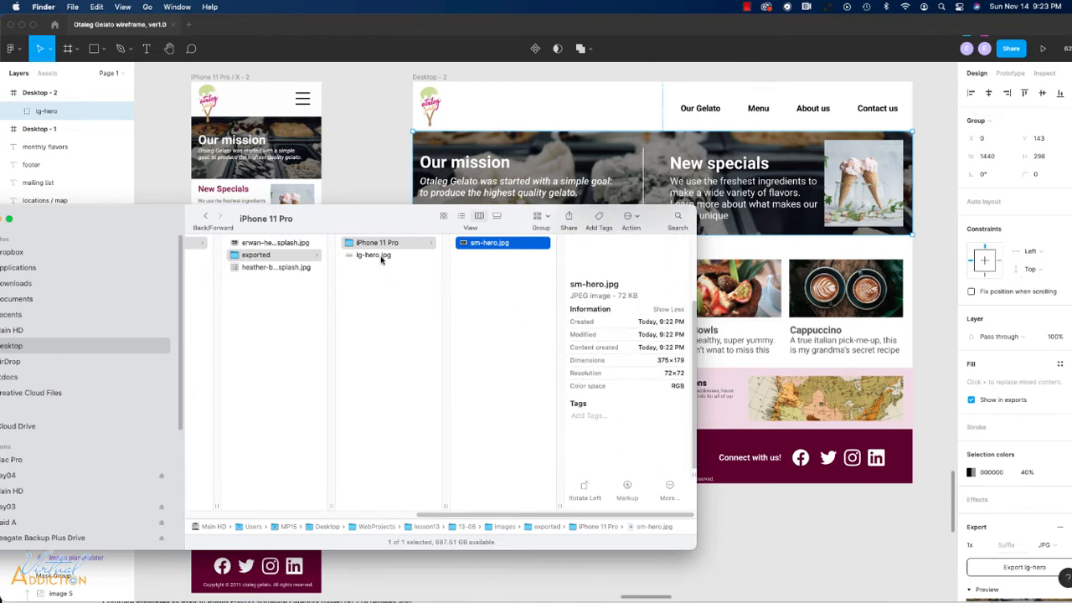
left_click(372, 255)
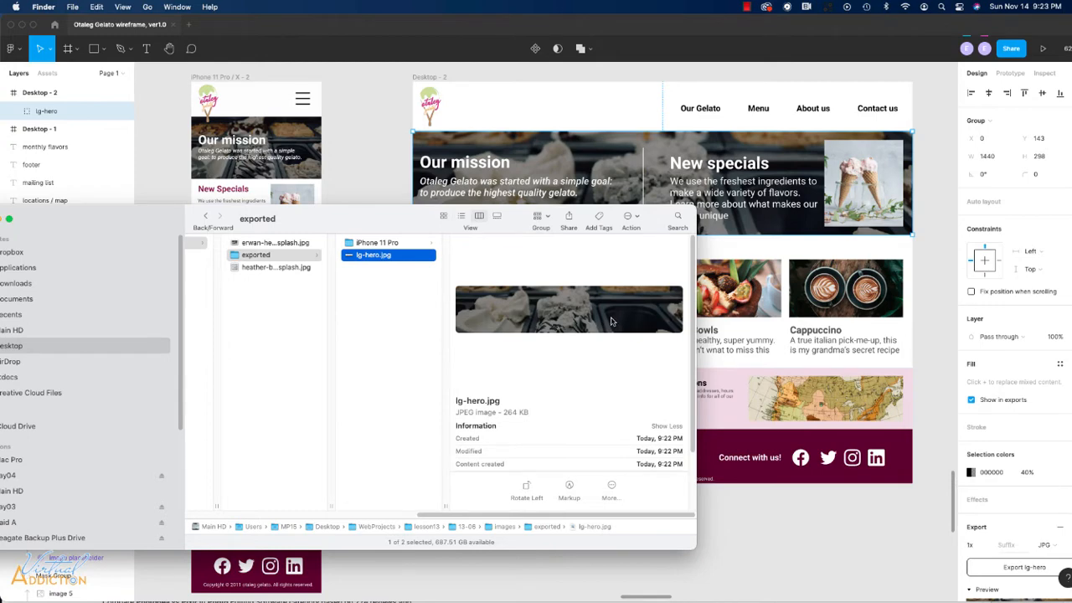
mouse_move(214, 215)
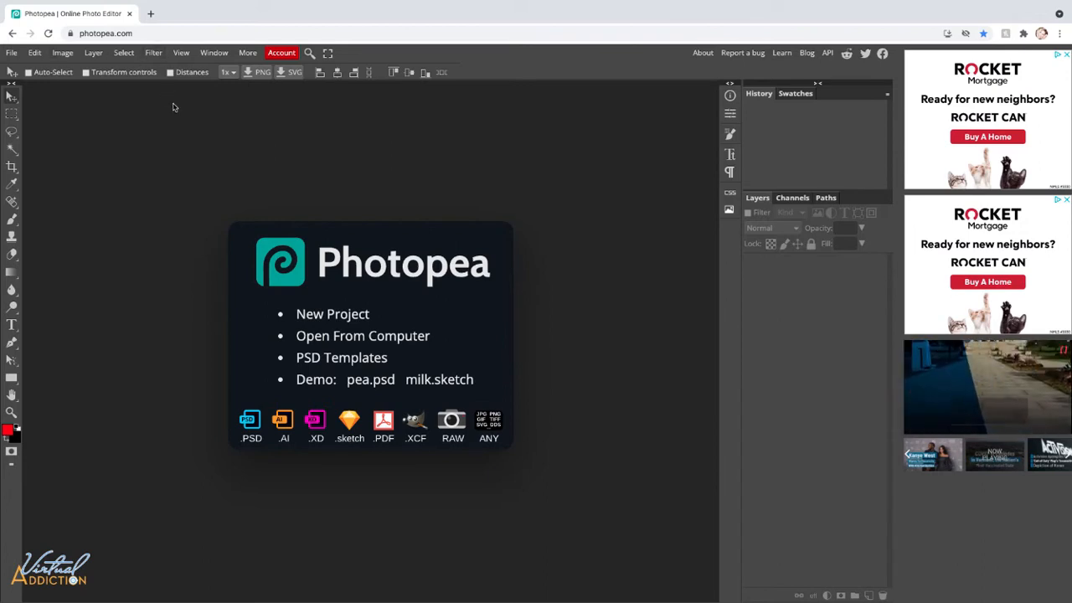
mouse_move(244, 148)
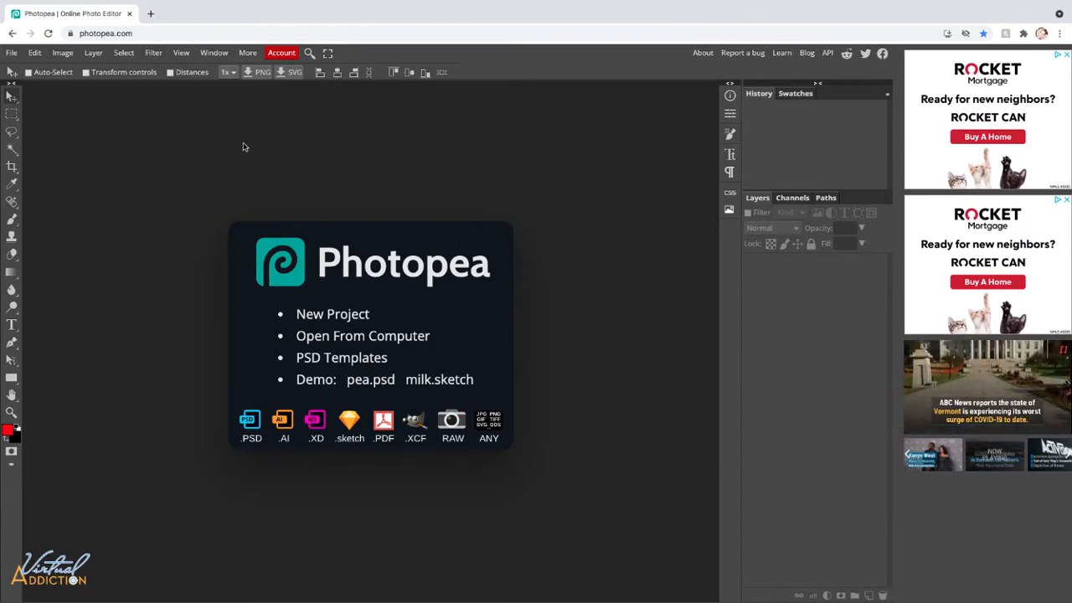
mouse_move(318, 157)
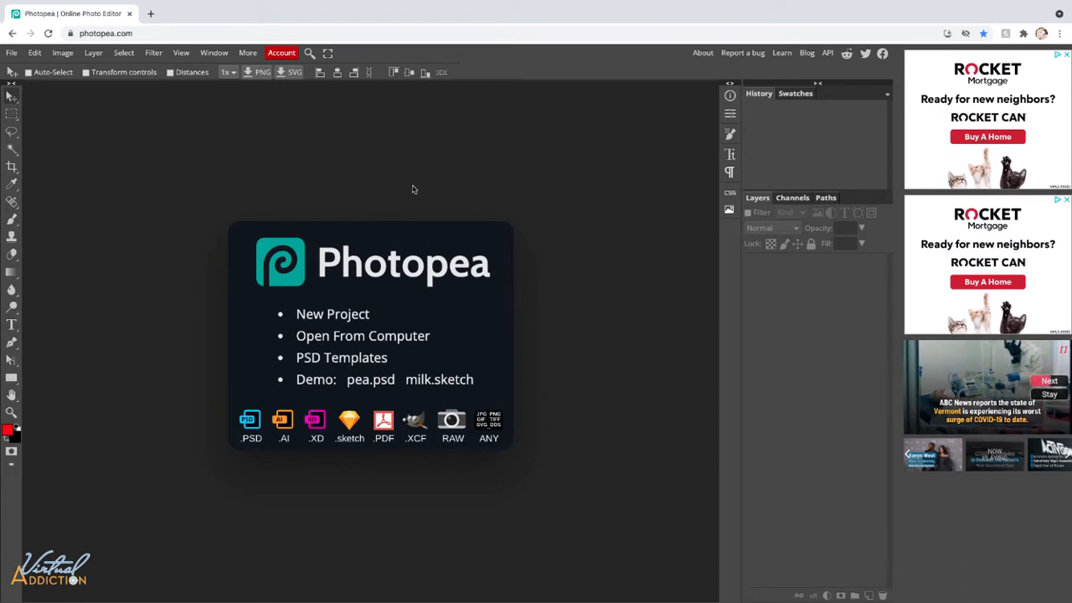
mouse_move(362, 177)
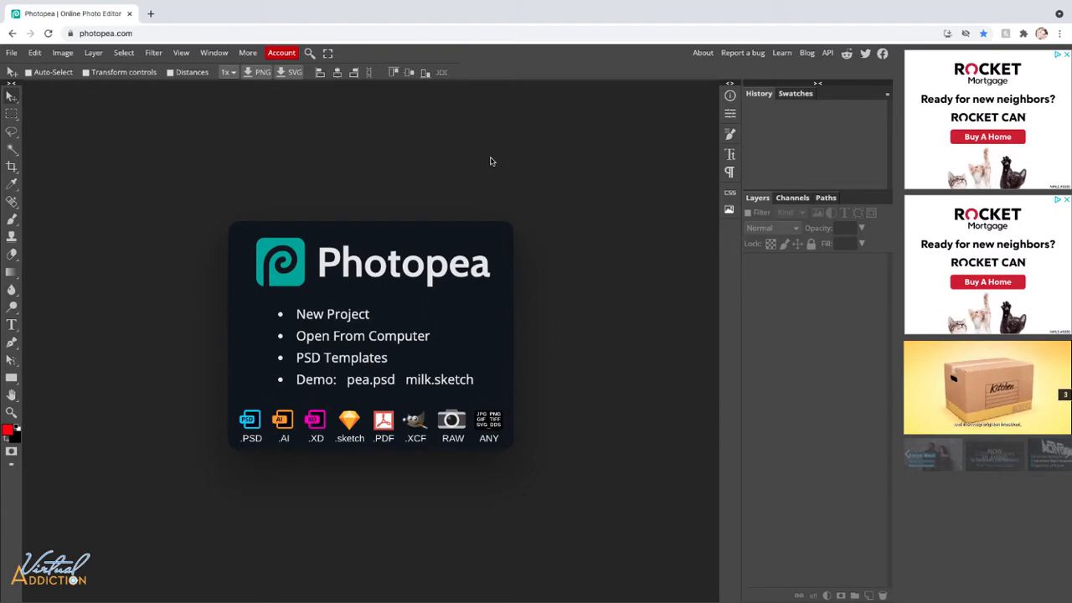
mouse_move(268, 167)
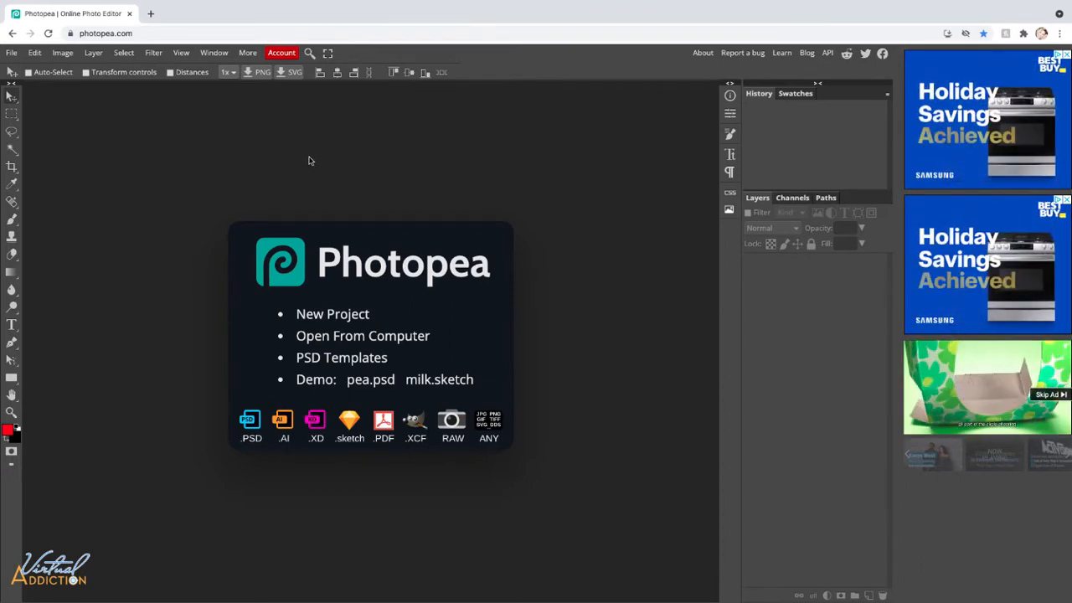
mouse_move(91, 140)
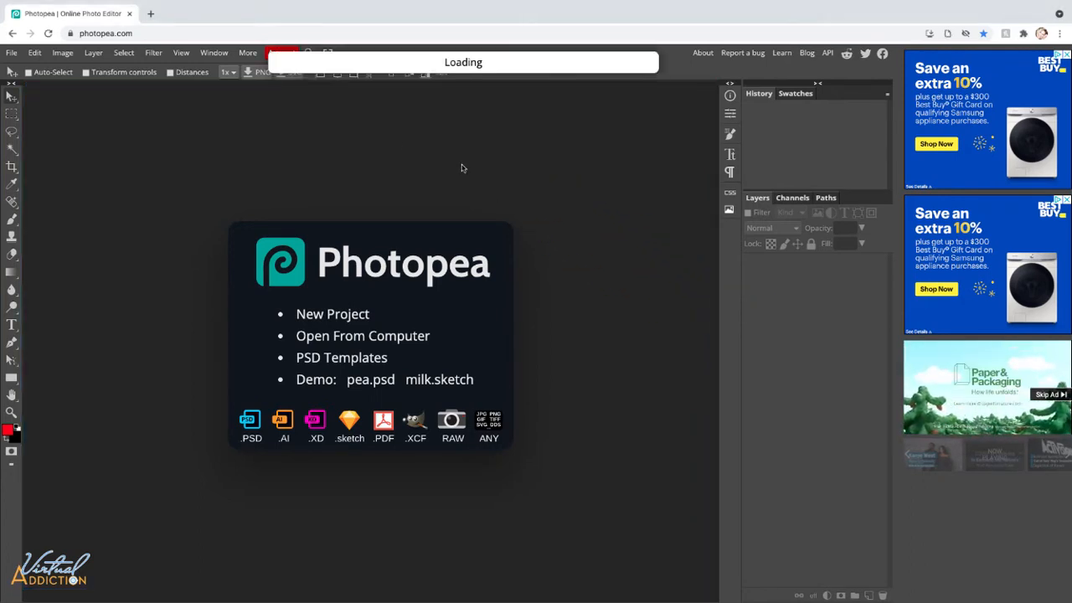
Open the erwan-henry Unsplash ice cream display photo from the images folder.
left_click(362, 335)
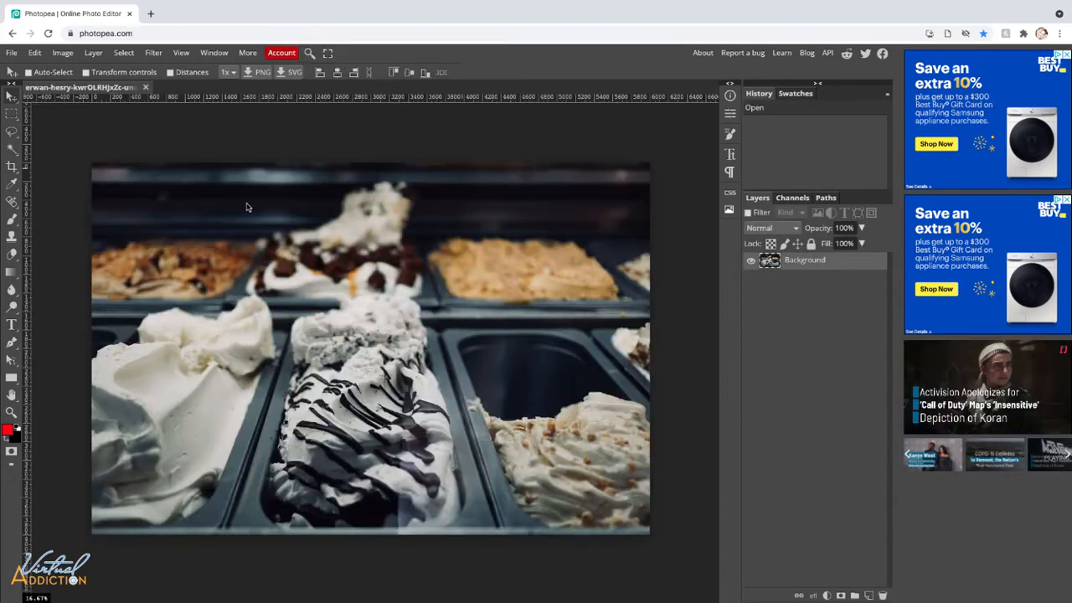
left_click(12, 52)
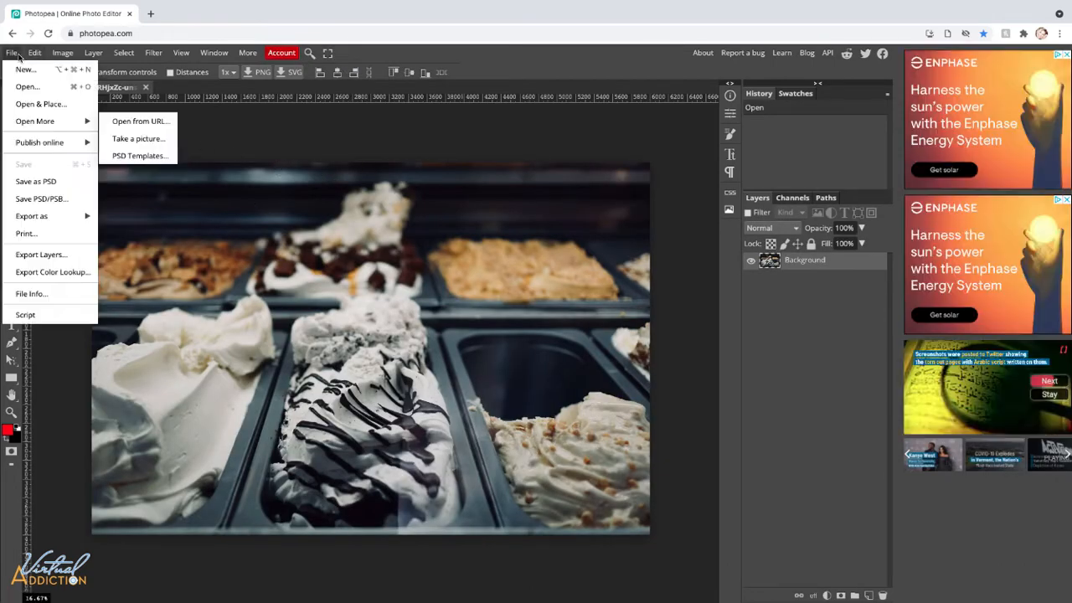
left_click(27, 87)
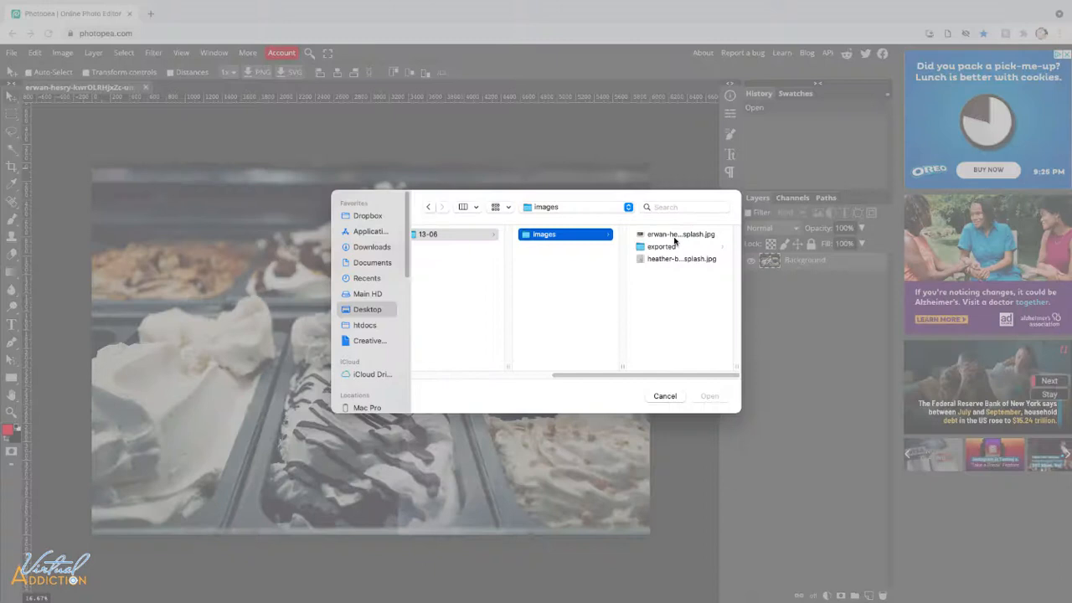
left_click(680, 235)
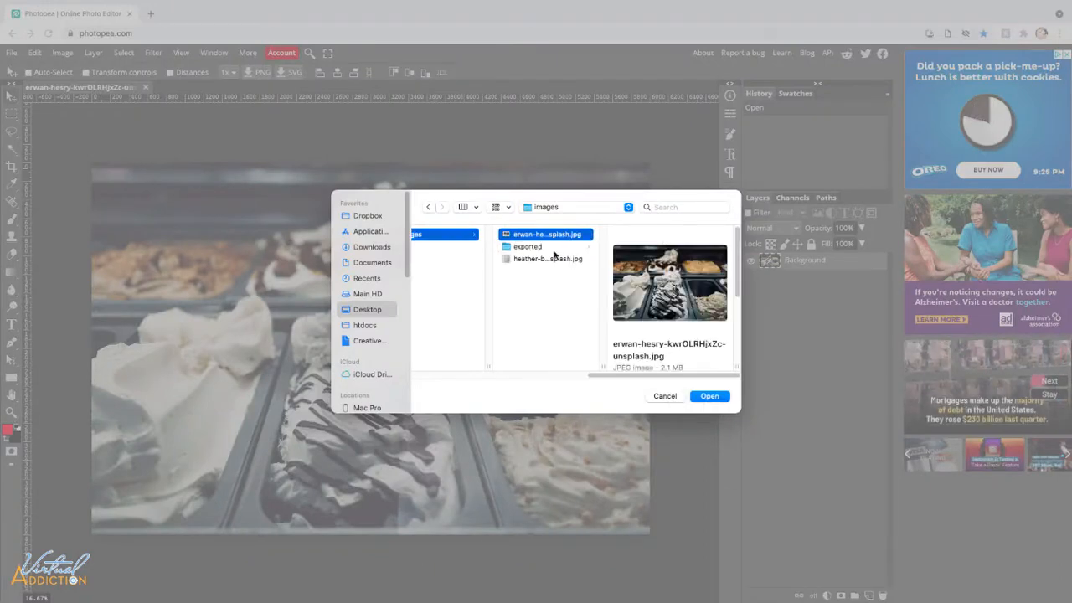
left_click(546, 258)
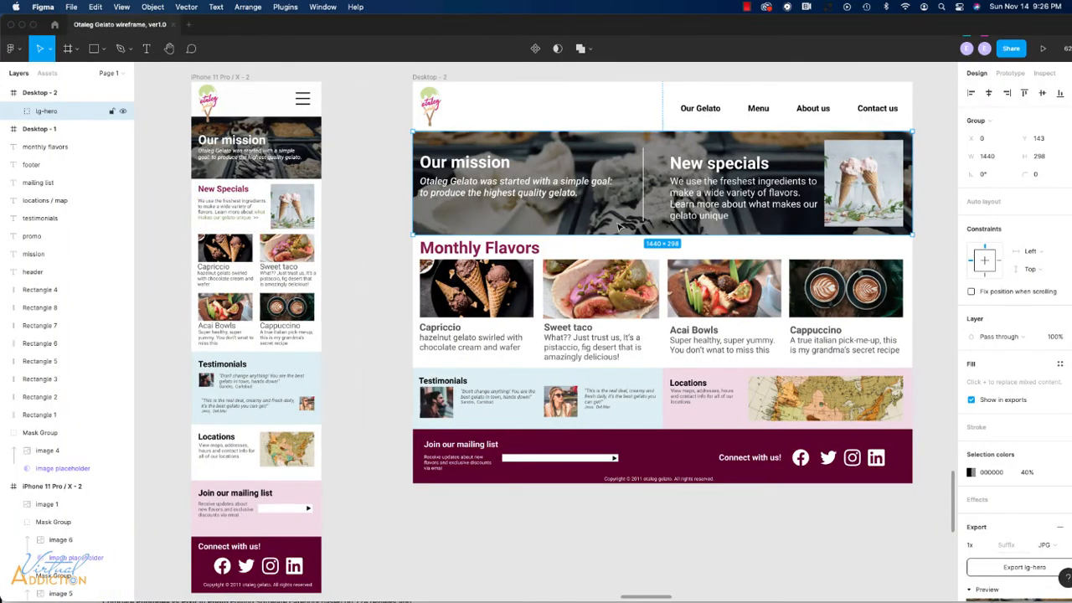
mouse_move(988, 167)
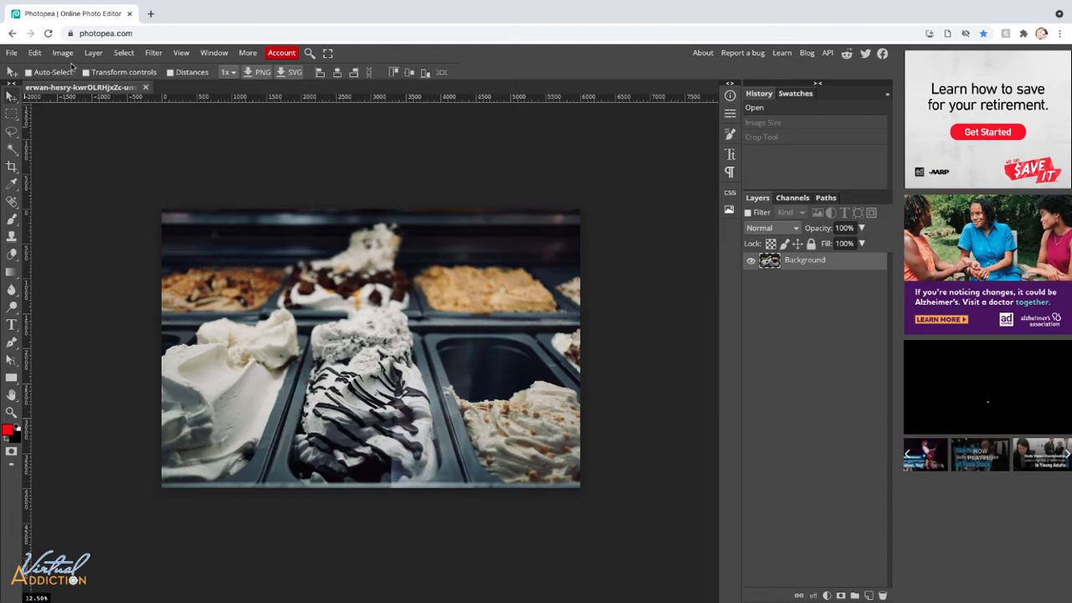
Resize the photo to 3000 px wide, height following to 2000 px, via Image Size.
left_click(62, 52)
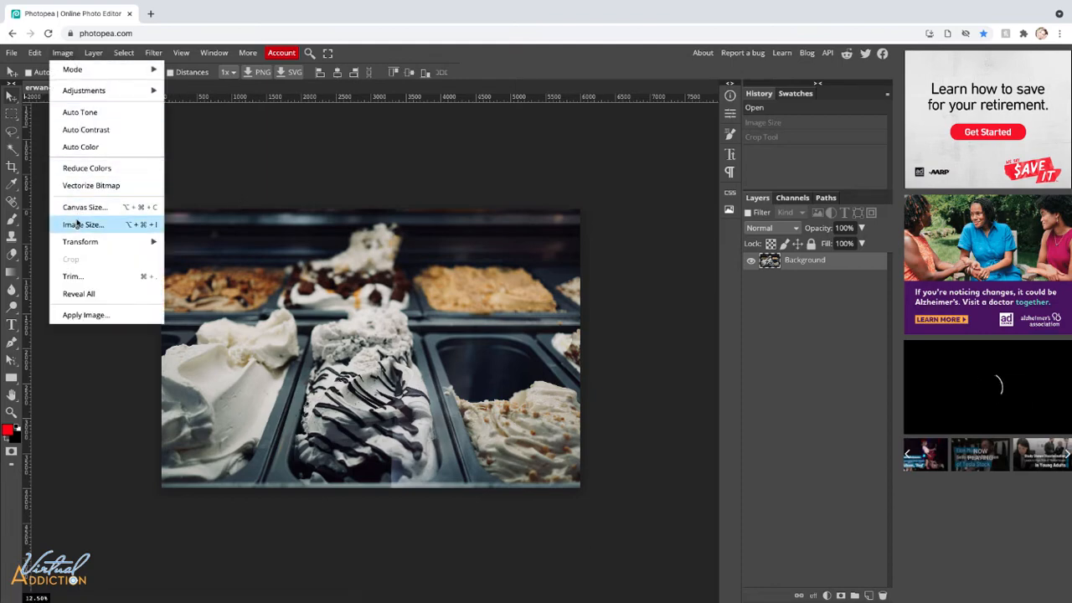
left_click(82, 225)
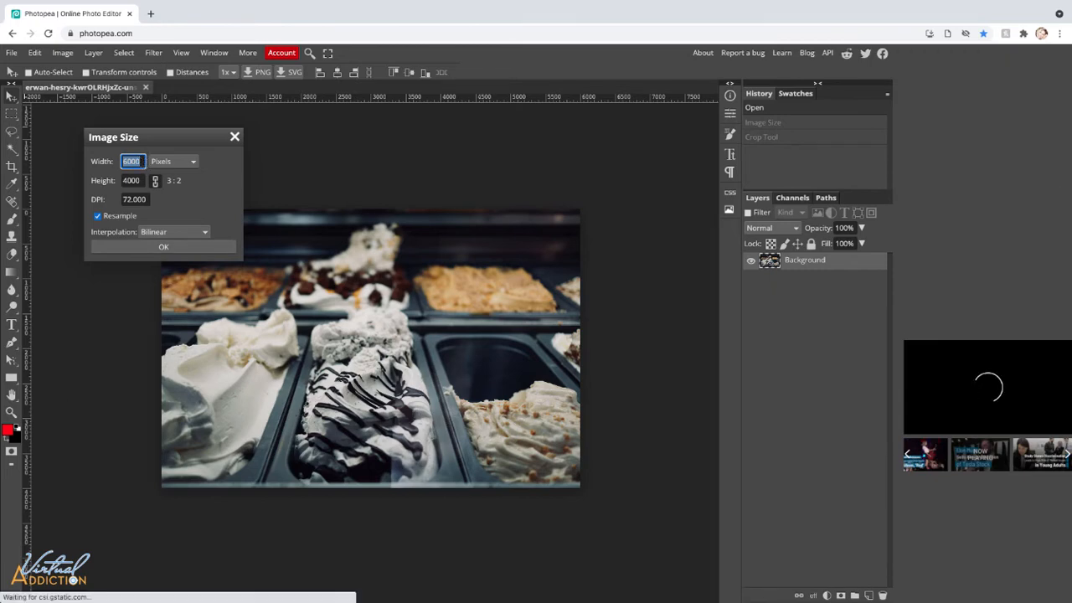
type("3000")
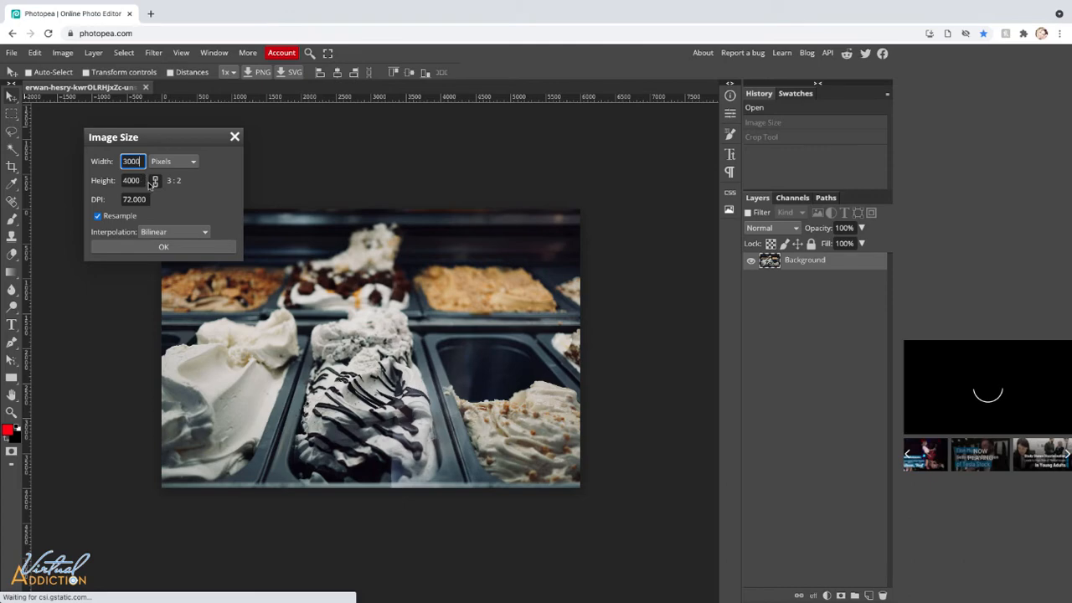
mouse_move(154, 181)
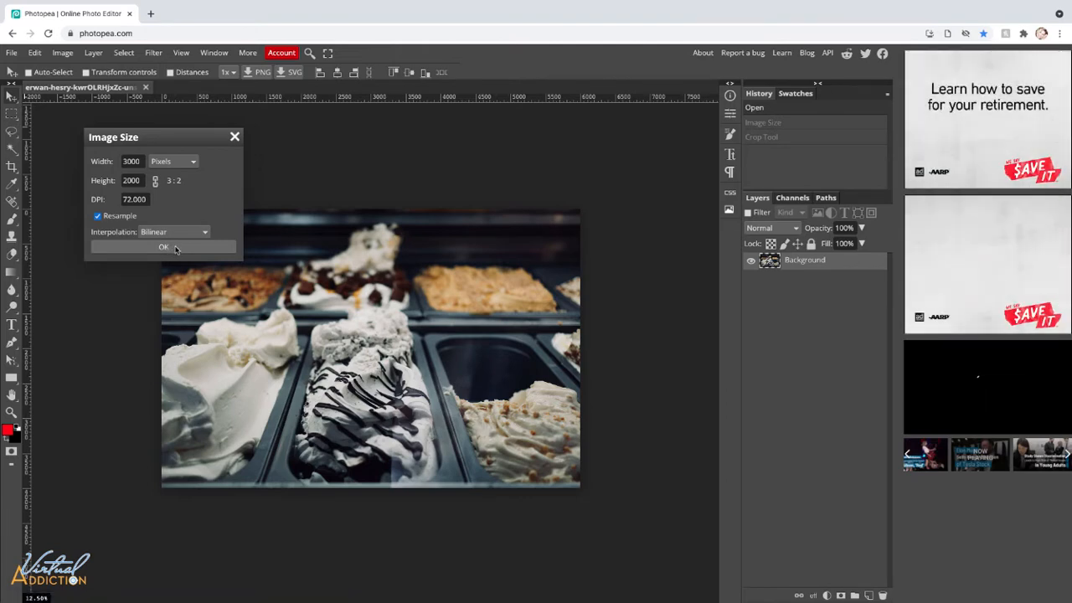
left_click(164, 247)
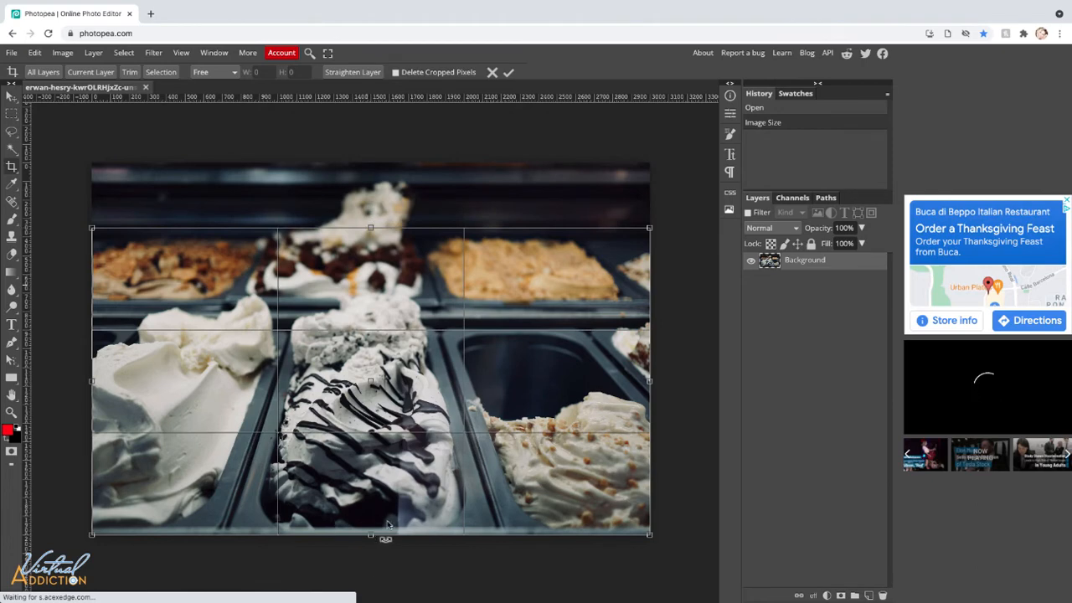
left_click_drag(370, 538, 370, 442)
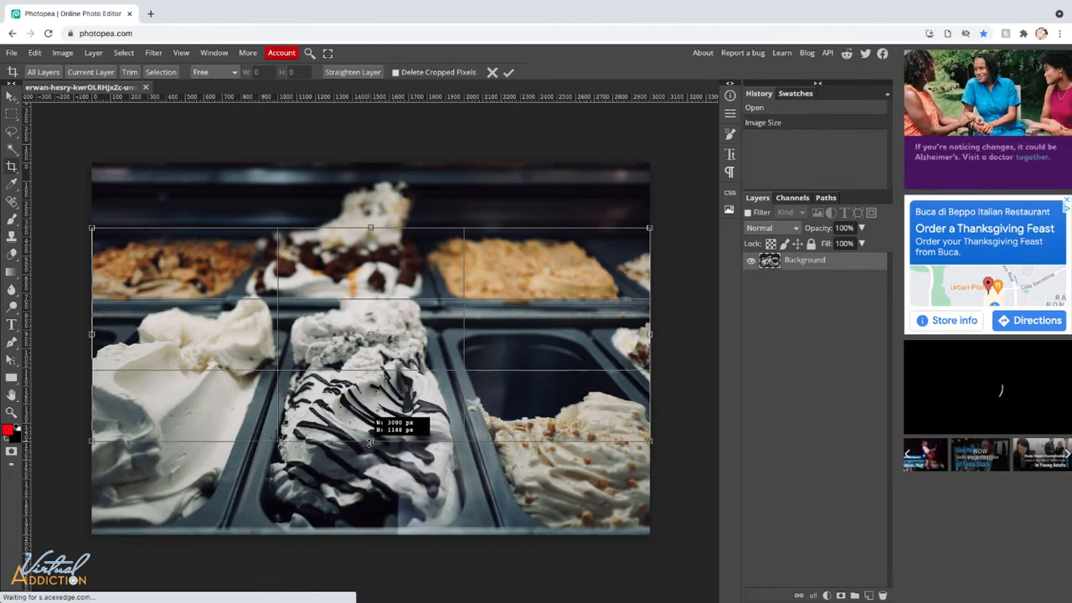
left_click_drag(370, 438, 370, 370)
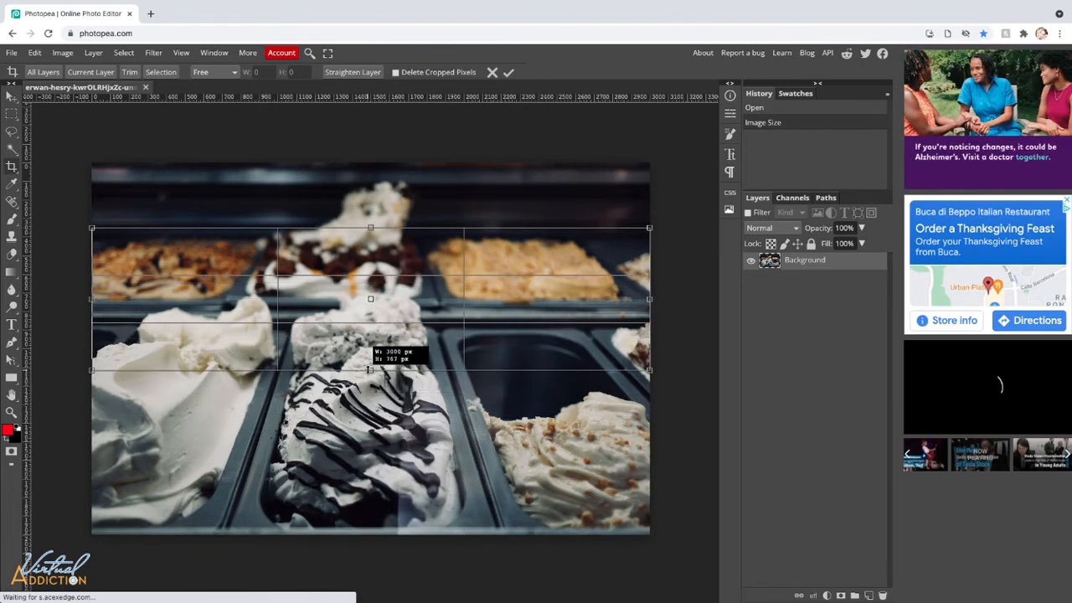
left_click_drag(370, 370, 370, 318)
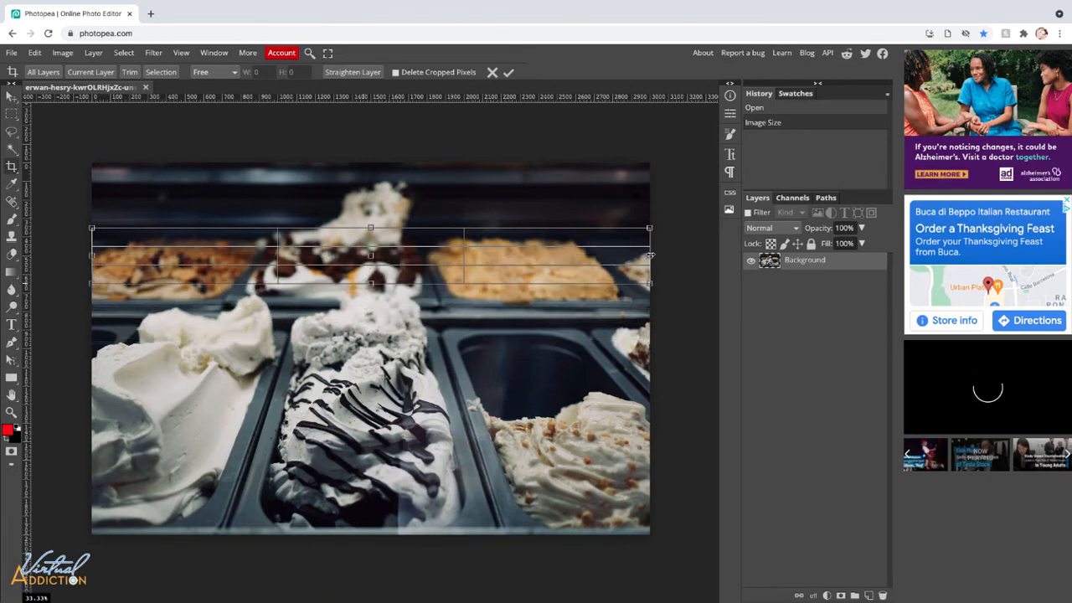
left_click_drag(650, 254, 388, 255)
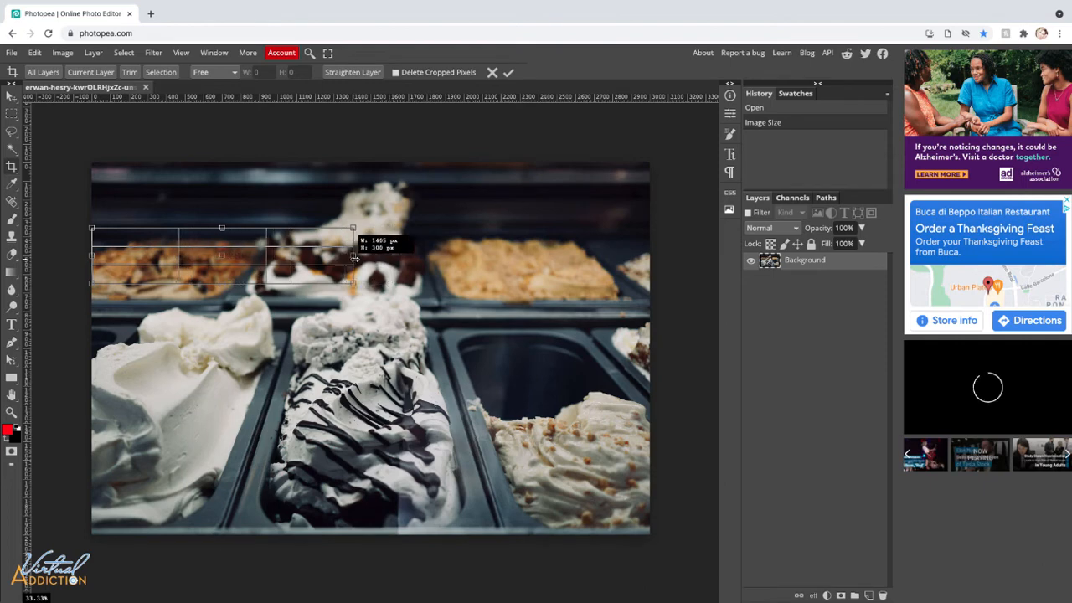
left_click_drag(358, 255, 369, 254)
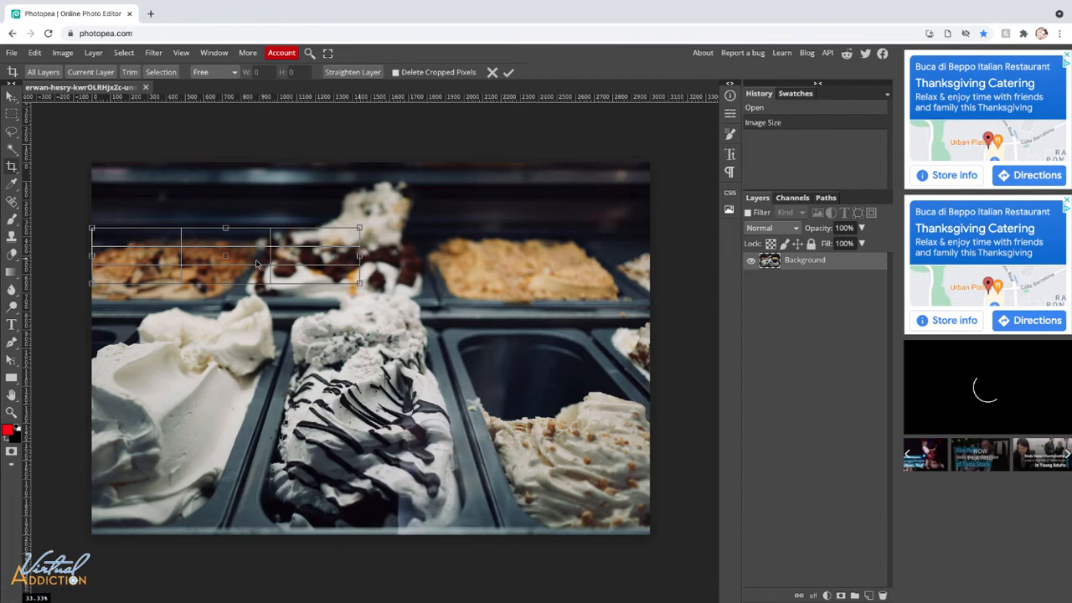
left_click_drag(225, 255, 342, 321)
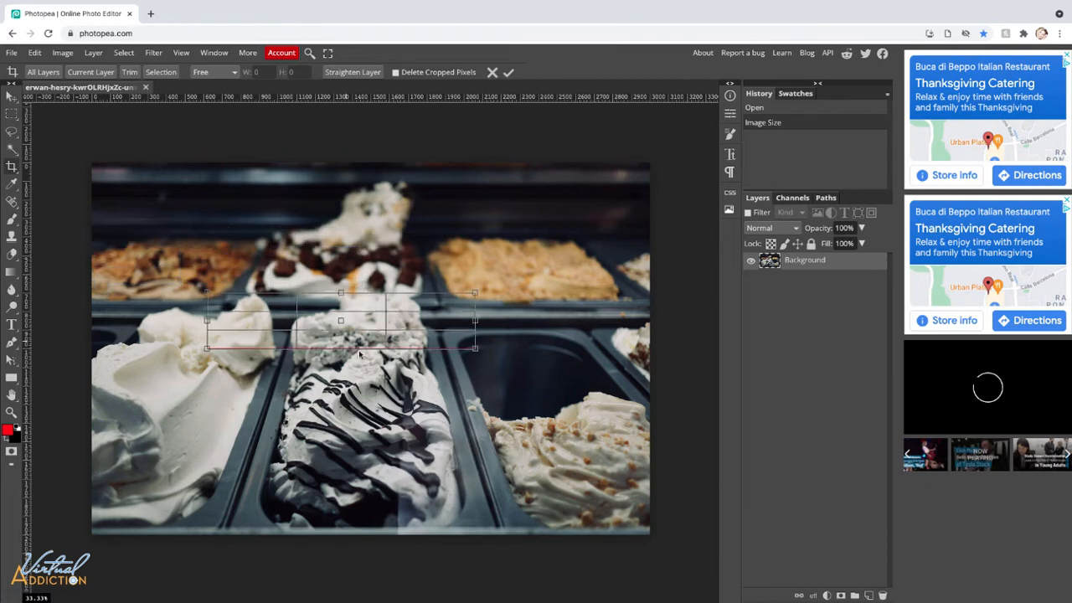
left_click_drag(360, 353, 277, 354)
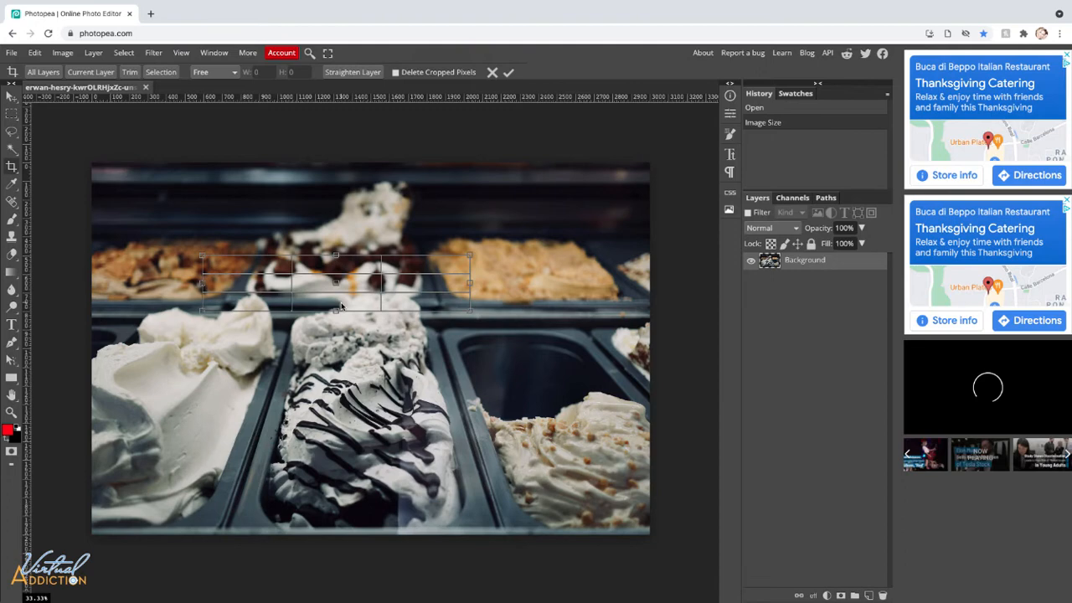
left_click_drag(335, 283, 301, 336)
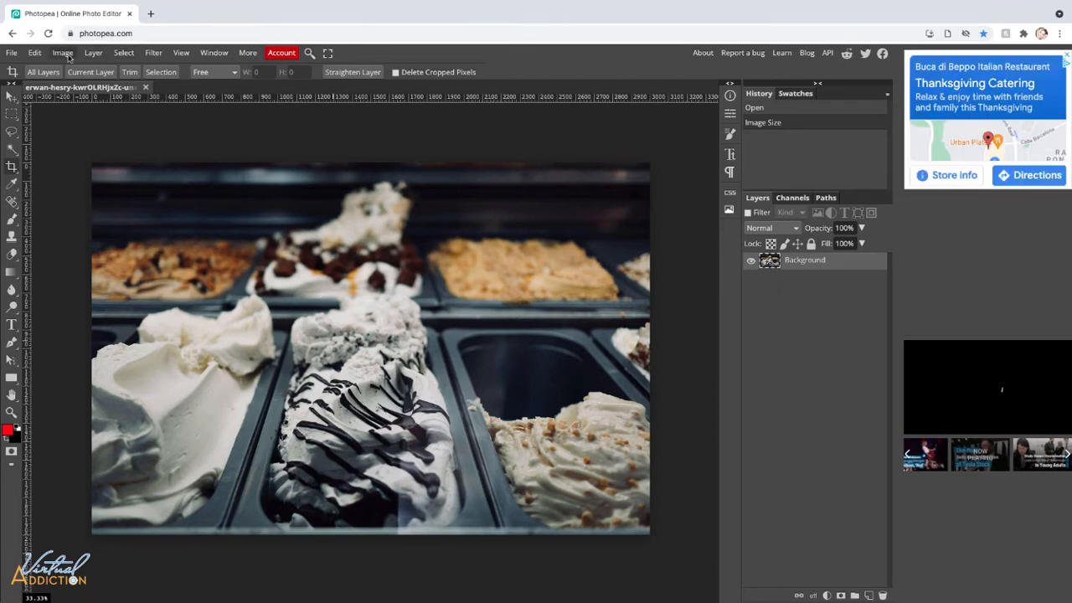
Resize the photo to 2000 × 1333 px and draw a crop area over it.
left_click(64, 52)
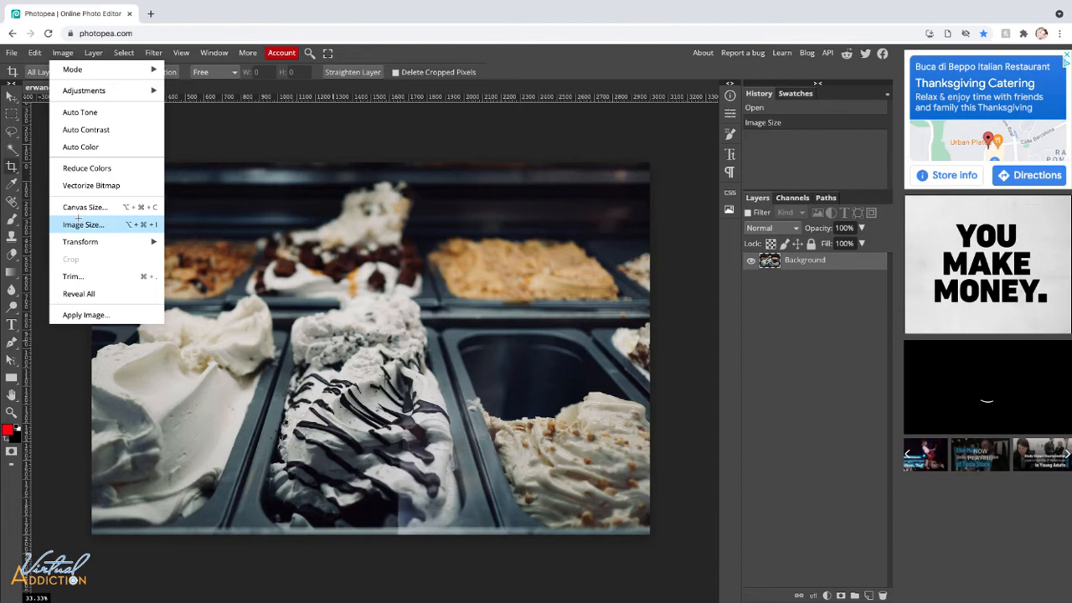
left_click(84, 224)
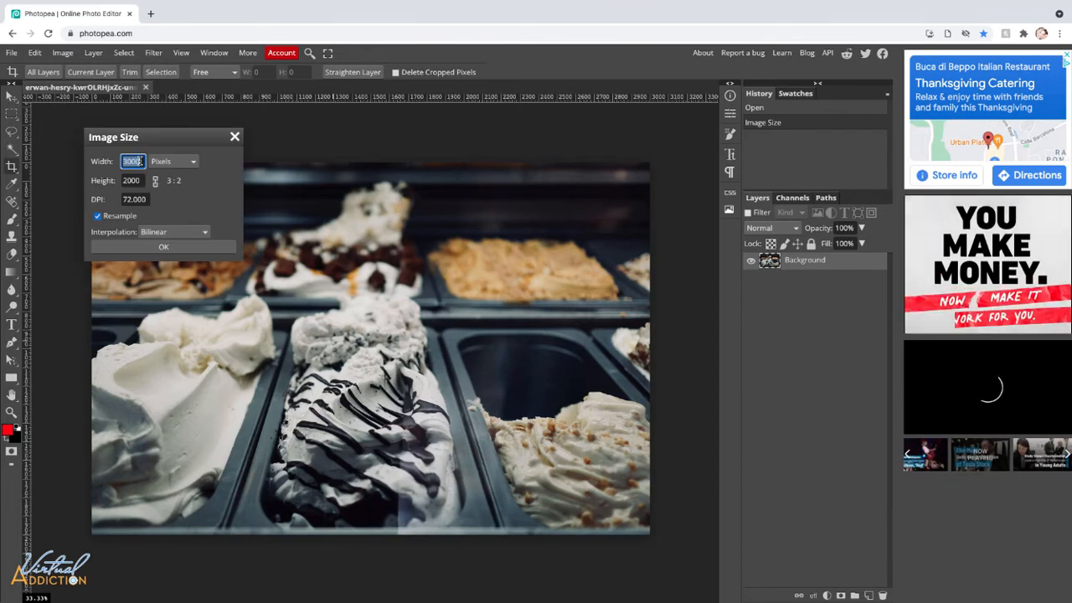
type("2000")
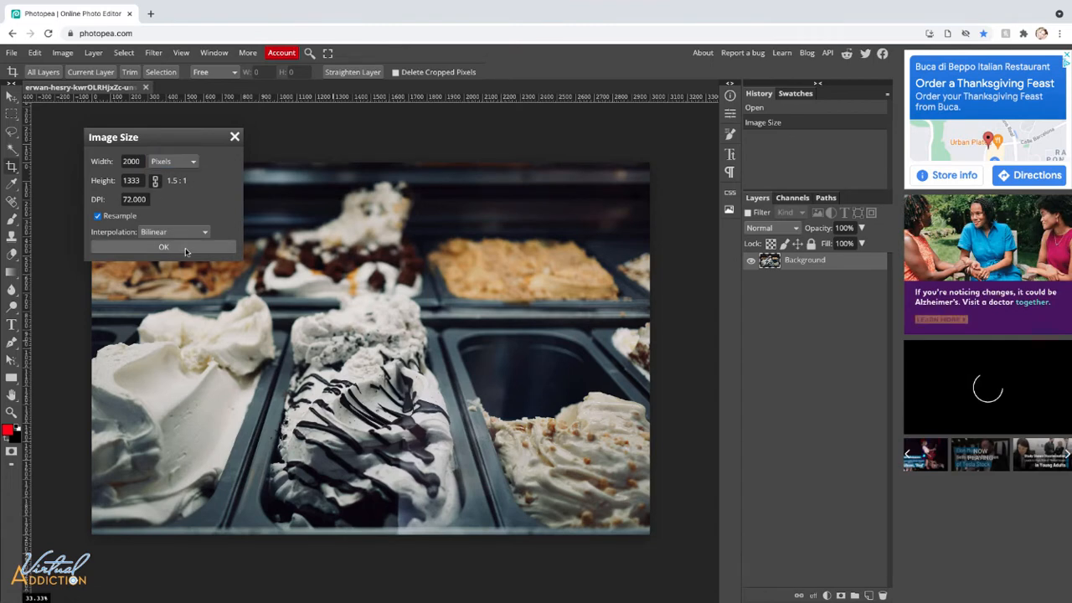
left_click(164, 248)
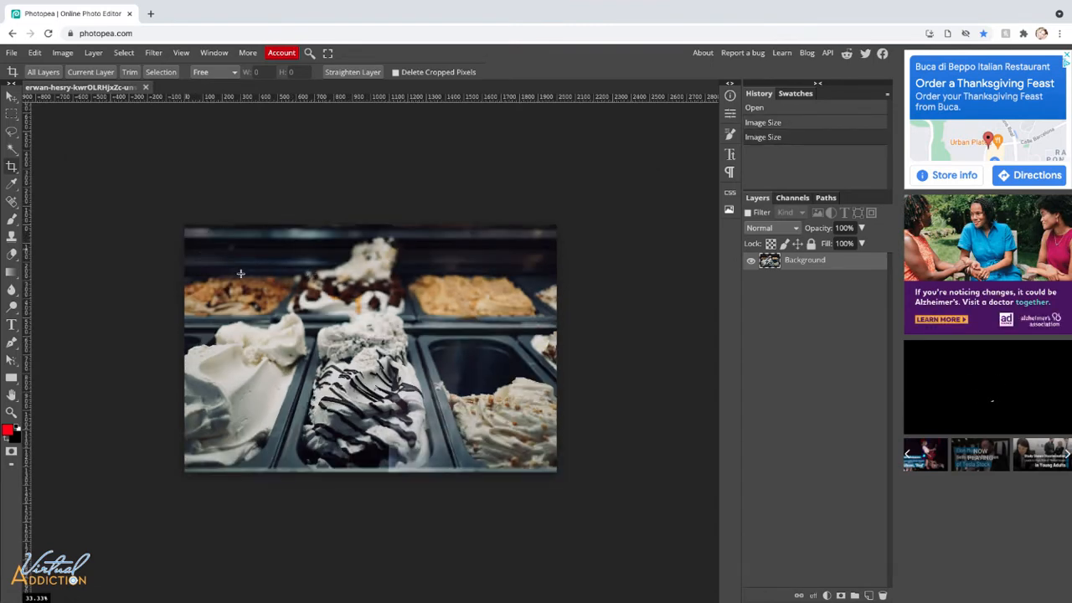
left_click_drag(241, 275, 470, 350)
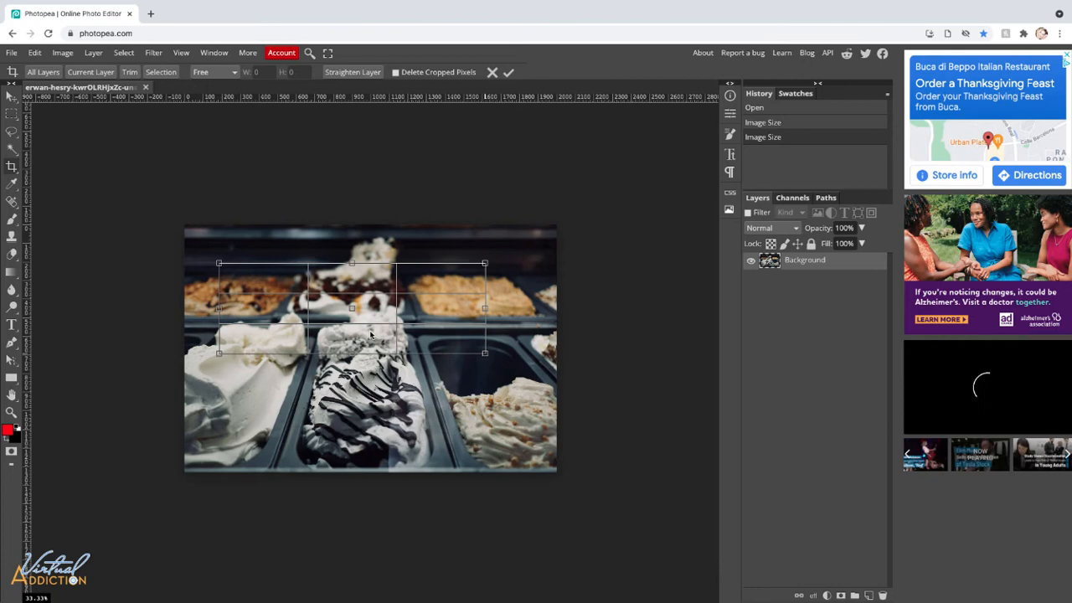
Crop the photo with a Fixed Size 1140 × 300 frame over the ice cream trays.
left_click(214, 70)
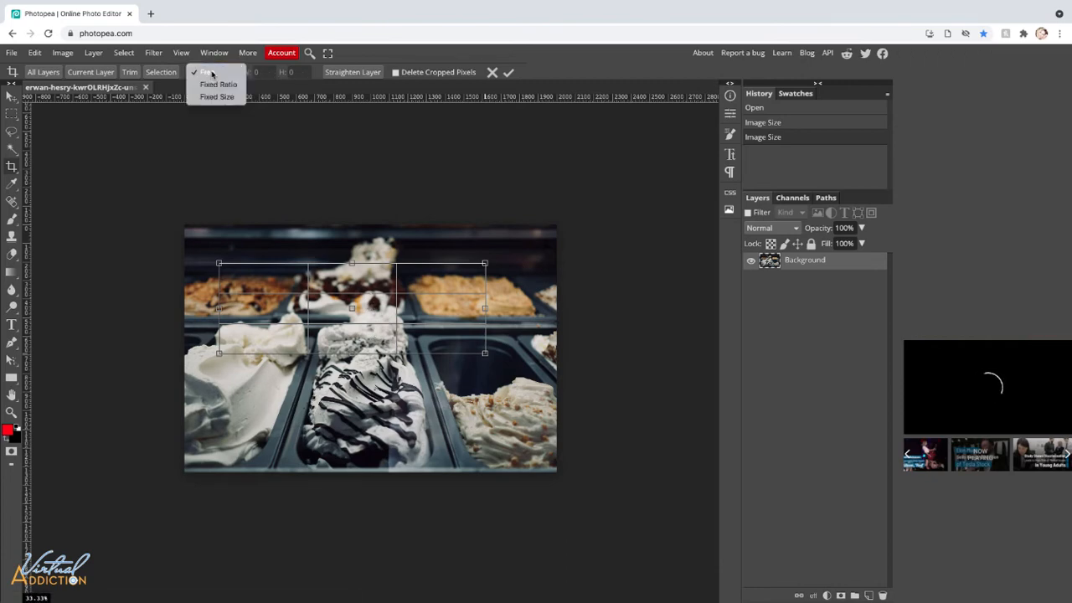
mouse_move(216, 96)
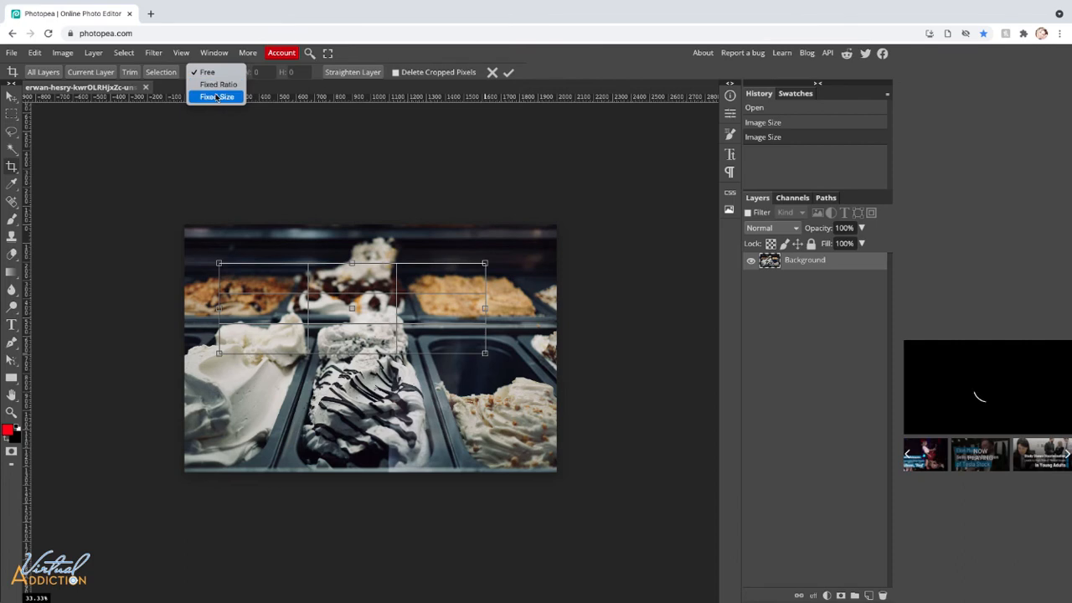
left_click(217, 95)
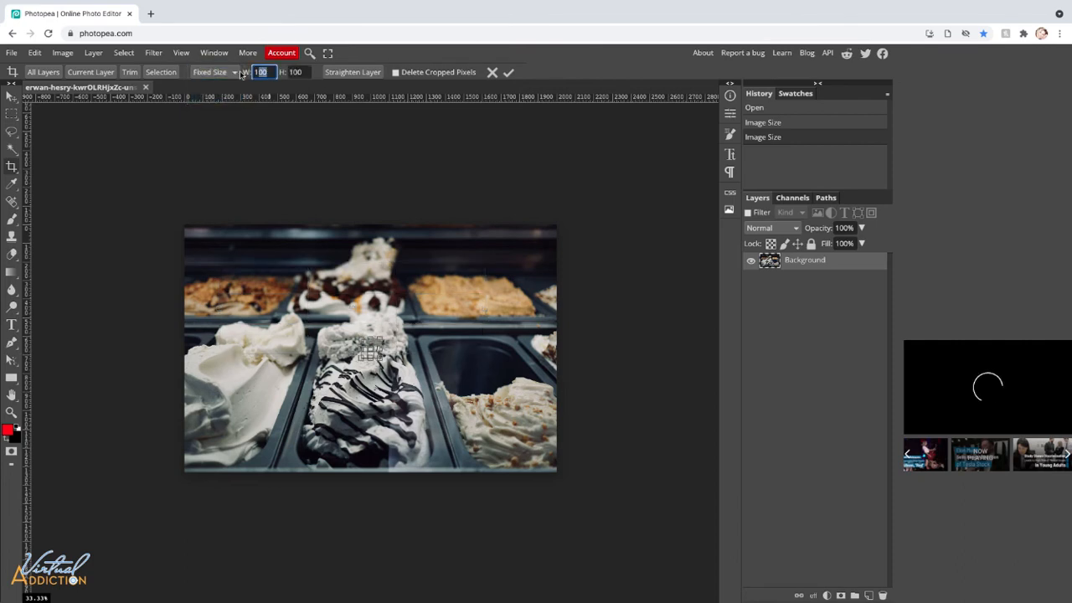
type("1140")
left_click(298, 72)
type("300")
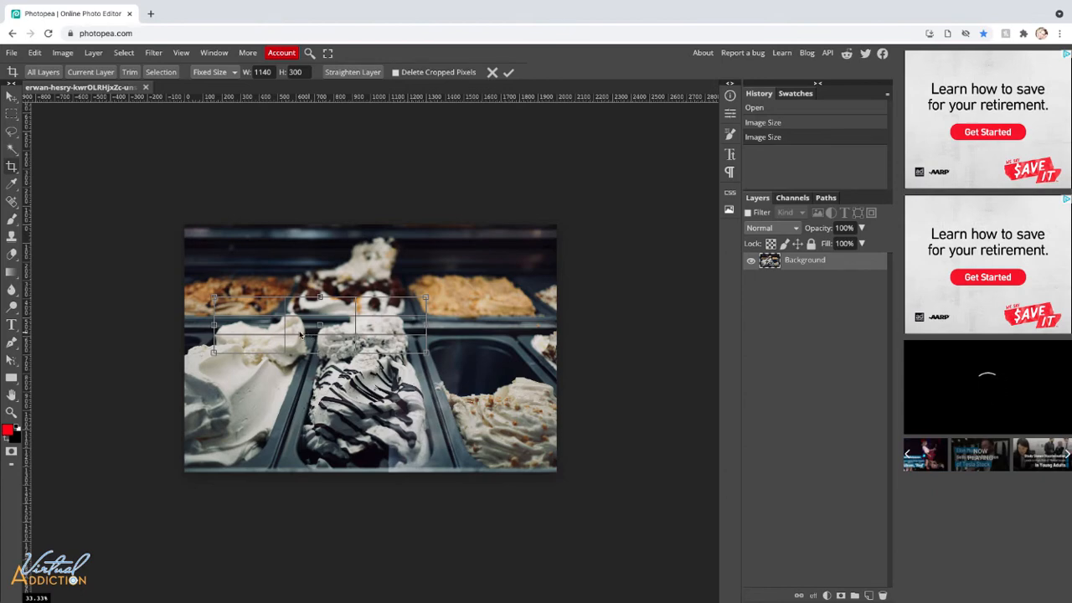
left_click(509, 72)
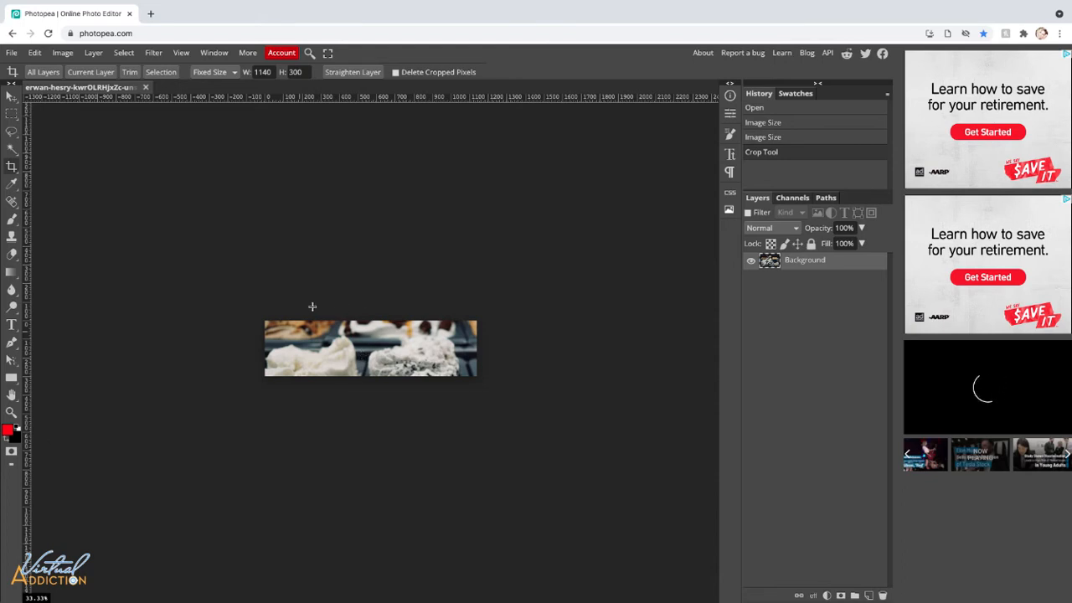
mouse_move(469, 305)
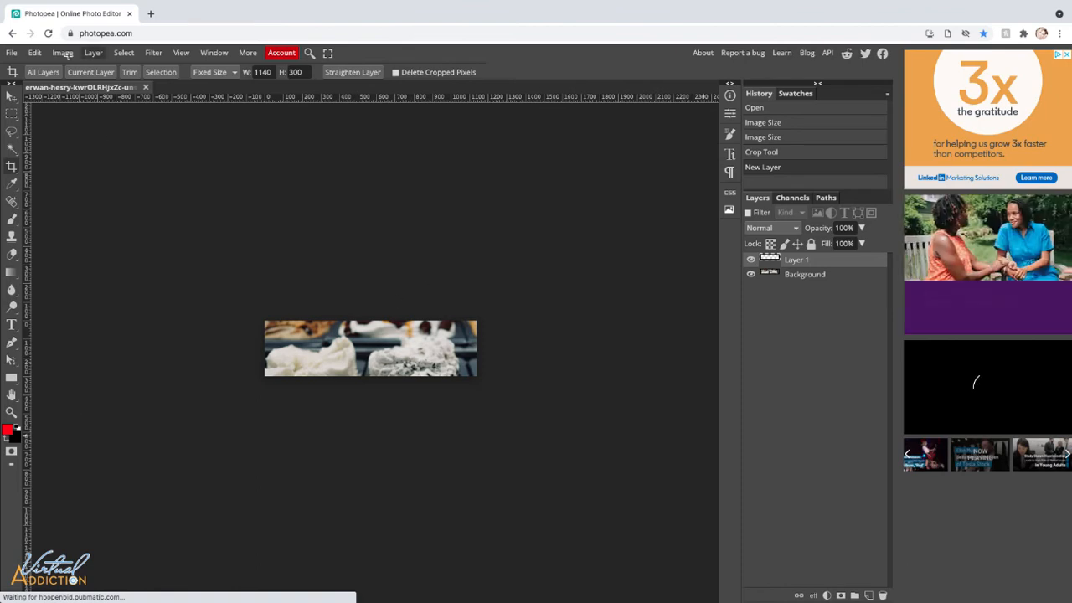
Fill the new layer with Black at 40% opacity to darken the banner.
left_click(33, 52)
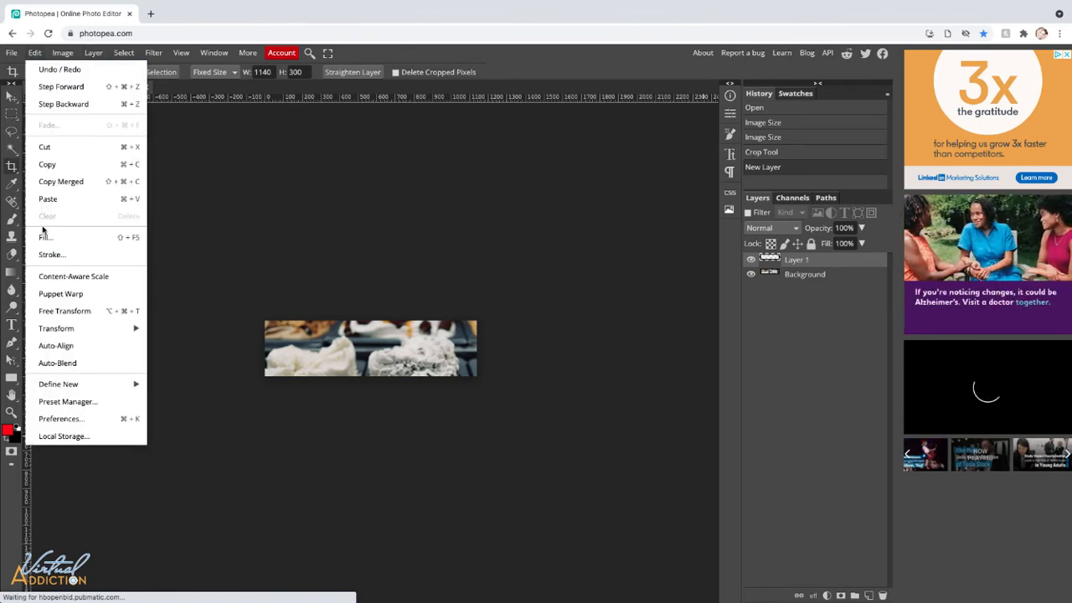
left_click(45, 237)
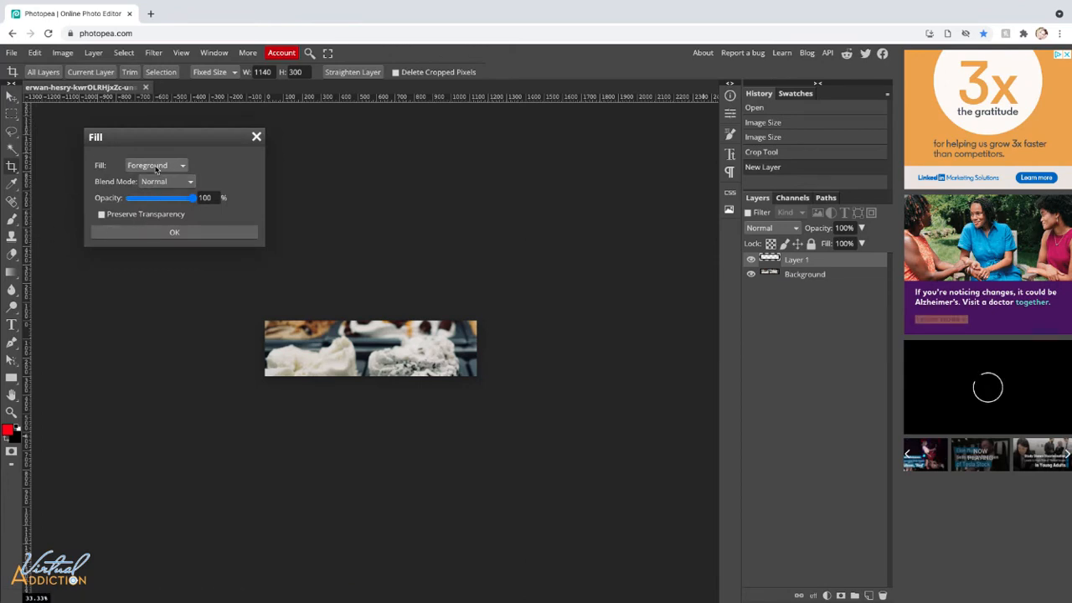
left_click(154, 165)
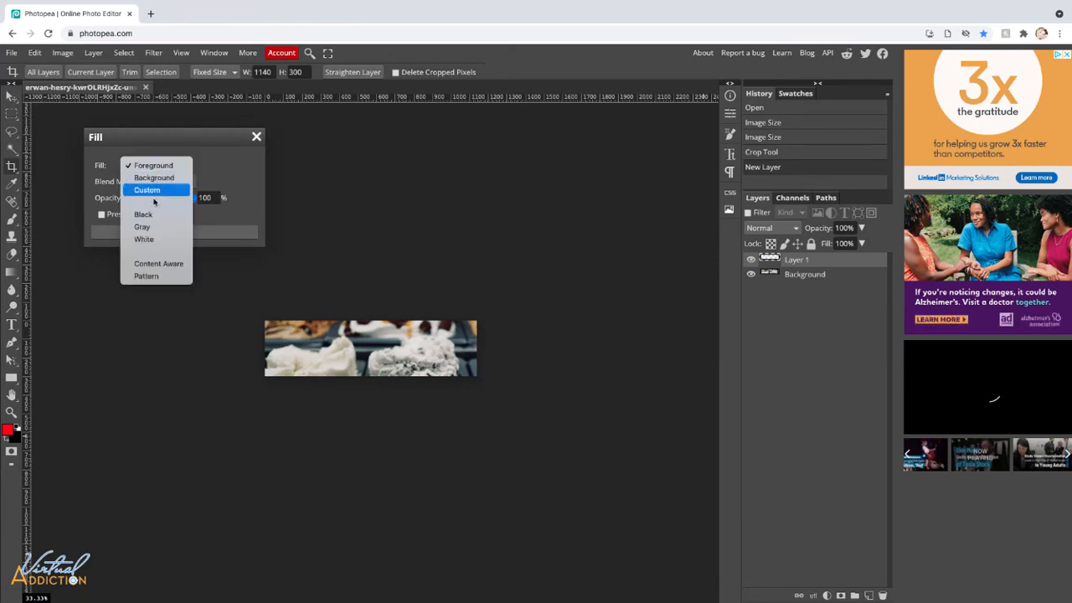
left_click(144, 214)
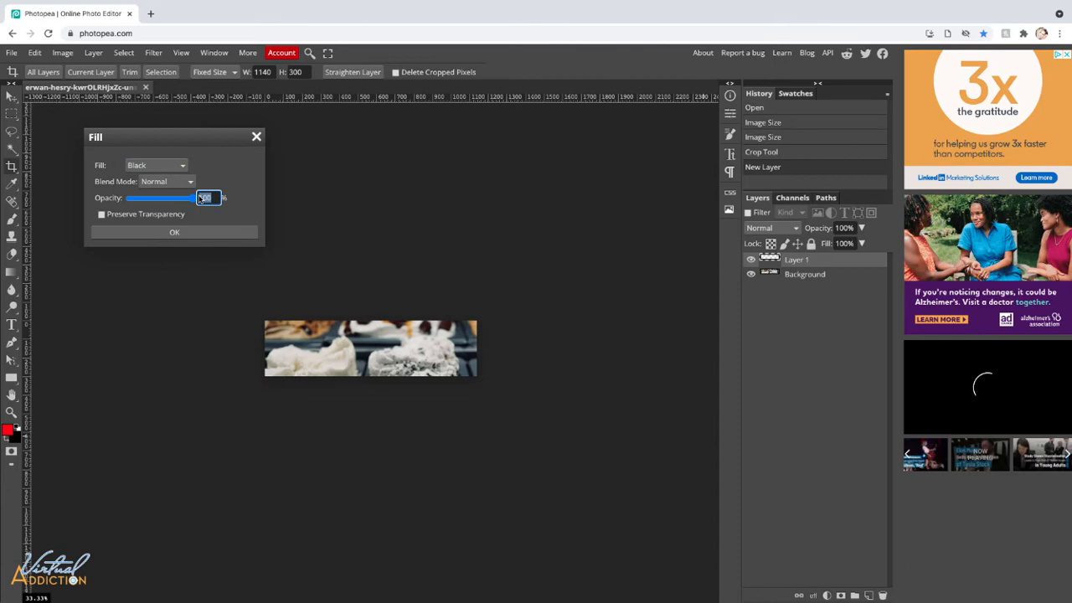
type("40")
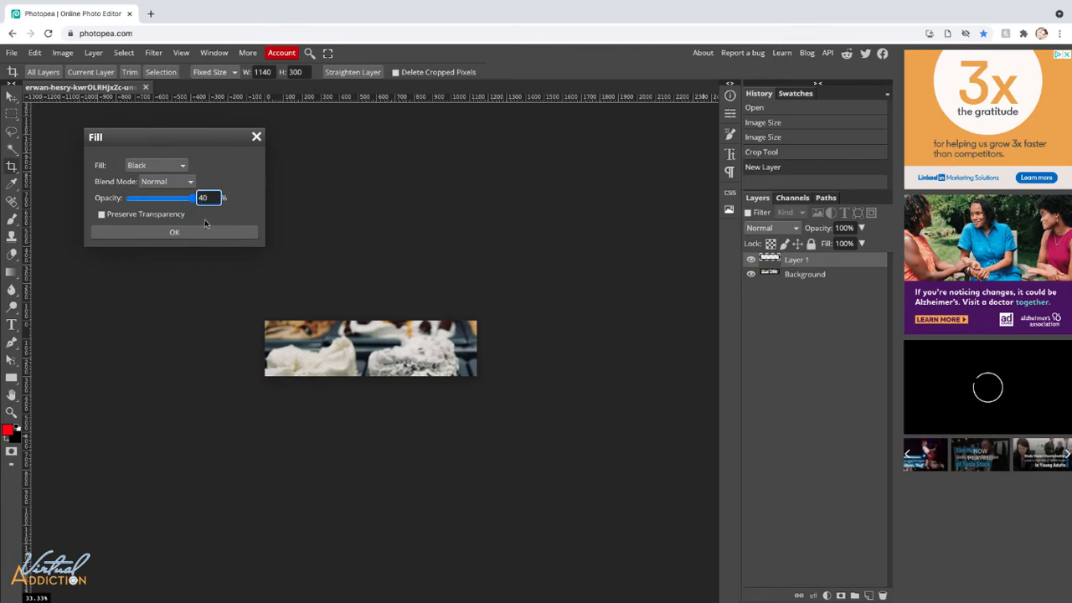
left_click(174, 231)
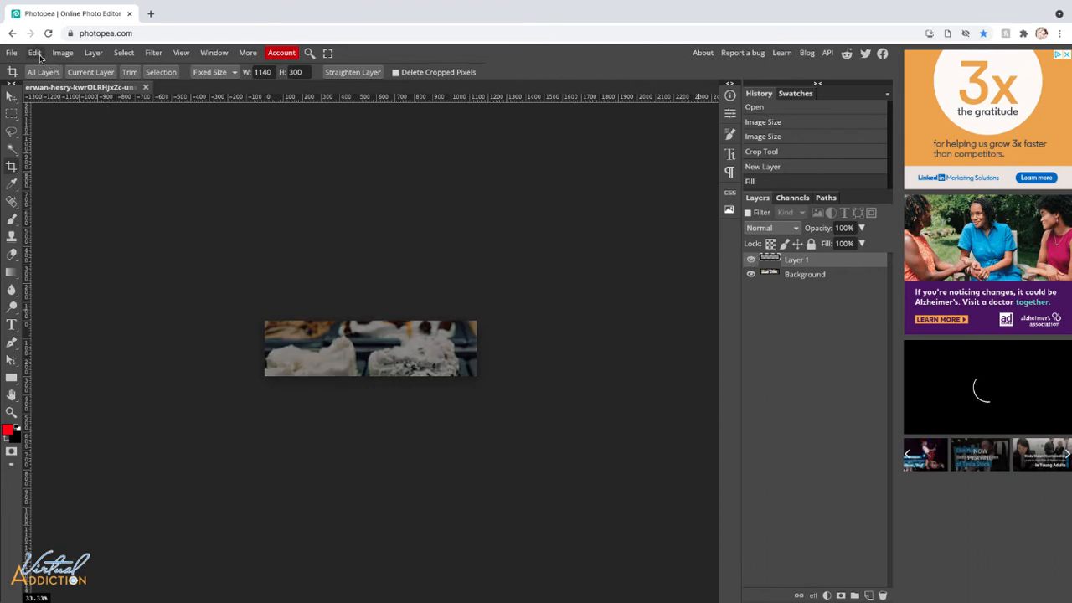
Bring up the Save for web dialog for JPG export at 1140 × 300, 70% quality.
left_click(11, 52)
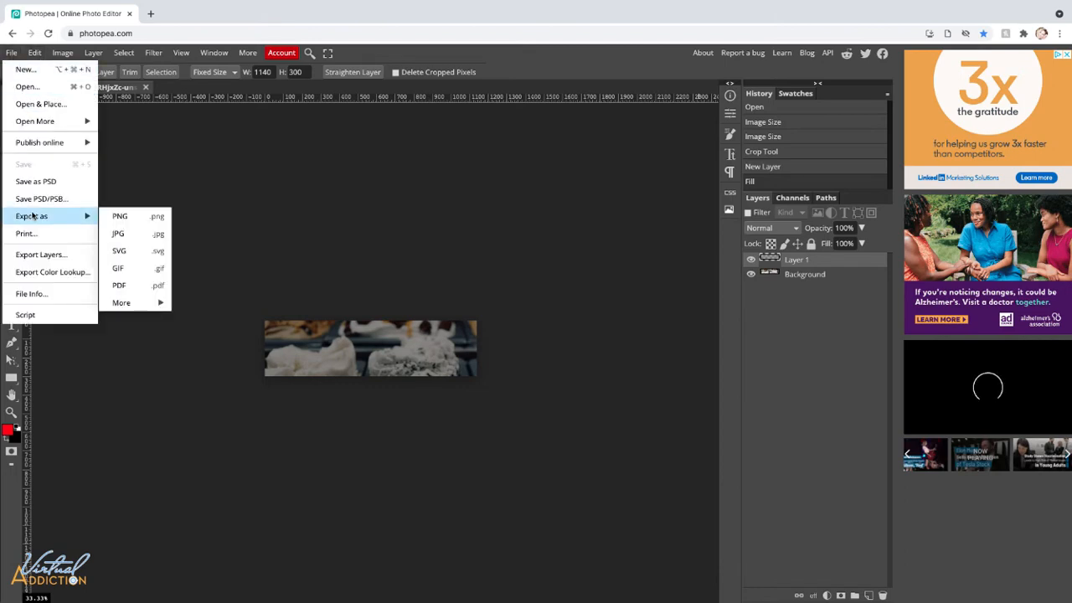
mouse_move(118, 232)
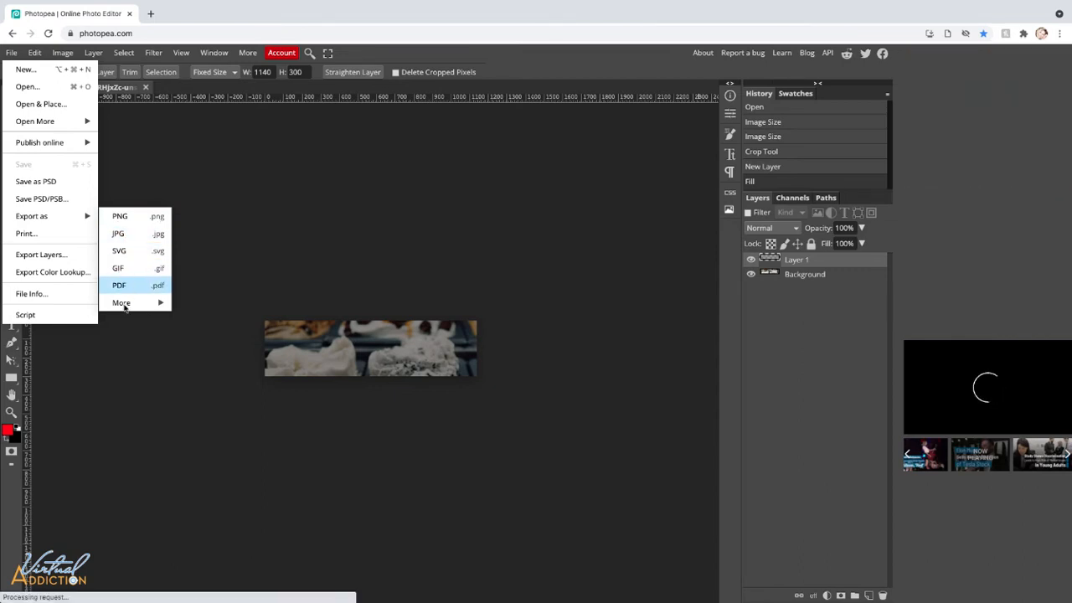
left_click(121, 301)
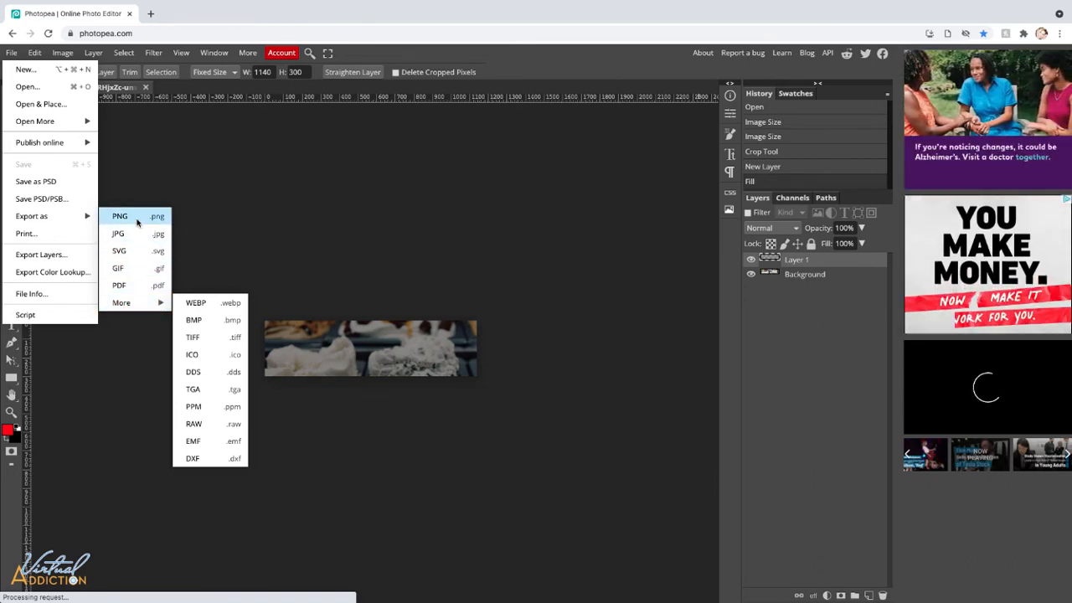
mouse_move(119, 235)
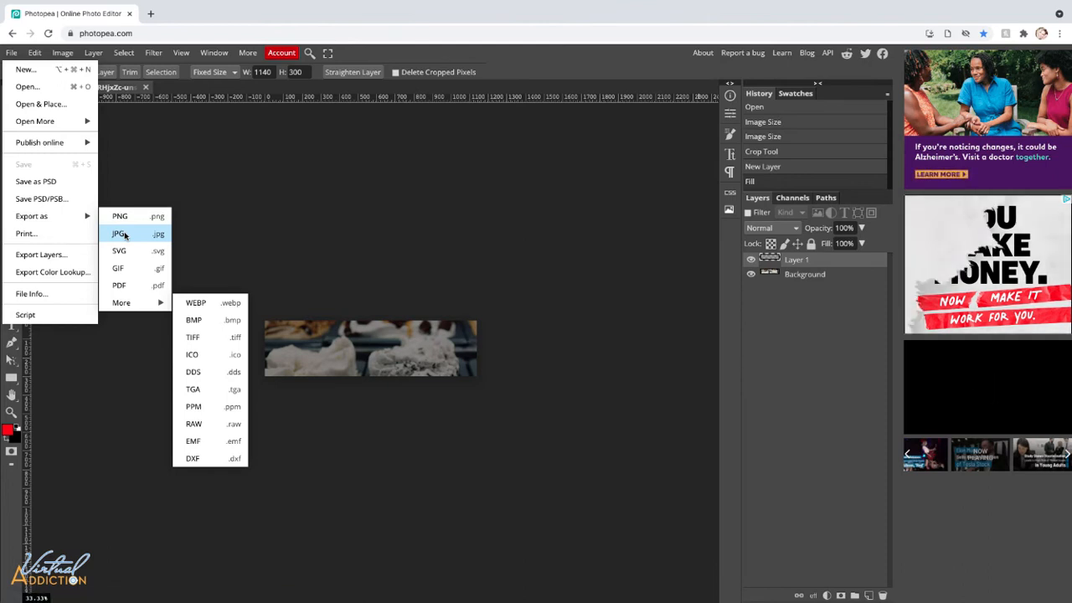
left_click(119, 235)
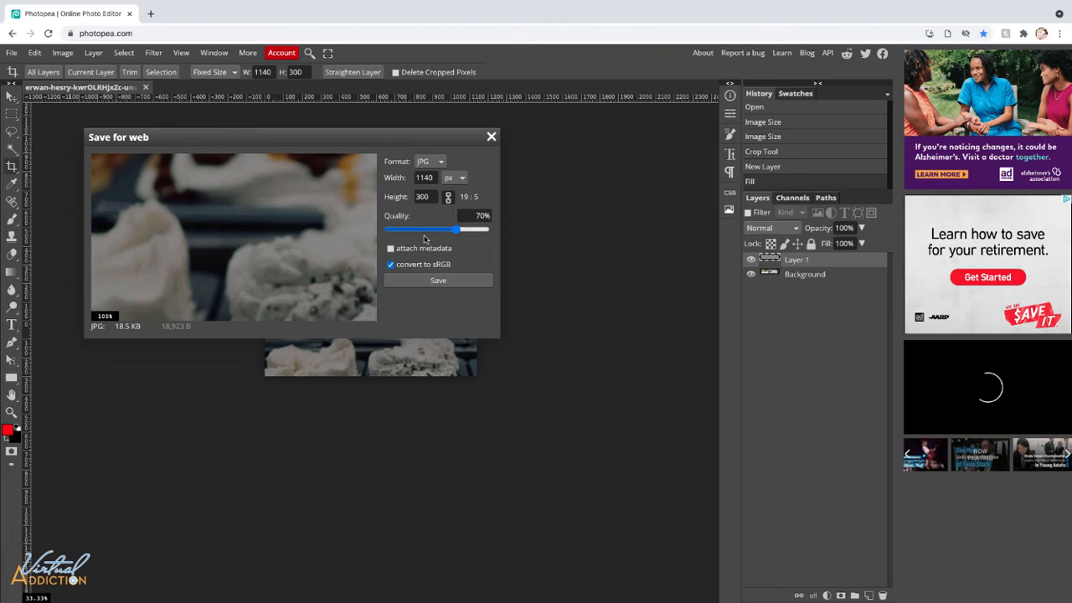
Compare file sizes at low and full JPG quality, settle on 50% (about 13.7 KB) and save.
left_click_drag(456, 228, 405, 228)
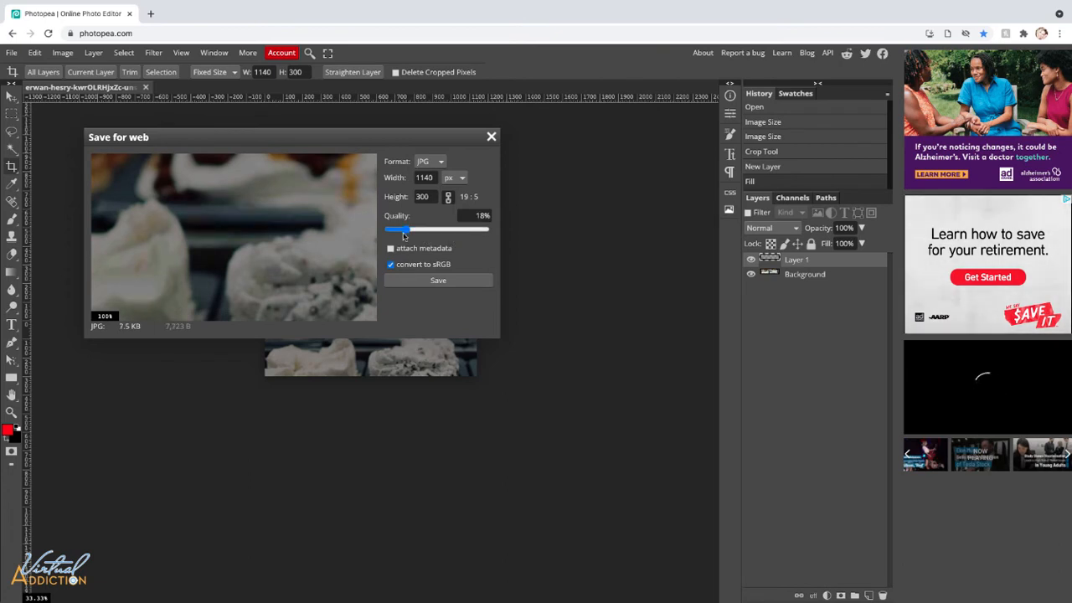
left_click_drag(405, 228, 484, 227)
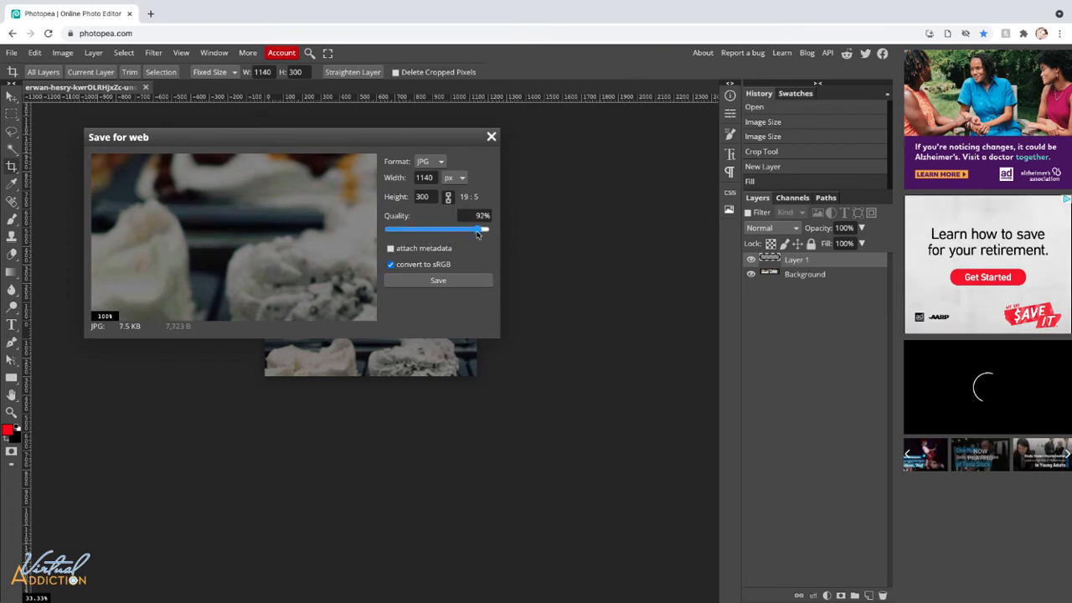
left_click_drag(477, 227, 487, 228)
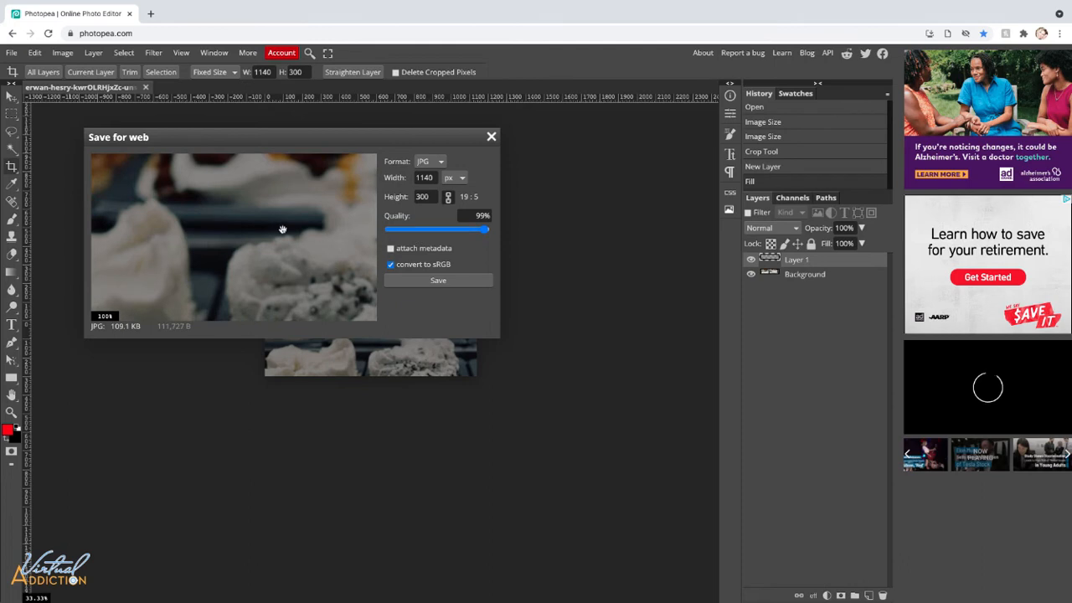
mouse_move(110, 315)
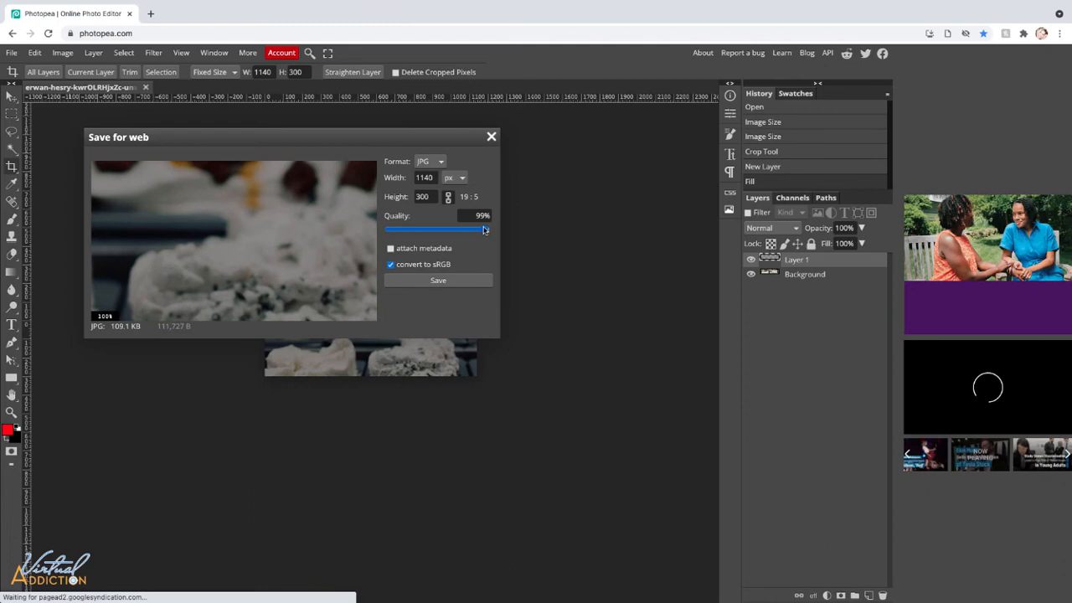
left_click_drag(482, 229, 444, 229)
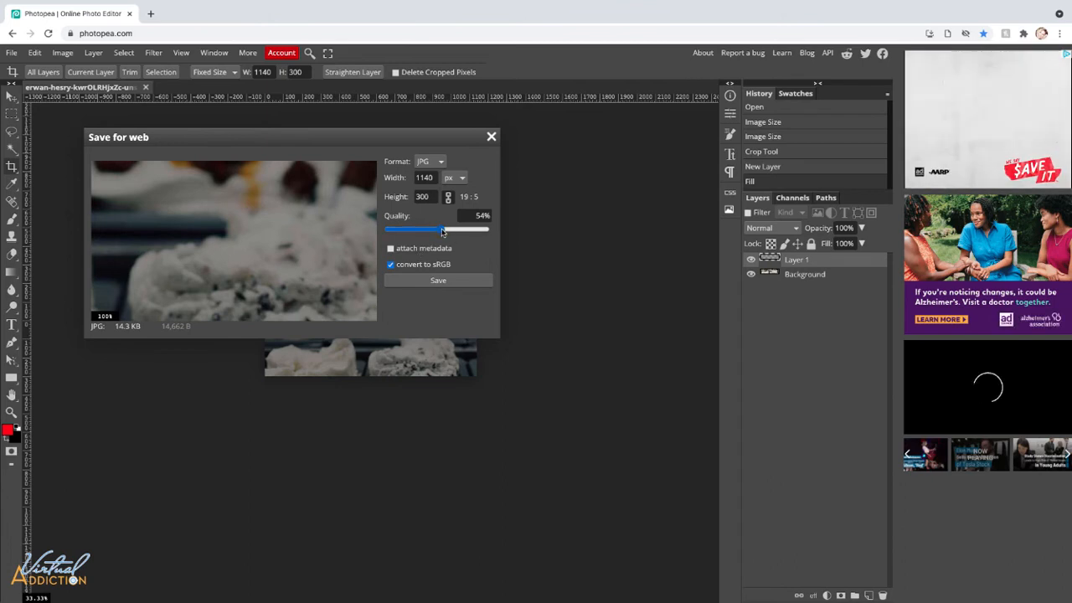
left_click_drag(444, 227, 488, 228)
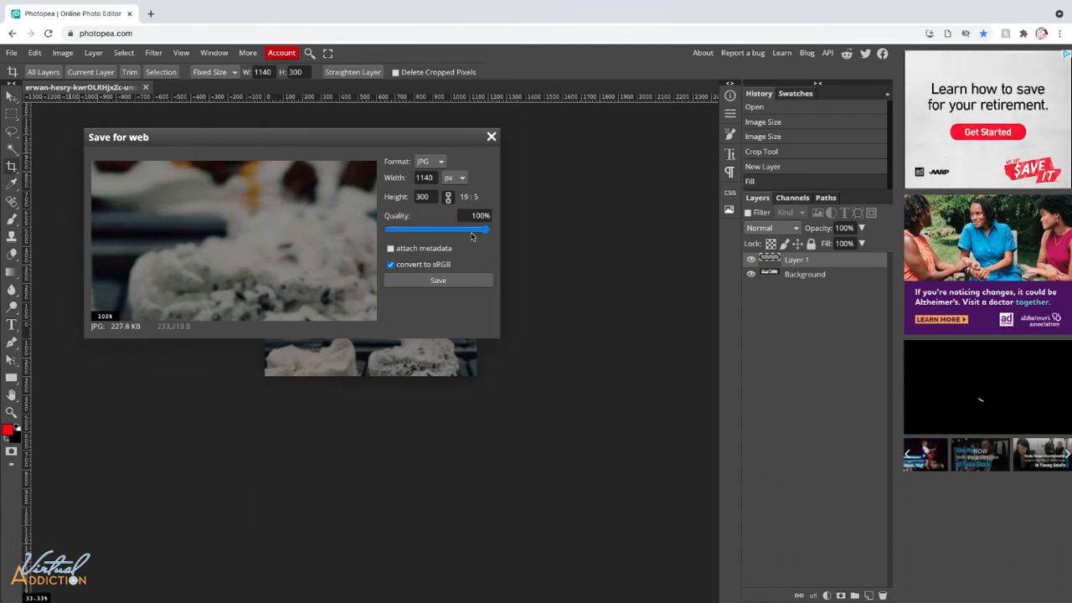
left_click_drag(486, 228, 436, 228)
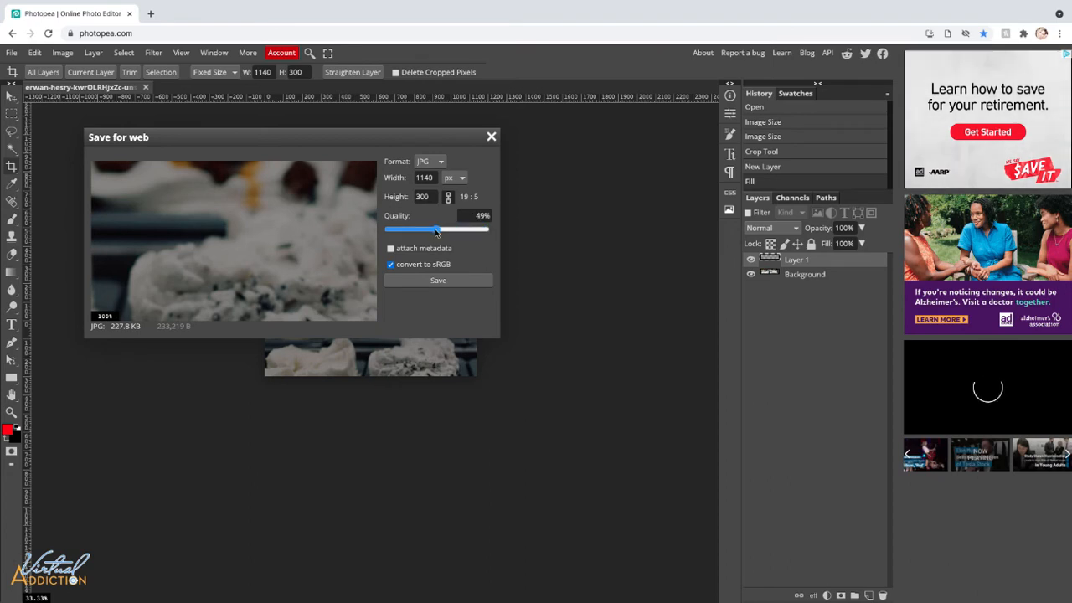
left_click_drag(435, 227, 435, 228)
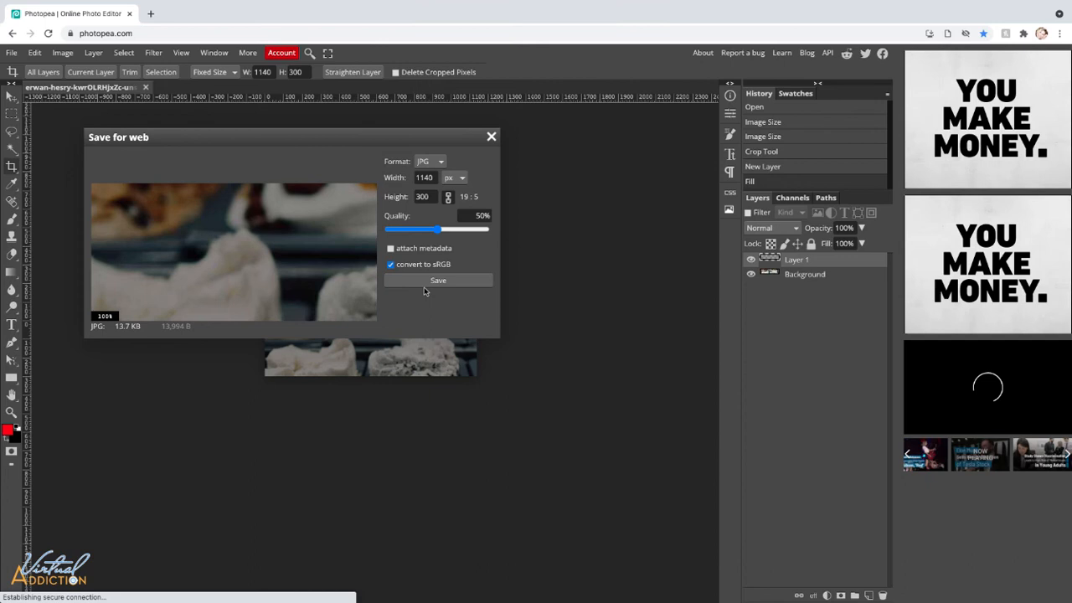
left_click(439, 279)
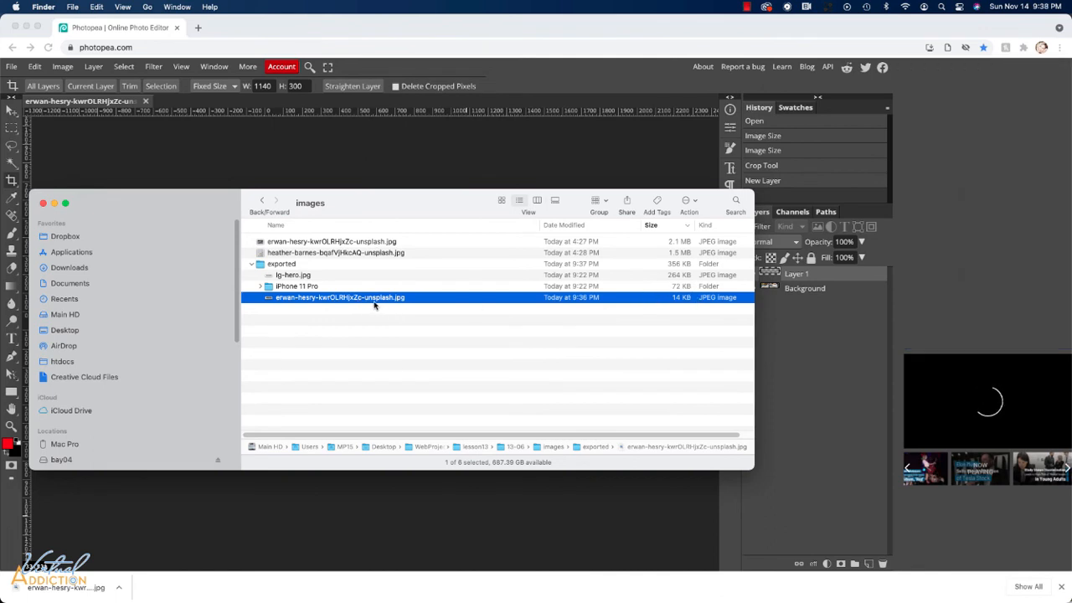
mouse_move(710, 313)
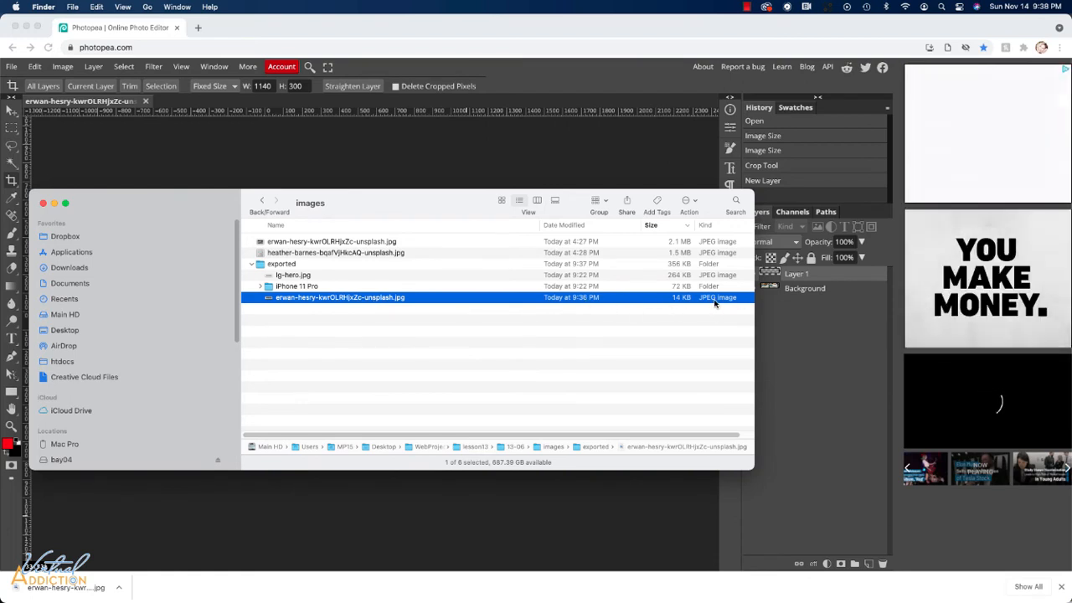
mouse_move(378, 315)
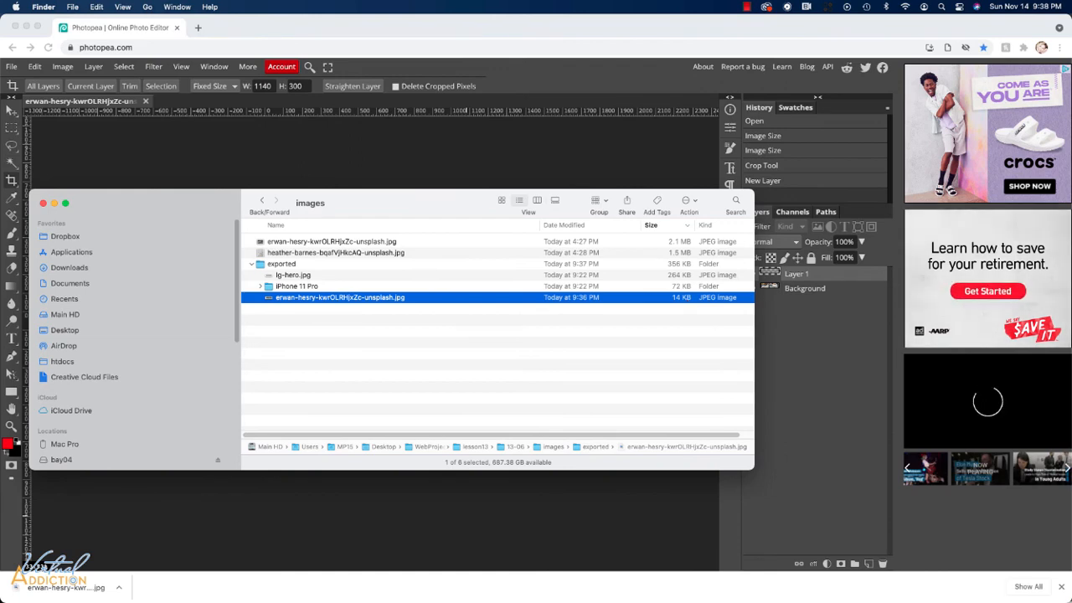
Switch browser tabs to bring up the TinyPNG compression site.
left_click(251, 27)
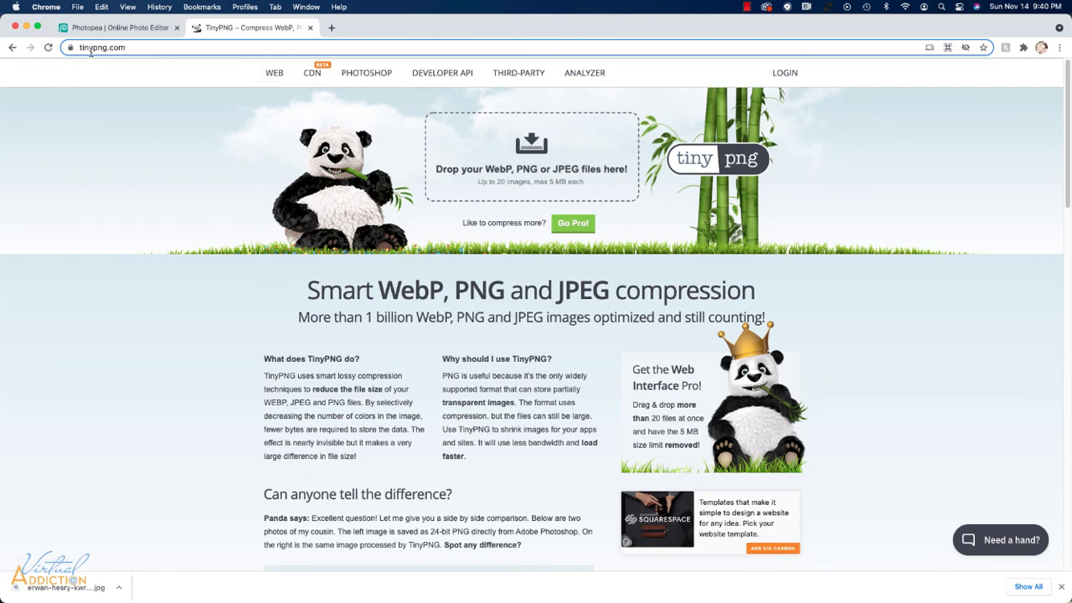
mouse_move(576, 192)
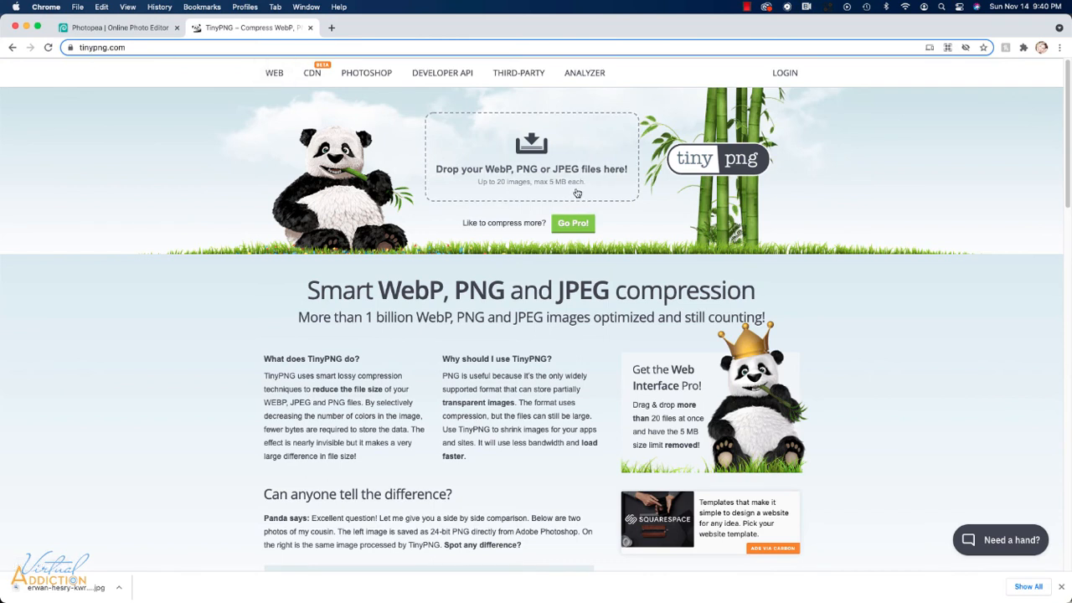
mouse_move(569, 169)
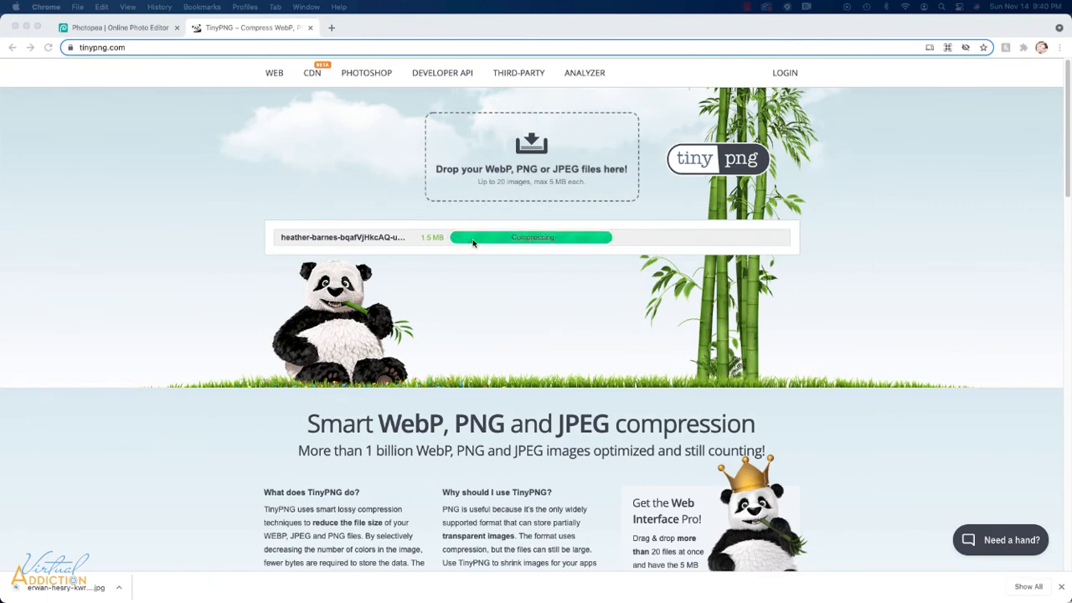
mouse_move(499, 244)
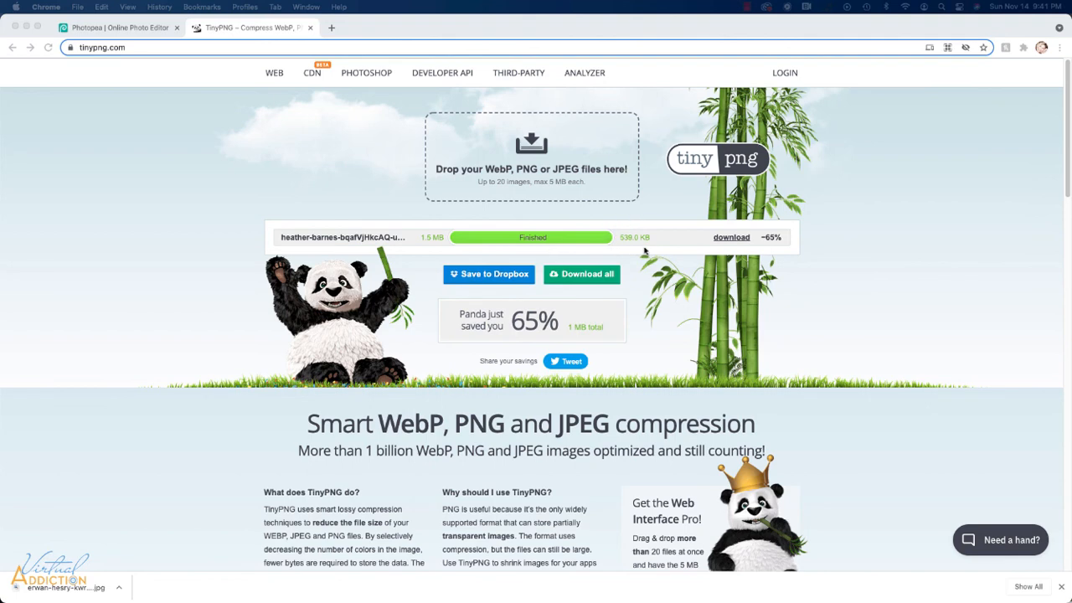
mouse_move(633, 248)
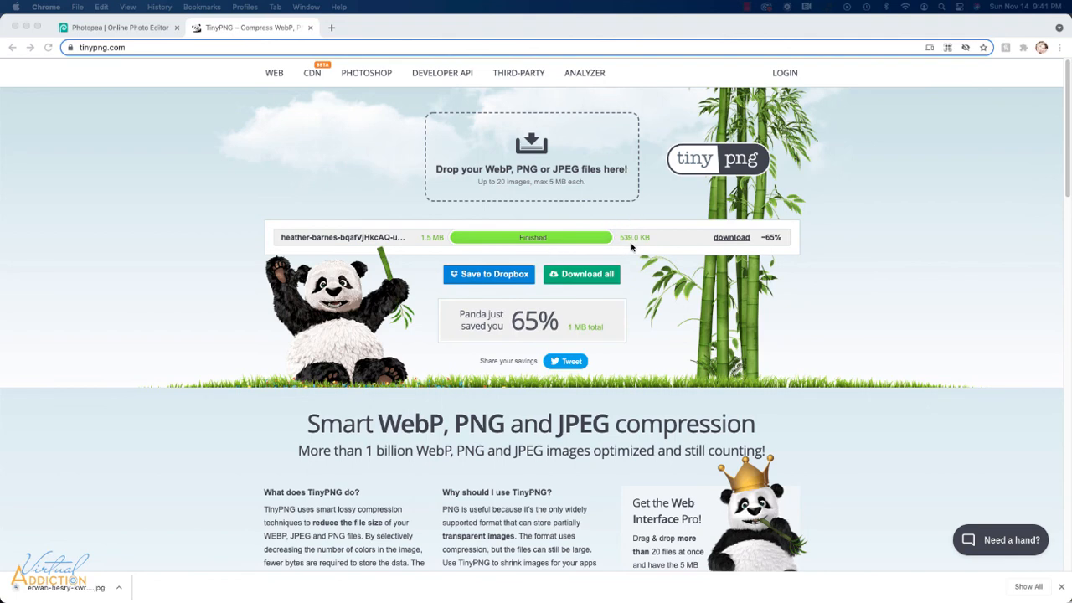
mouse_move(630, 245)
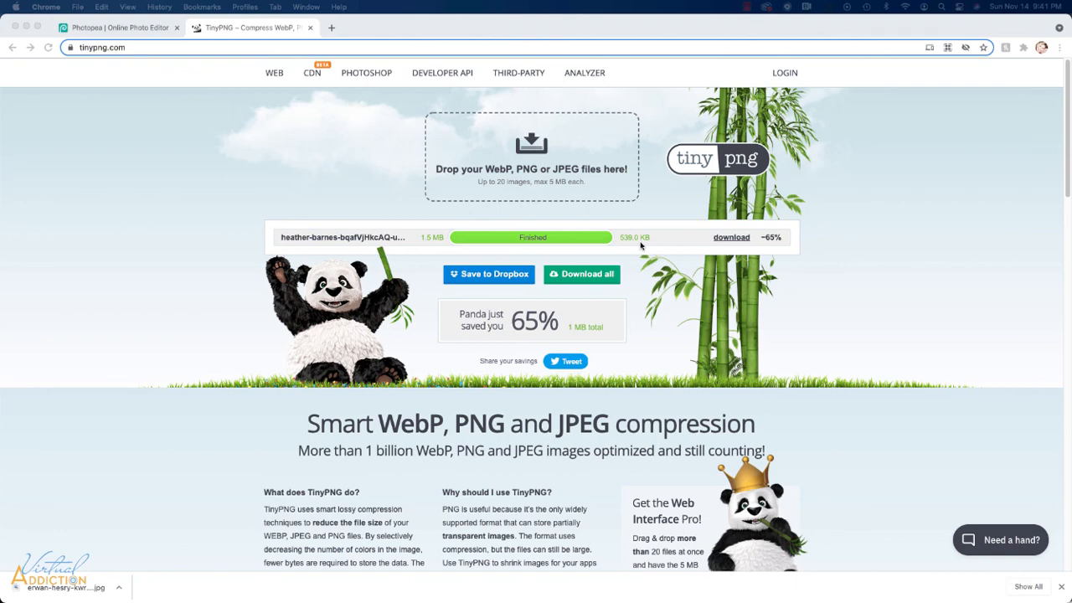
mouse_move(640, 244)
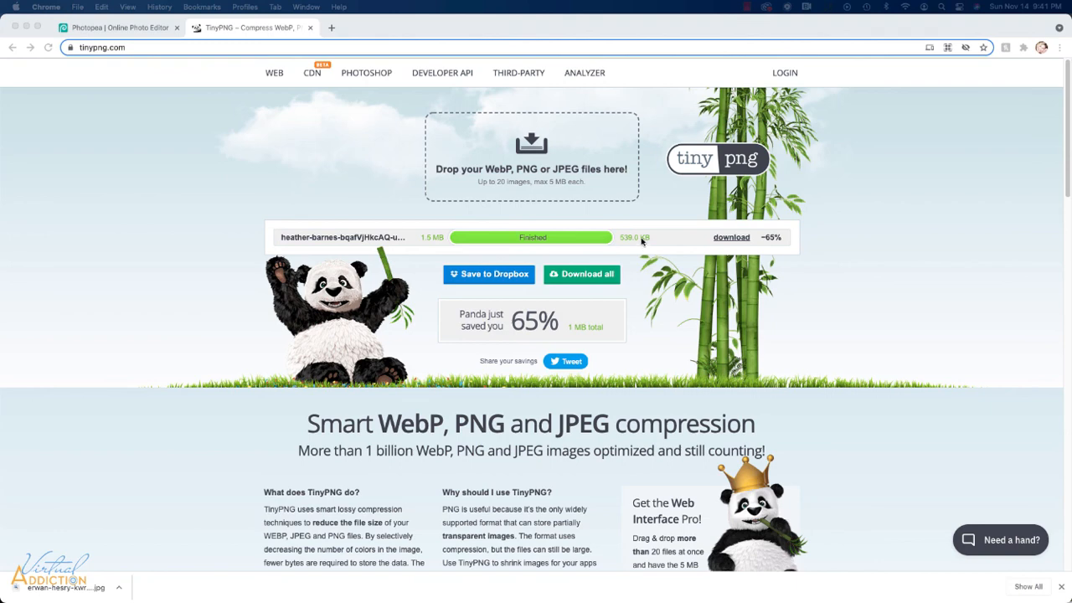
mouse_move(643, 242)
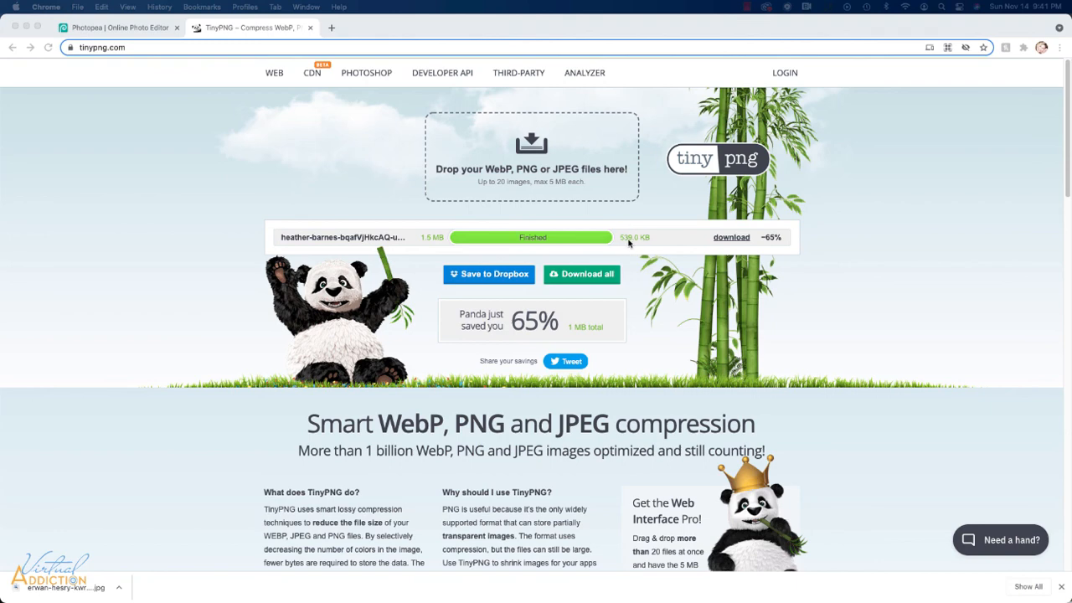
mouse_move(633, 241)
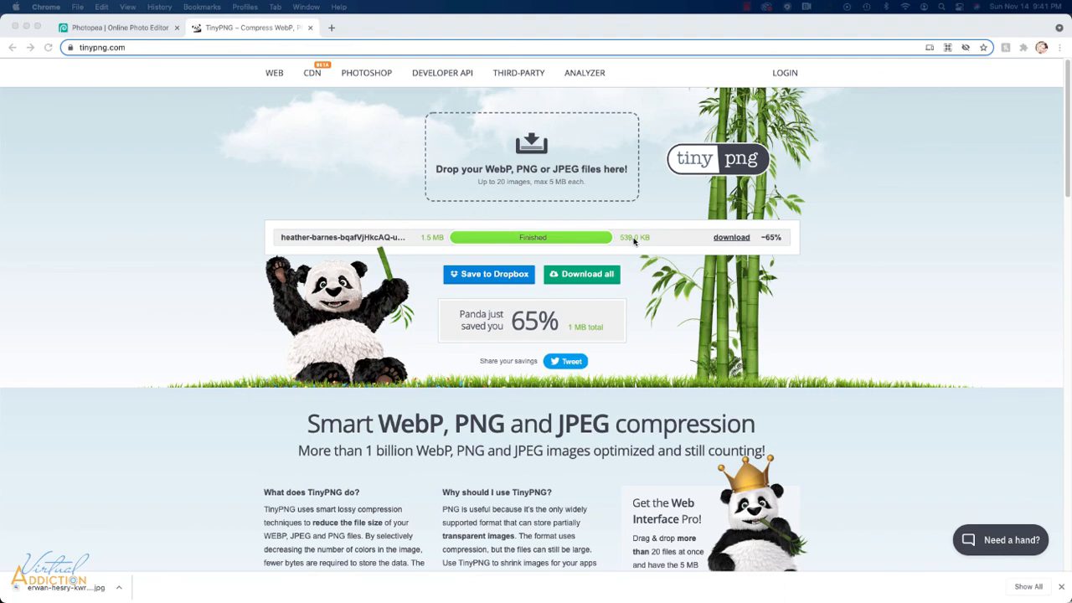
mouse_move(476, 172)
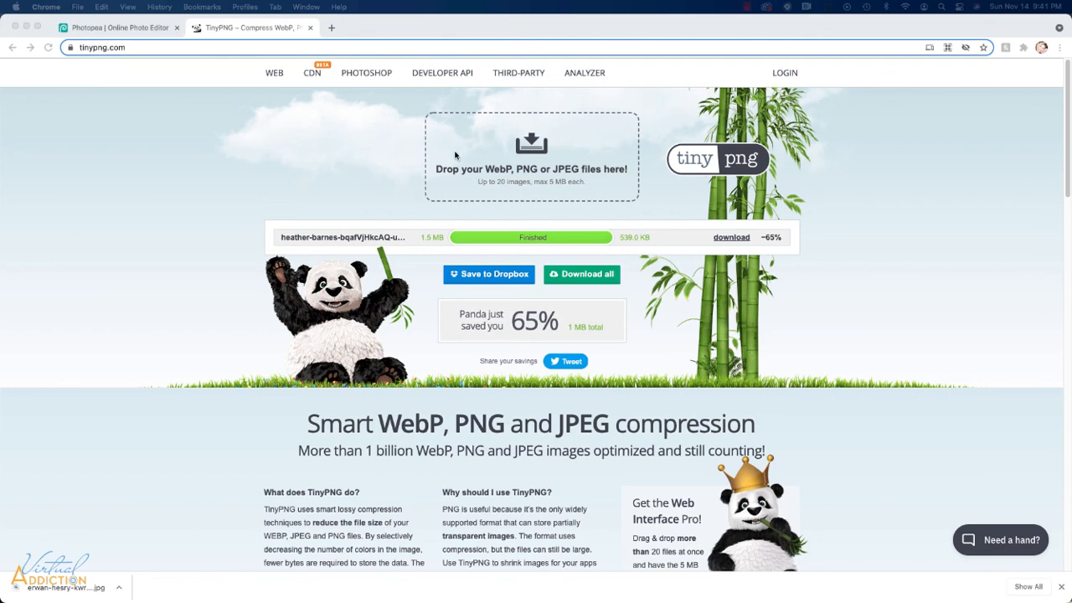
mouse_move(536, 246)
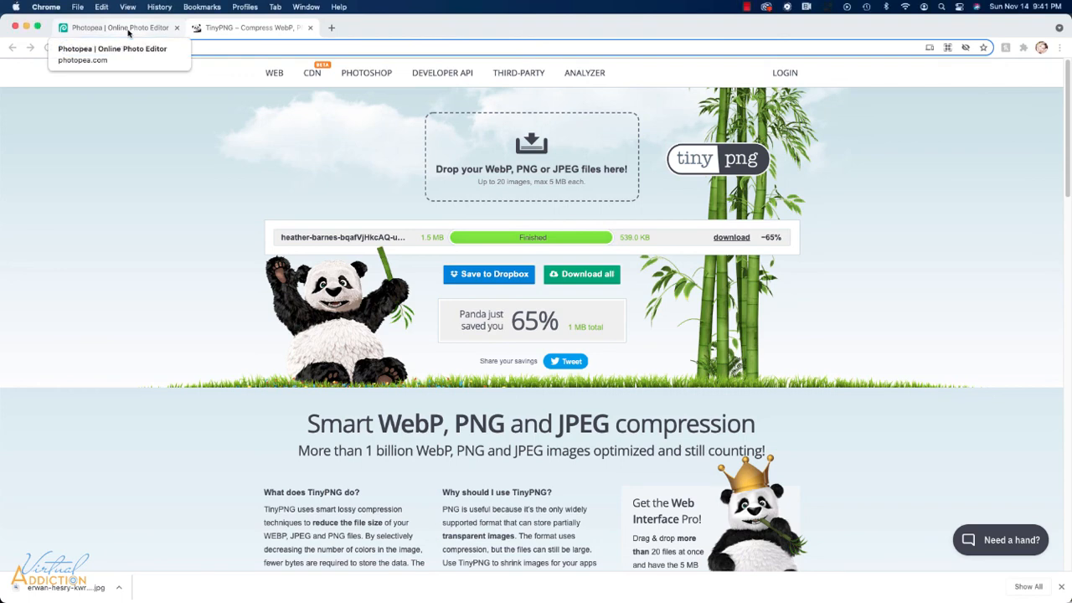
Switch back to the Photopea tab with the darkened 1140×300 banner.
left_click(117, 27)
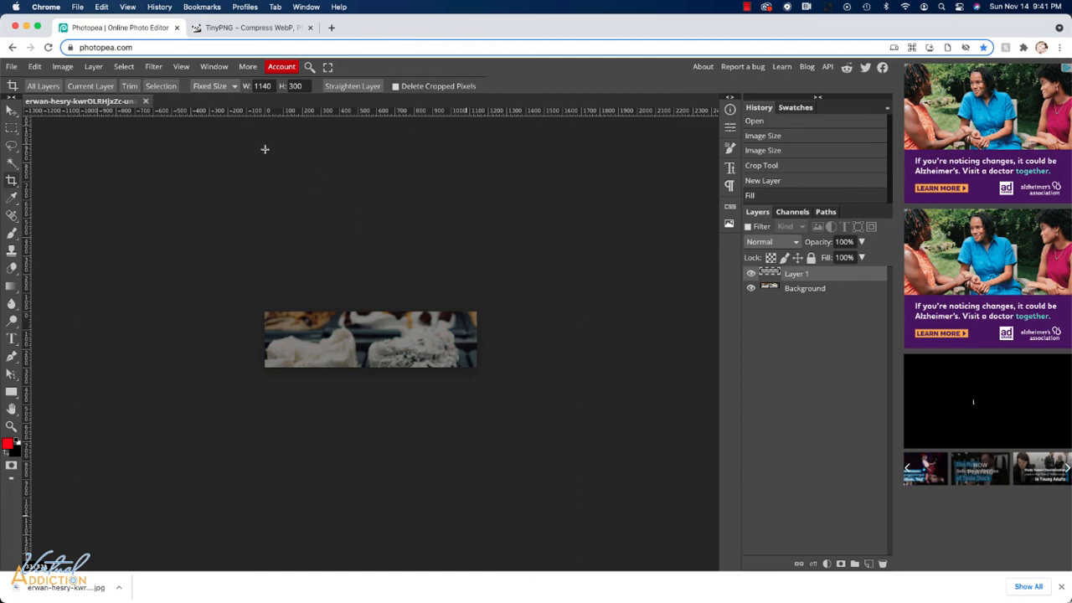
mouse_move(507, 150)
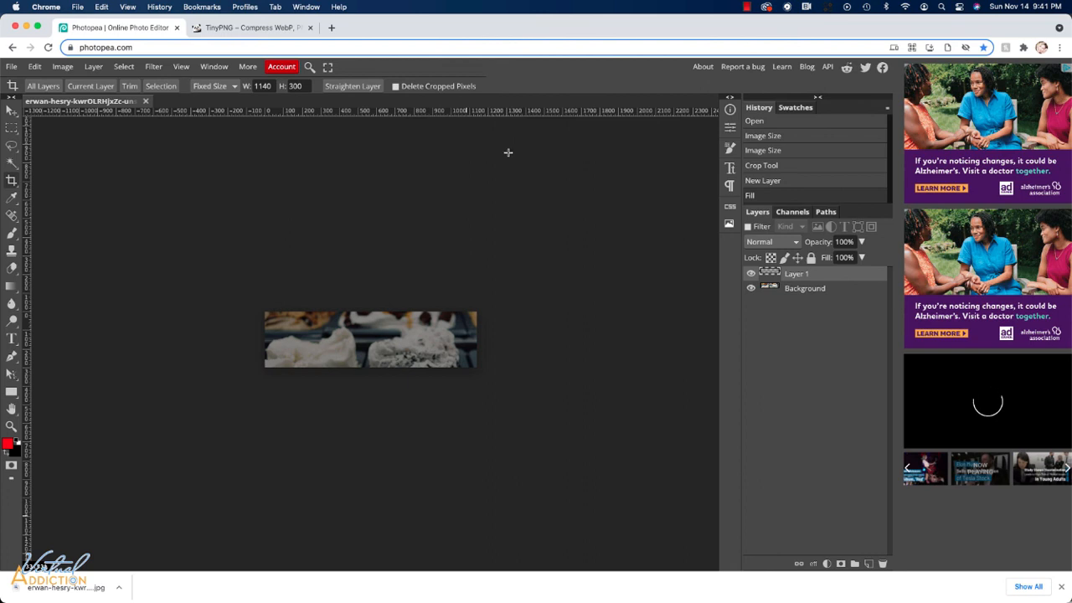
mouse_move(368, 168)
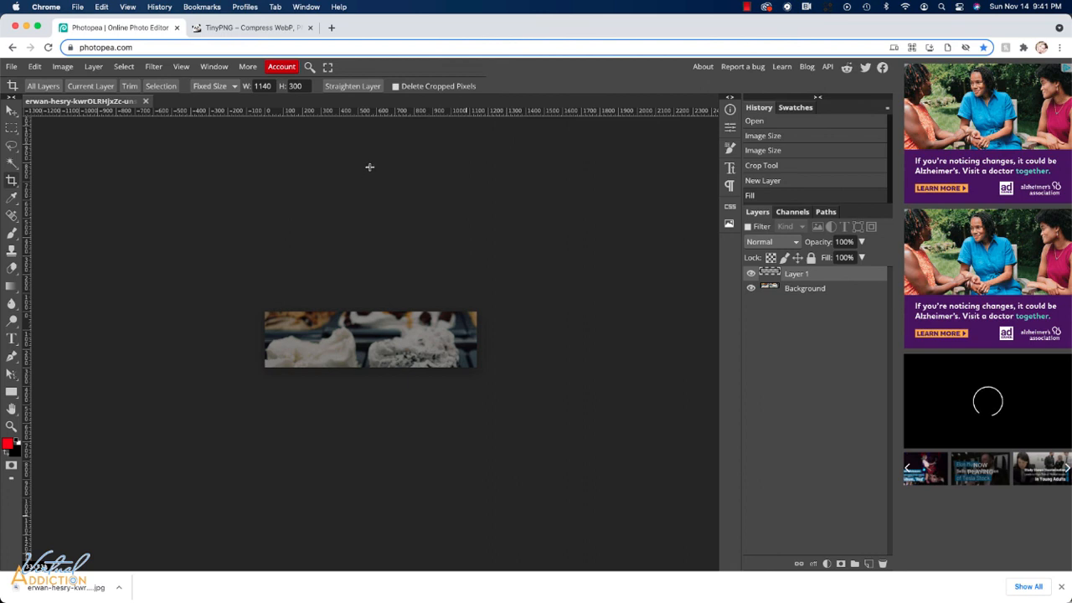
mouse_move(325, 185)
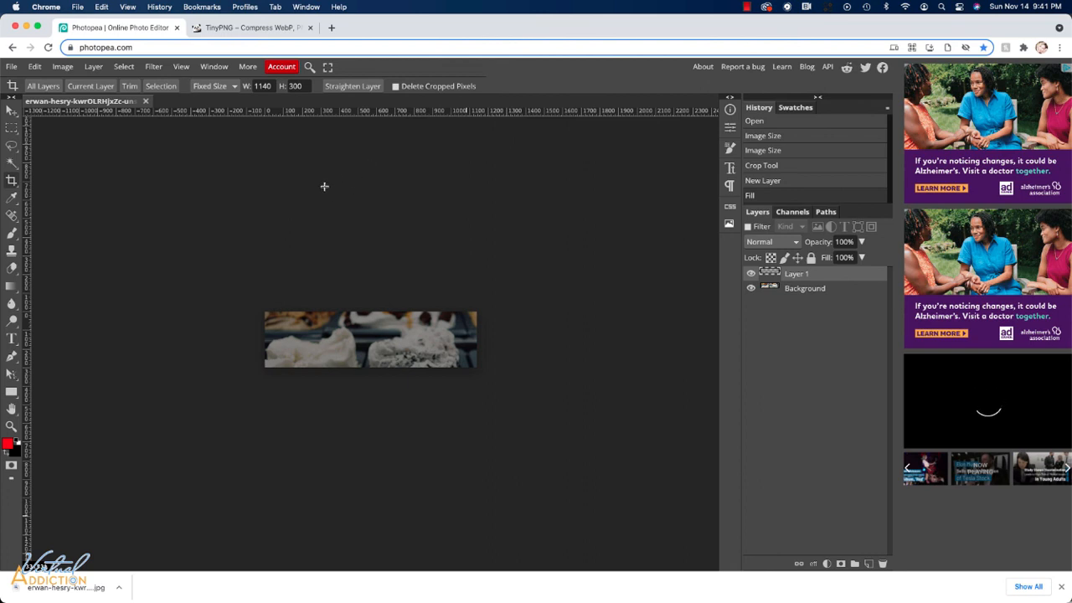